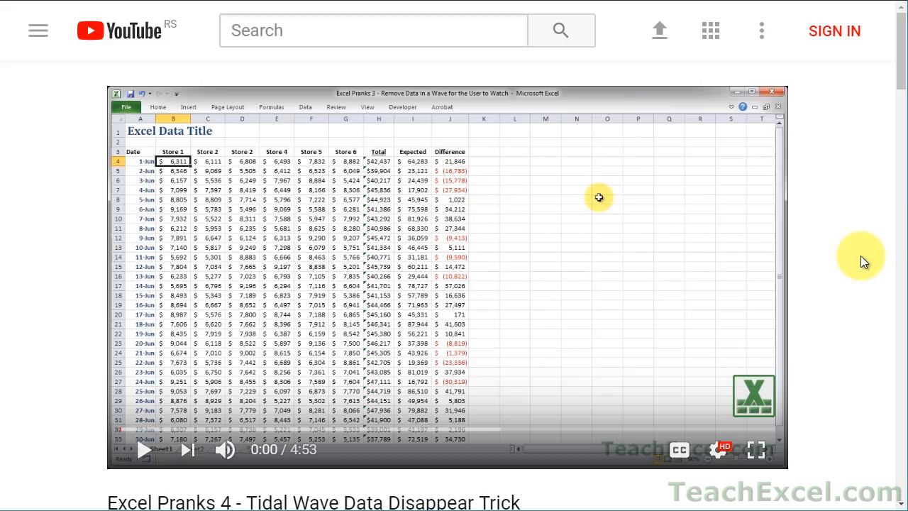
# Scroll below the pranks video toward Subscribe, then switch back to the Excel dates workbook.
pyautogui.scroll(-3)
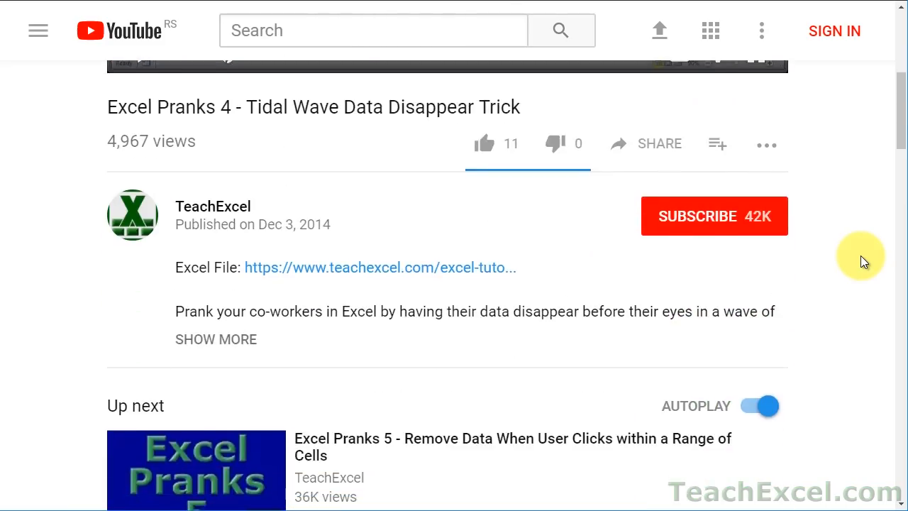
pyautogui.moveTo(324, 275)
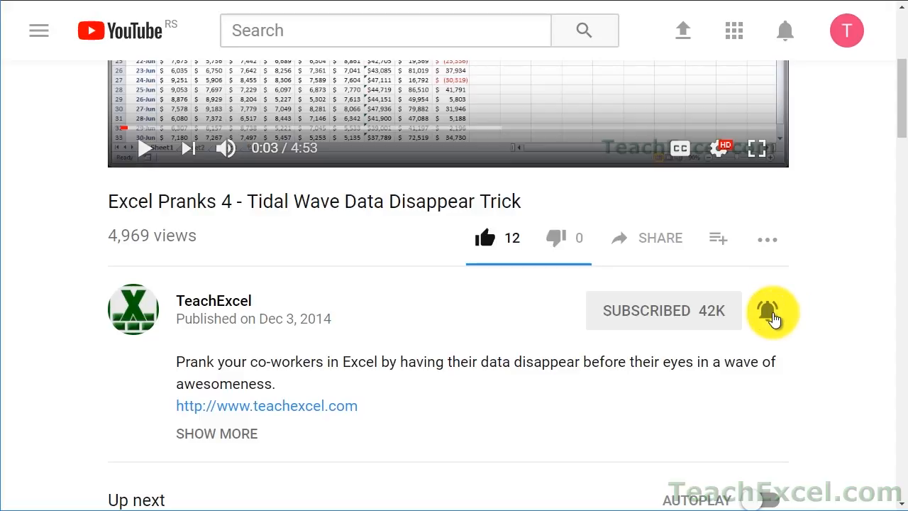
pyautogui.press('alt+tab')
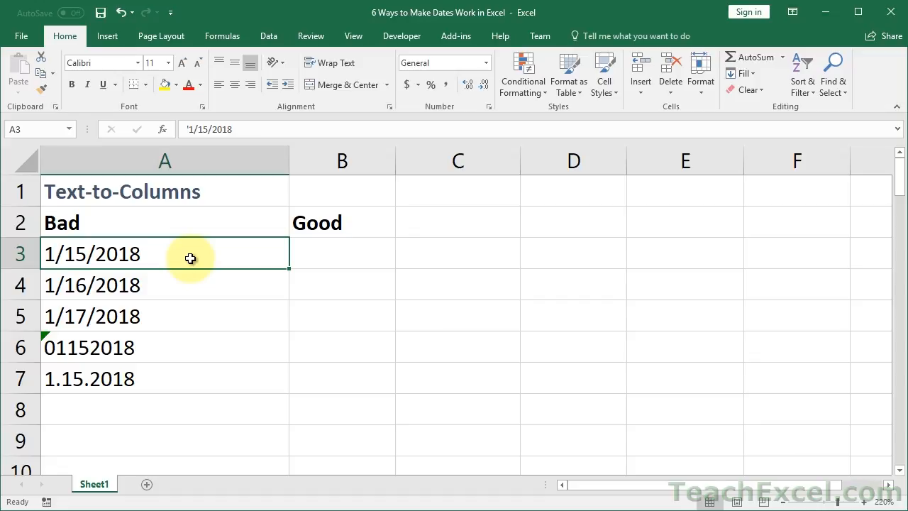
pyautogui.moveTo(165, 256)
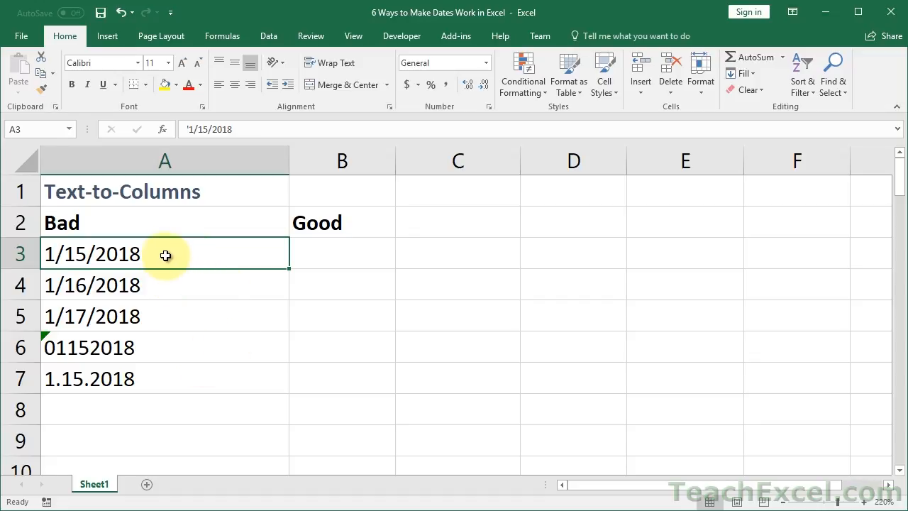
pyautogui.doubleClick(93, 253)
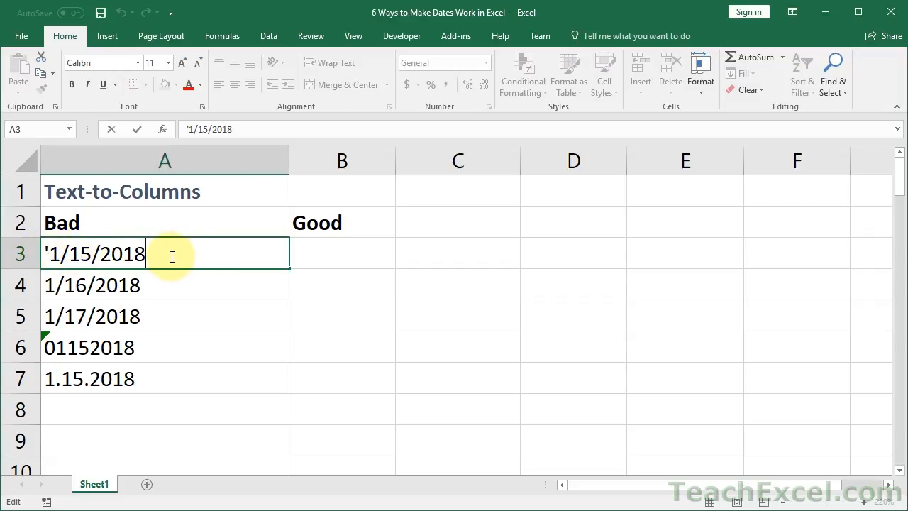
pyautogui.press('Return')
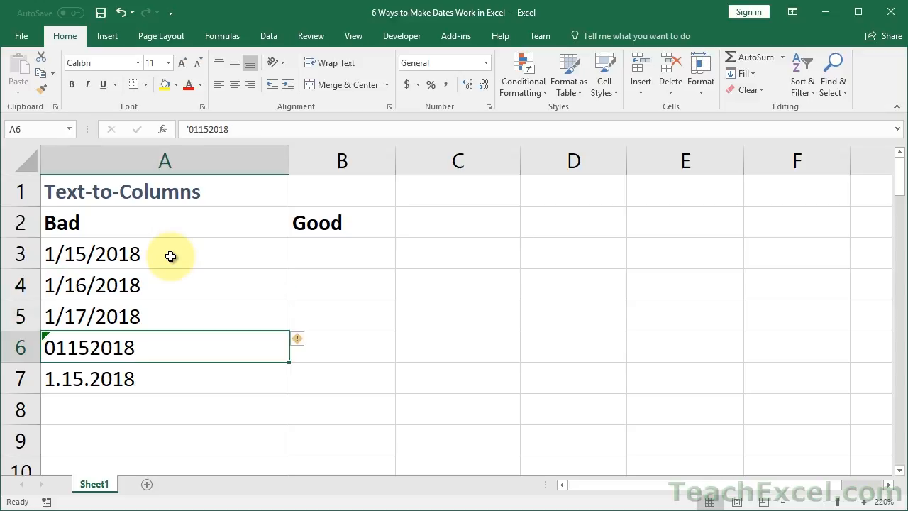
pyautogui.moveTo(147, 349)
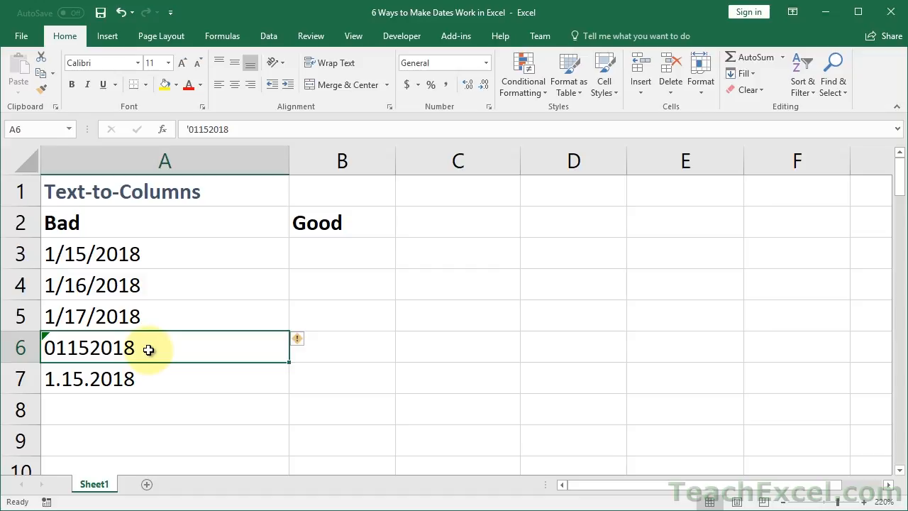
pyautogui.moveTo(94, 348)
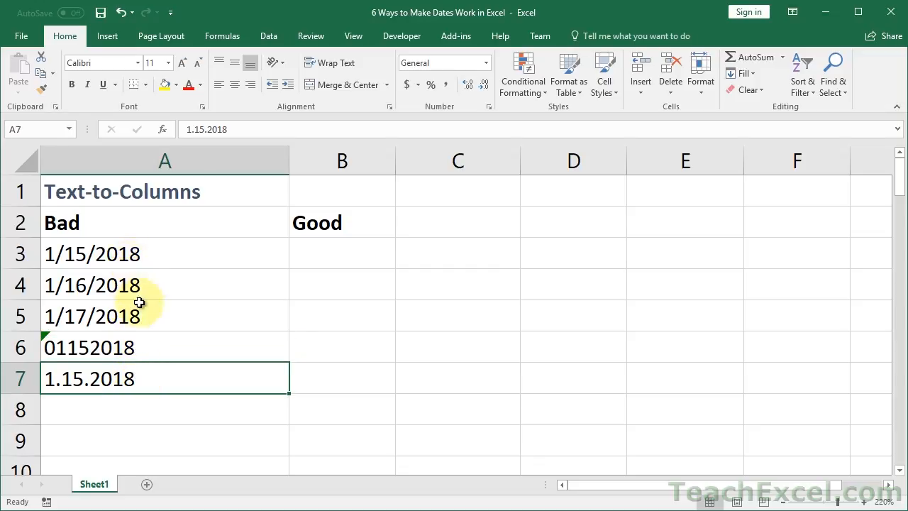
pyautogui.moveTo(122, 252)
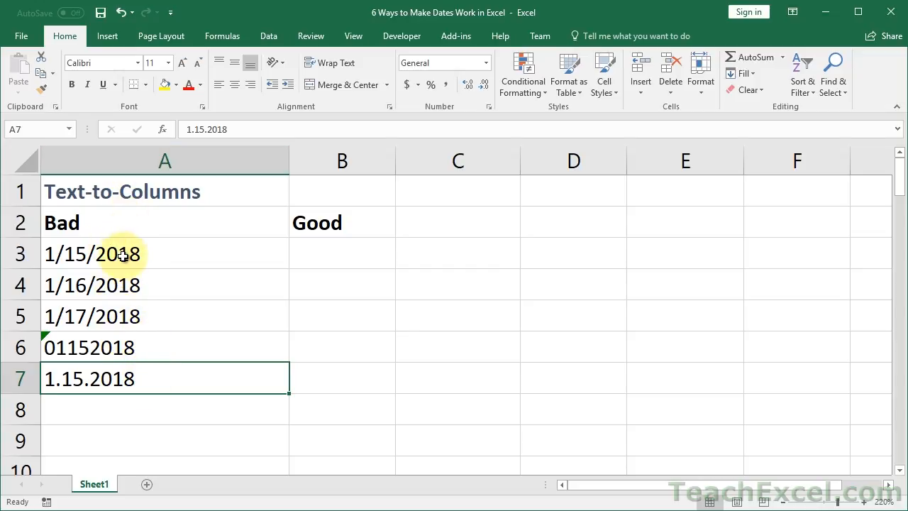
pyautogui.moveTo(461, 85)
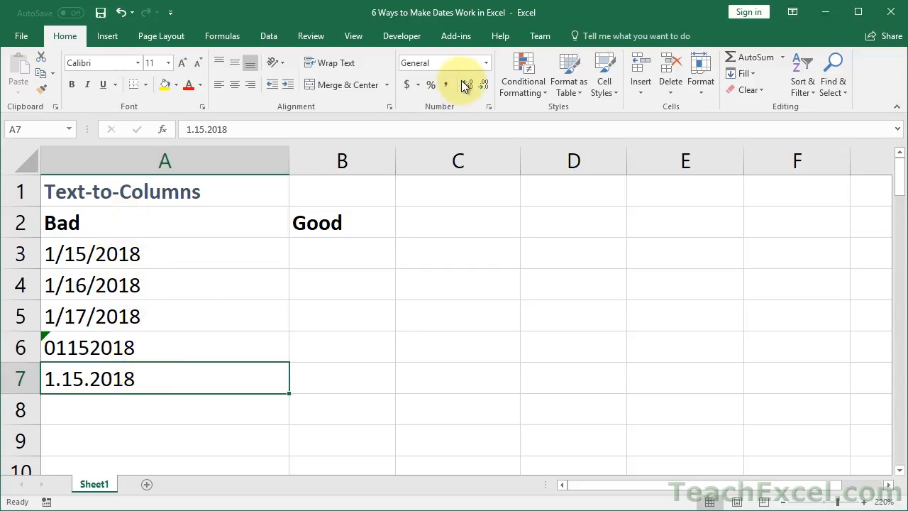
pyautogui.click(485, 62)
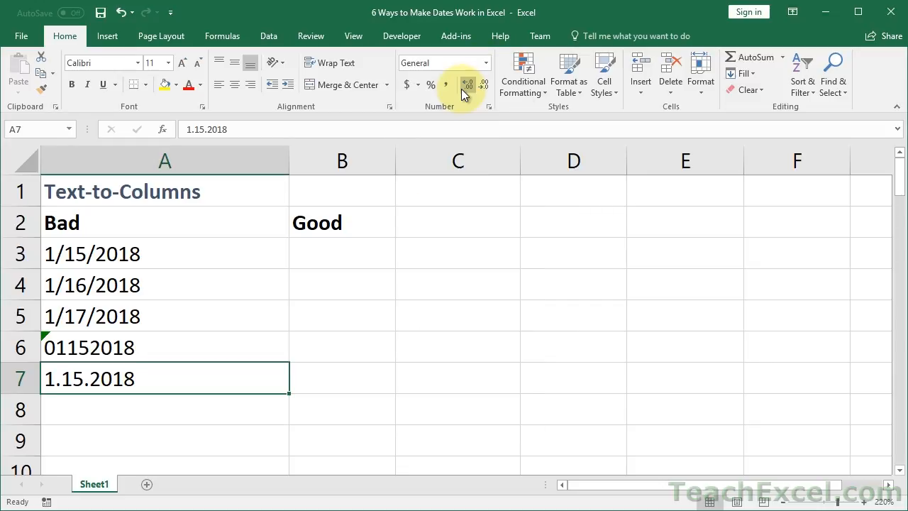
pyautogui.moveTo(164, 315)
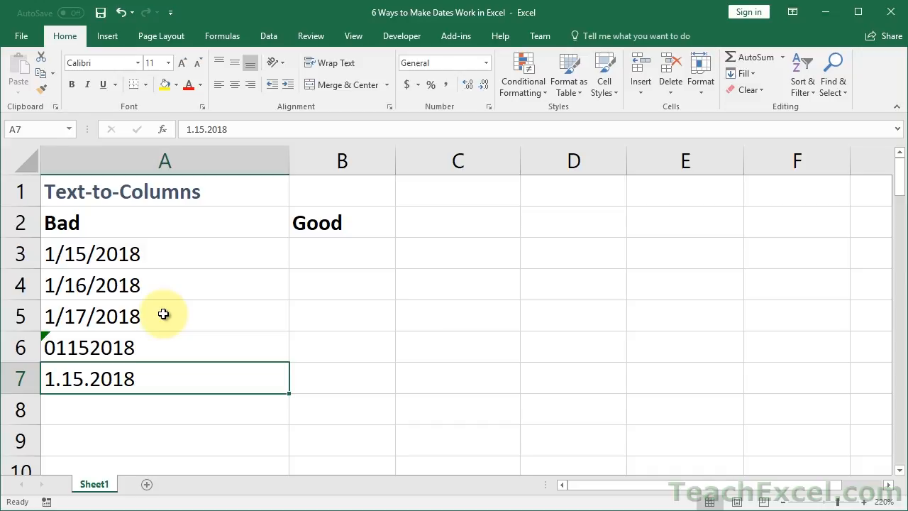
pyautogui.click(142, 252)
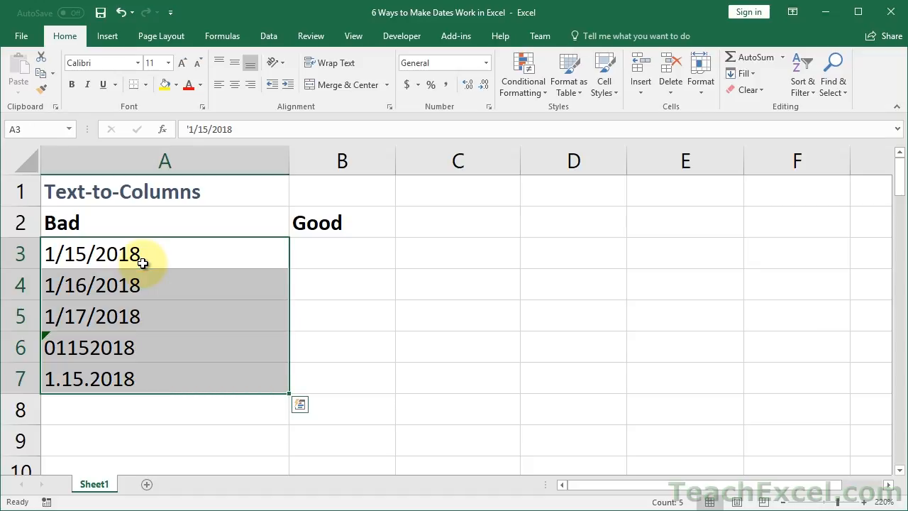
# Launch Text to Columns from the Data tab for the selected bad dates A3:A7.
pyautogui.click(268, 35)
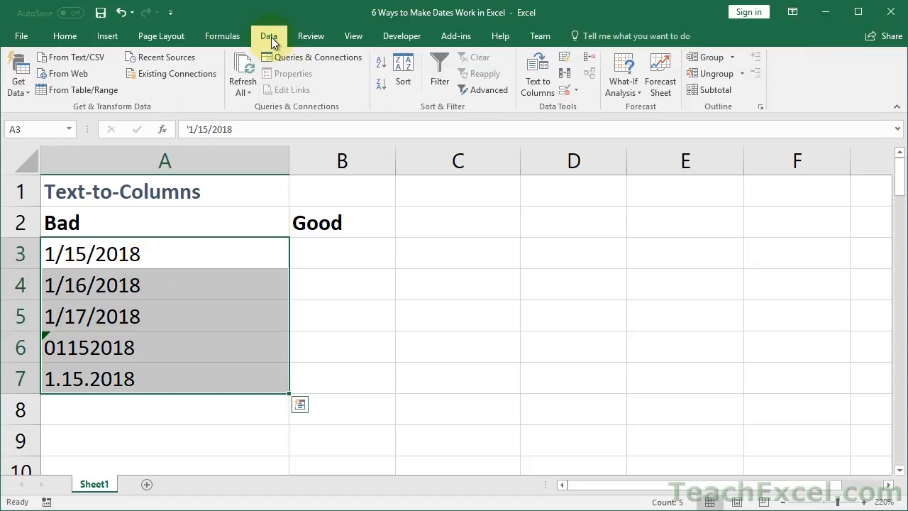
pyautogui.moveTo(508, 112)
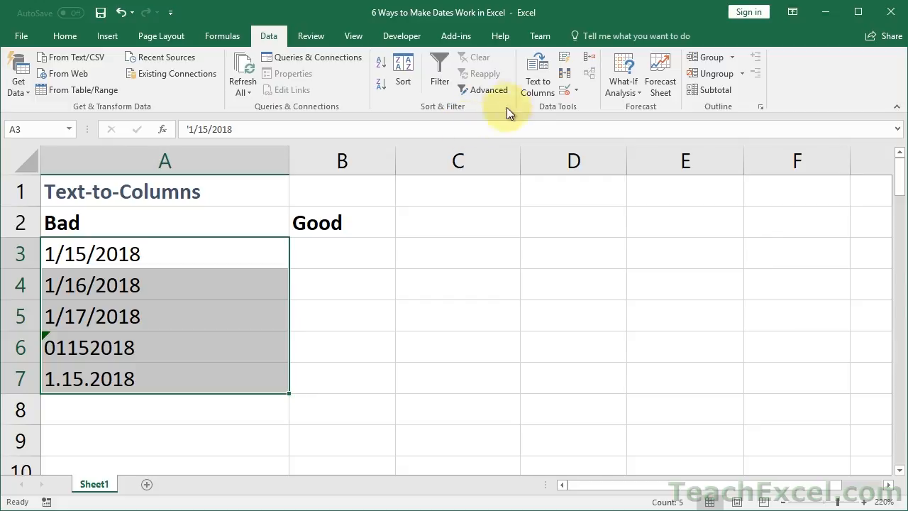
pyautogui.moveTo(538, 71)
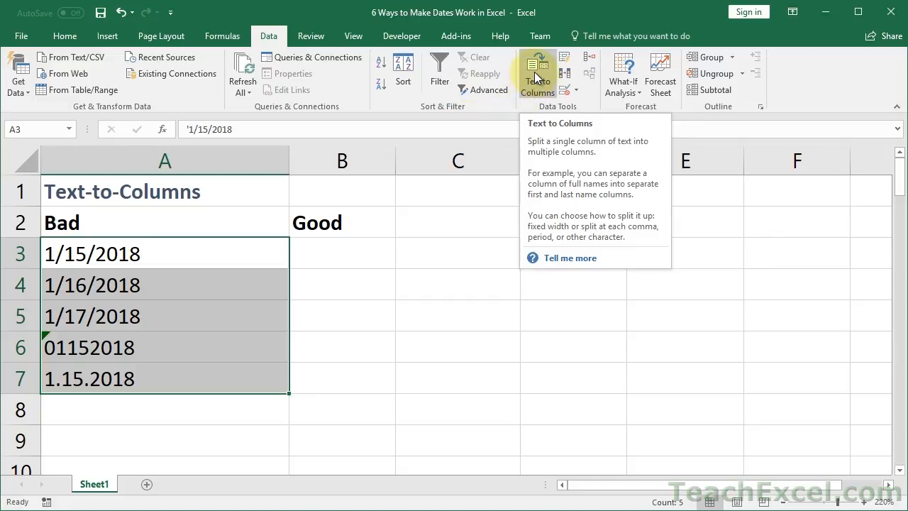
pyautogui.click(536, 74)
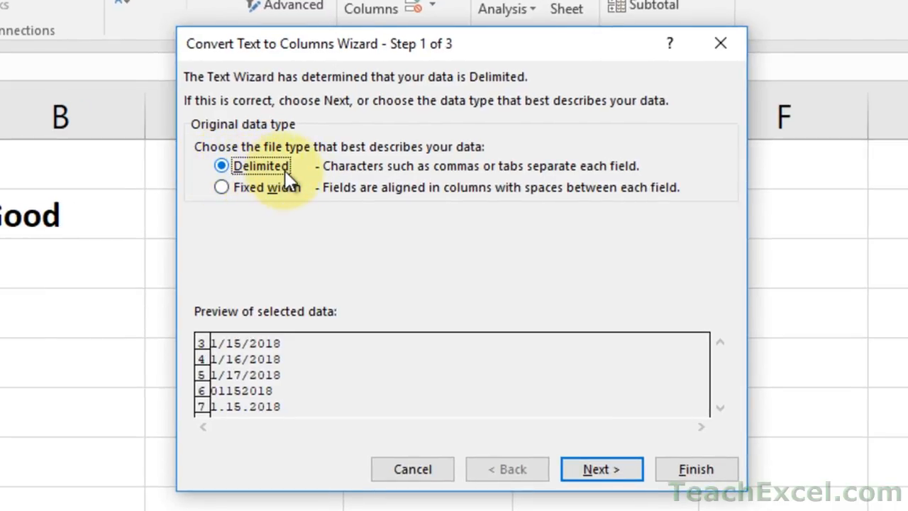
# Advance the wizard past delimiters and choose Date MDY as the column format.
pyautogui.click(601, 468)
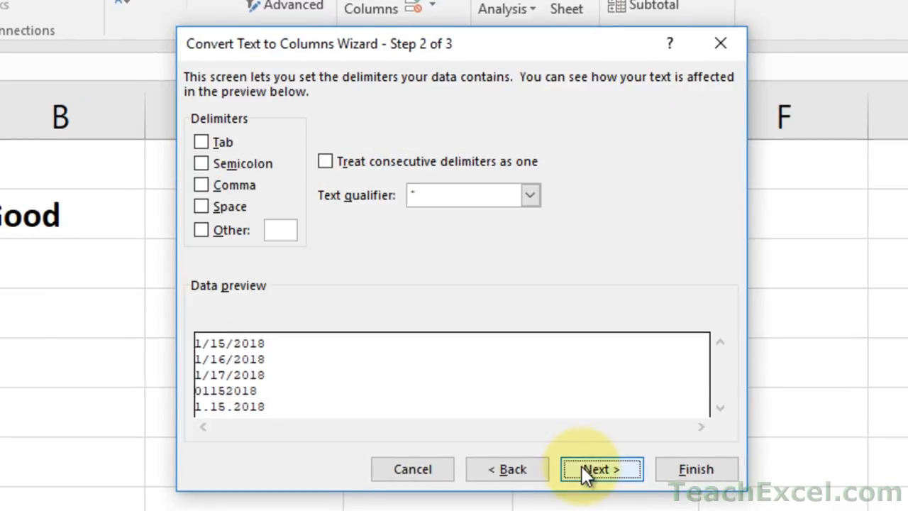
pyautogui.moveTo(200, 214)
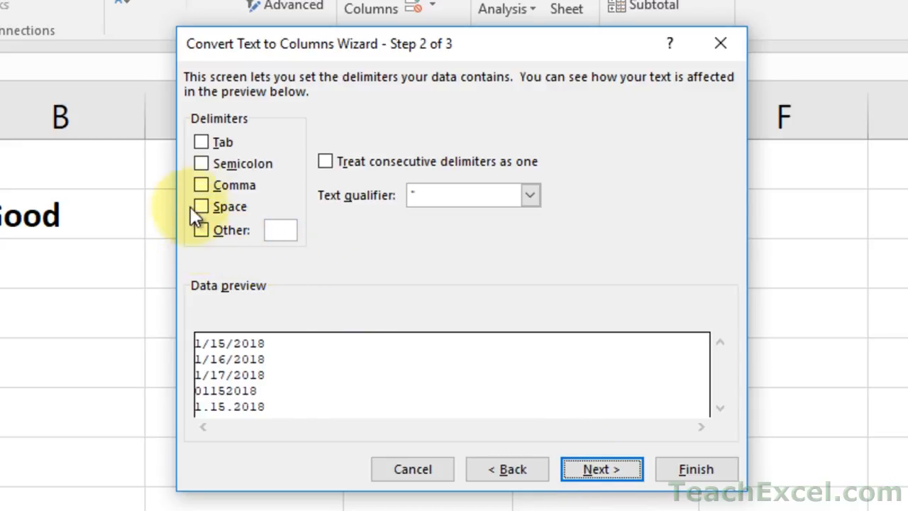
pyautogui.moveTo(215, 259)
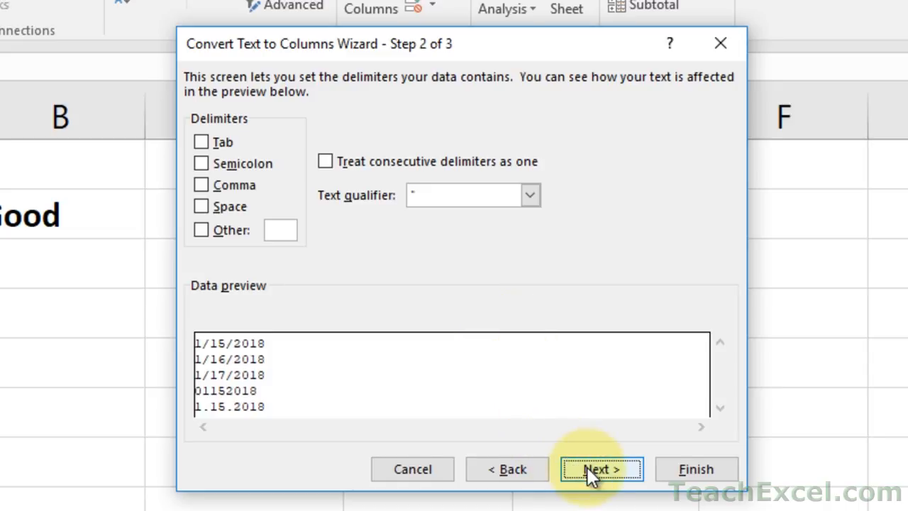
pyautogui.click(602, 468)
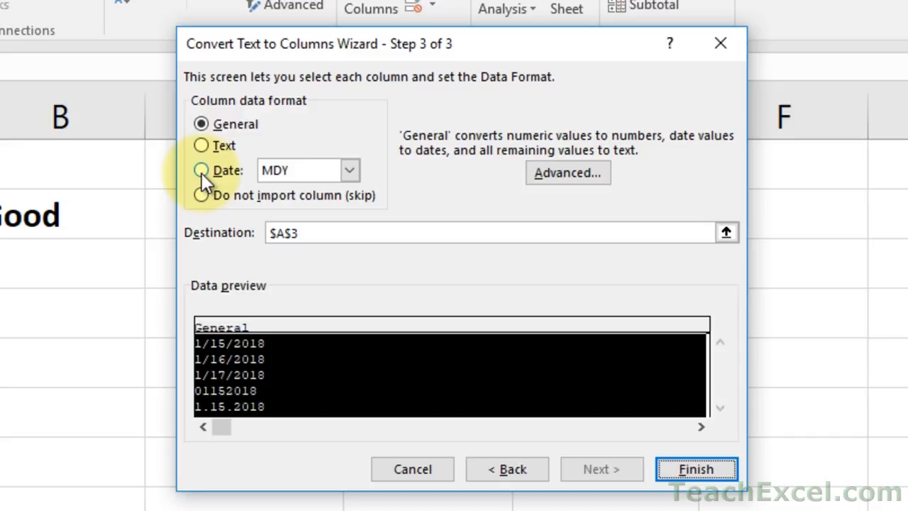
pyautogui.click(201, 170)
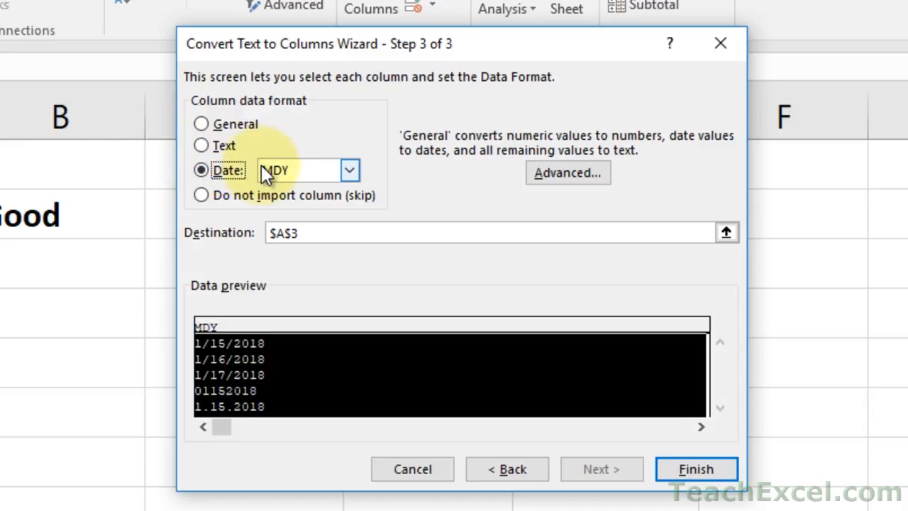
pyautogui.moveTo(291, 177)
pyautogui.write('b')
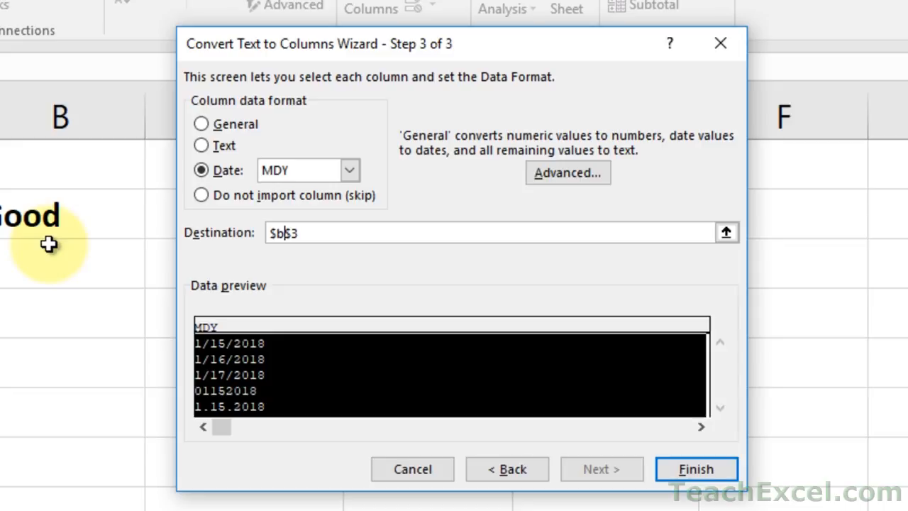
pyautogui.moveTo(68, 451)
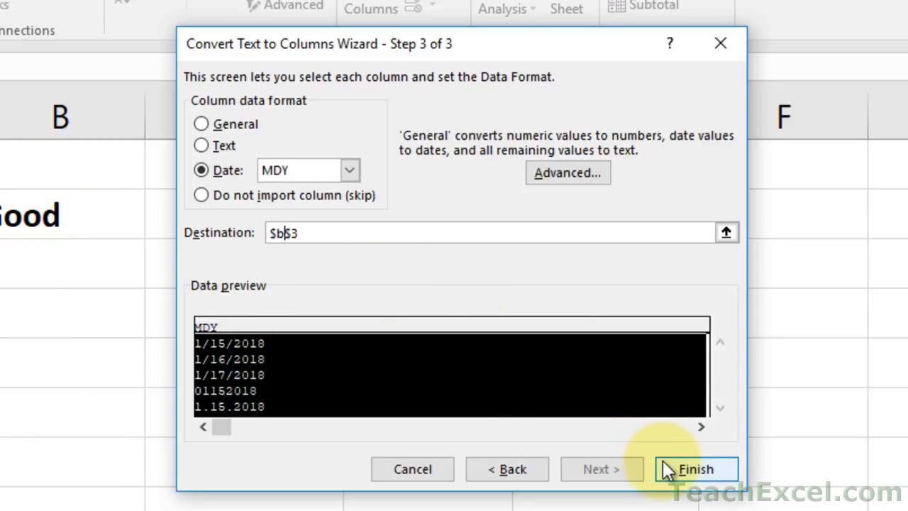
pyautogui.click(695, 469)
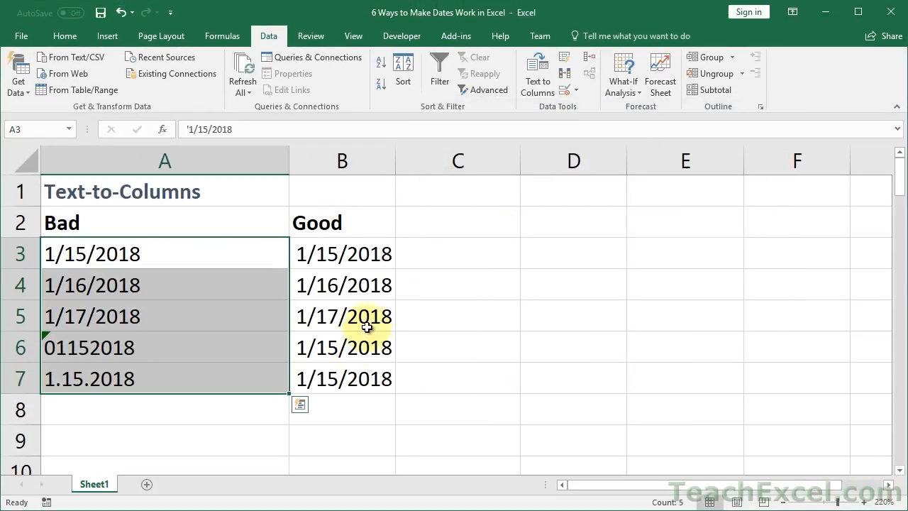
pyautogui.click(343, 347)
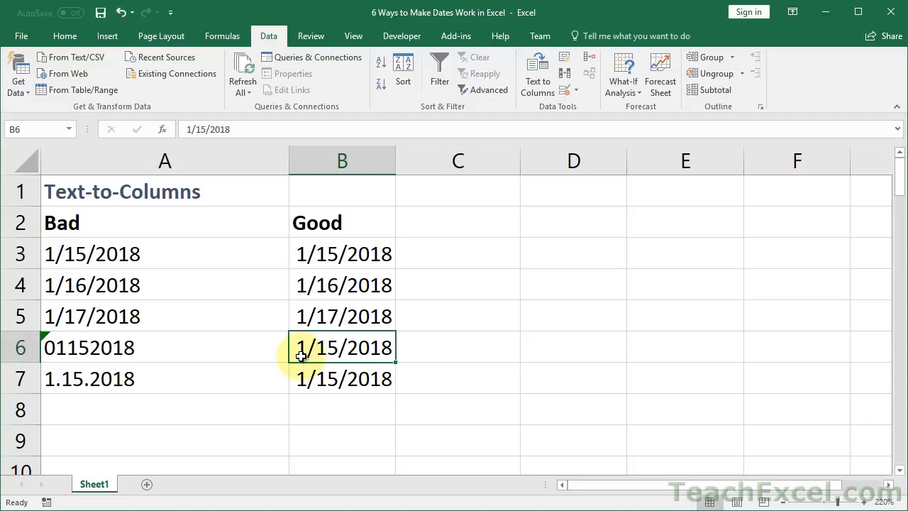
pyautogui.click(344, 253)
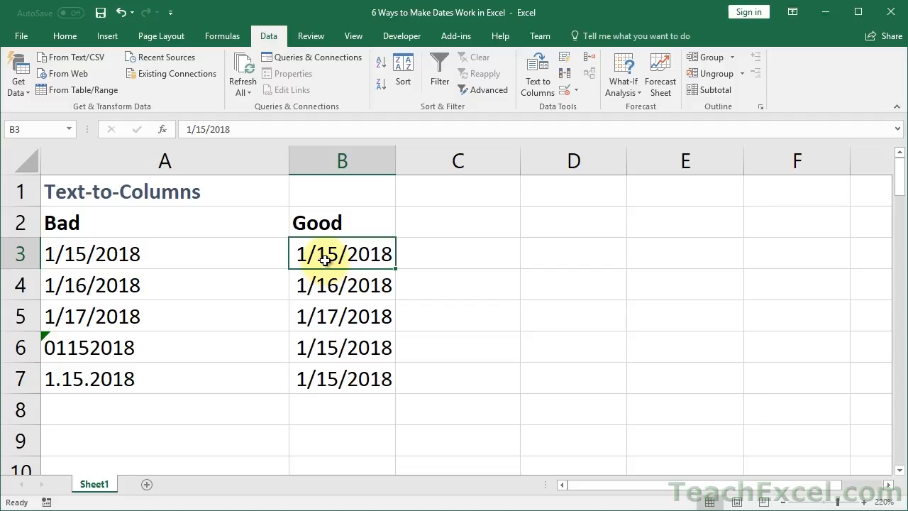
pyautogui.click(65, 35)
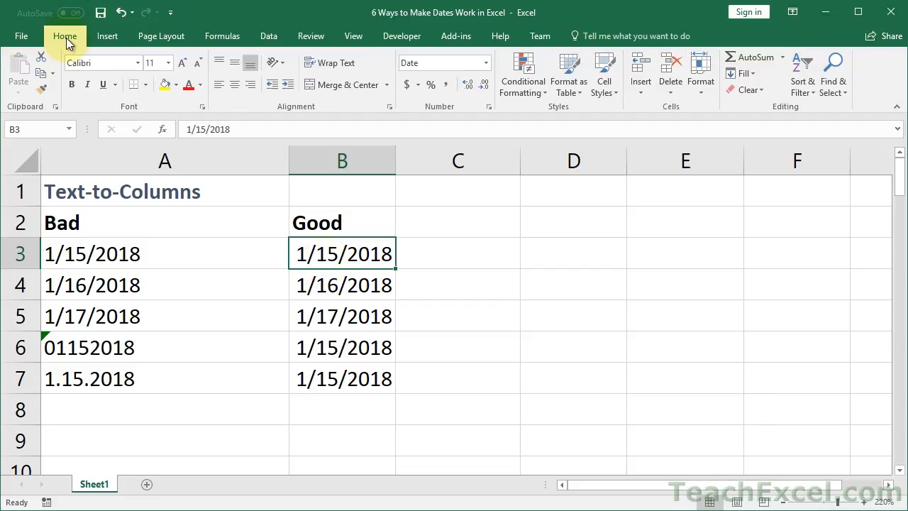
pyautogui.moveTo(483, 65)
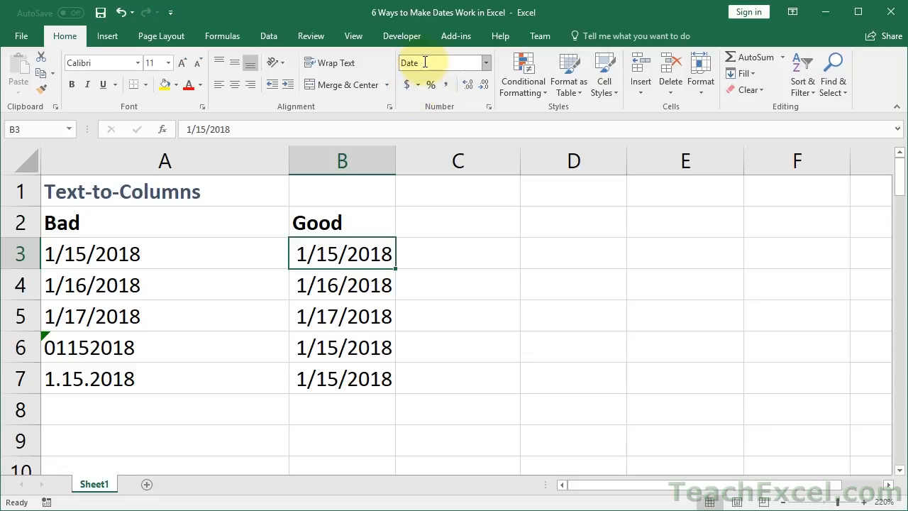
pyautogui.moveTo(342, 252); pyautogui.dragTo(342, 377)
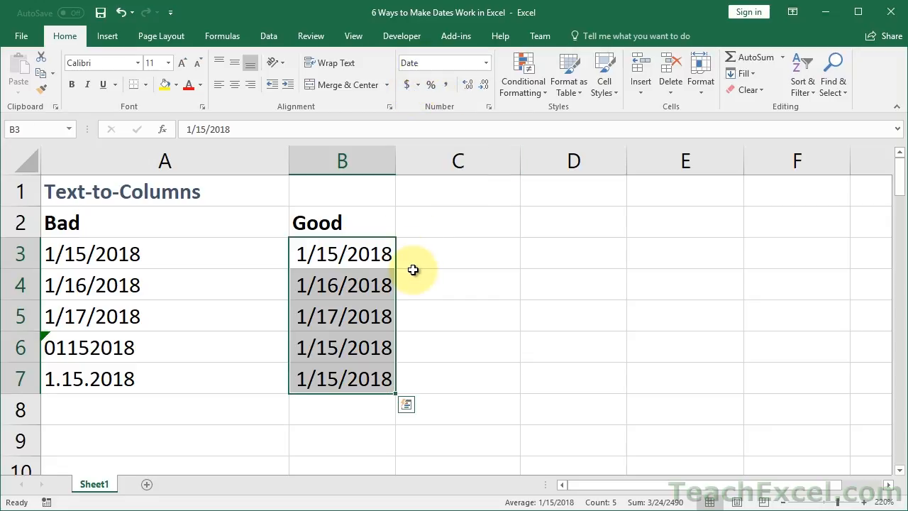
pyautogui.click(485, 63)
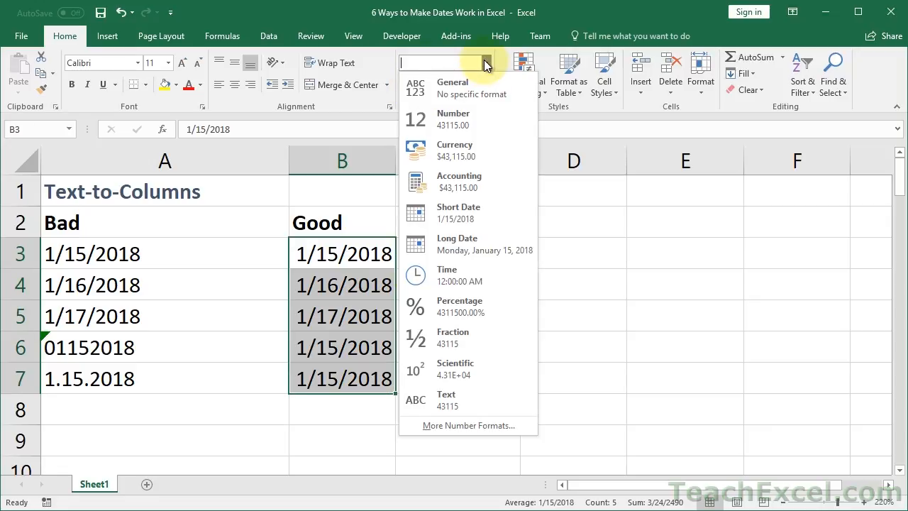
pyautogui.click(451, 86)
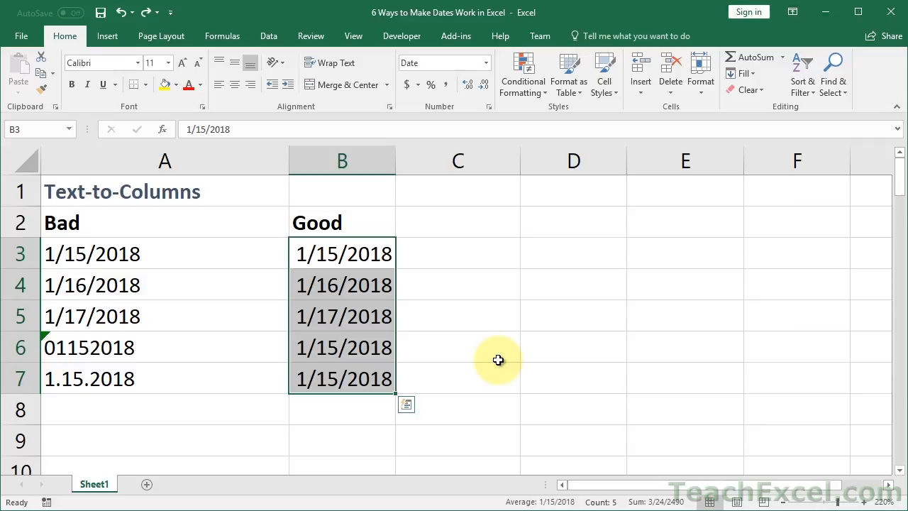
pyautogui.moveTo(454, 368)
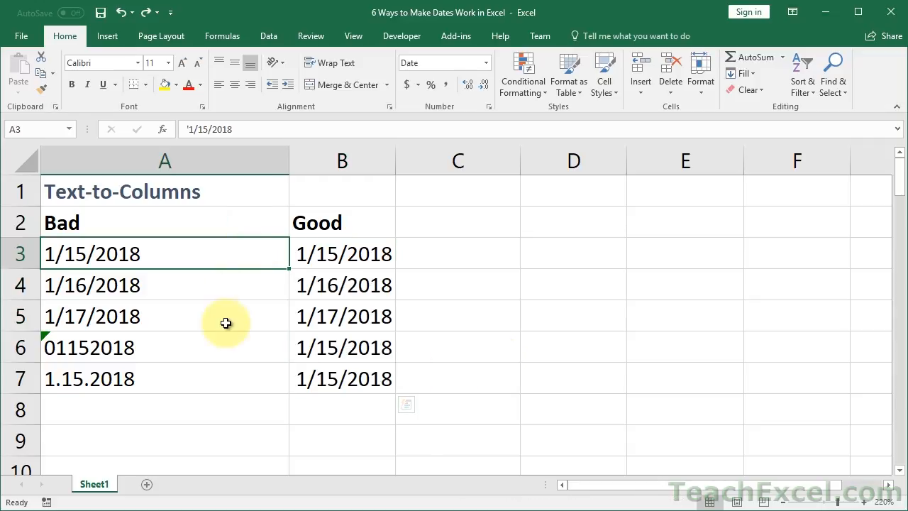
pyautogui.click(268, 35)
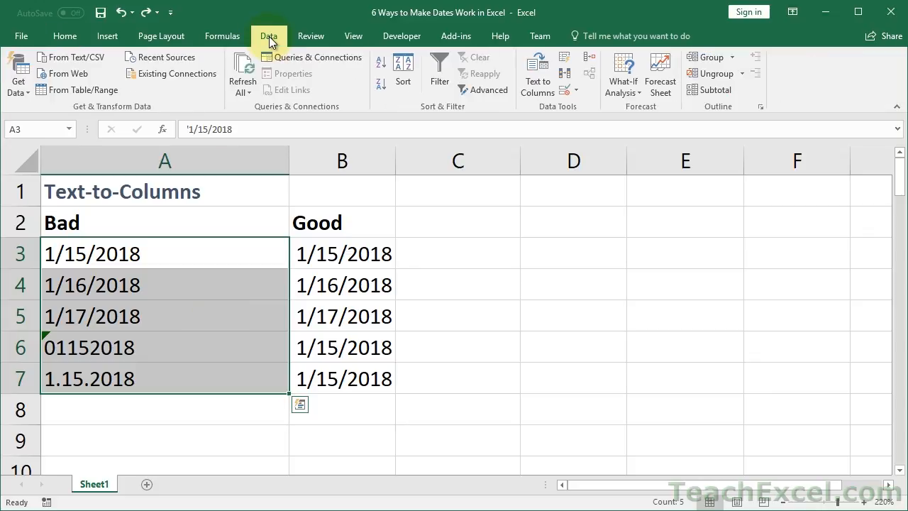
pyautogui.click(536, 74)
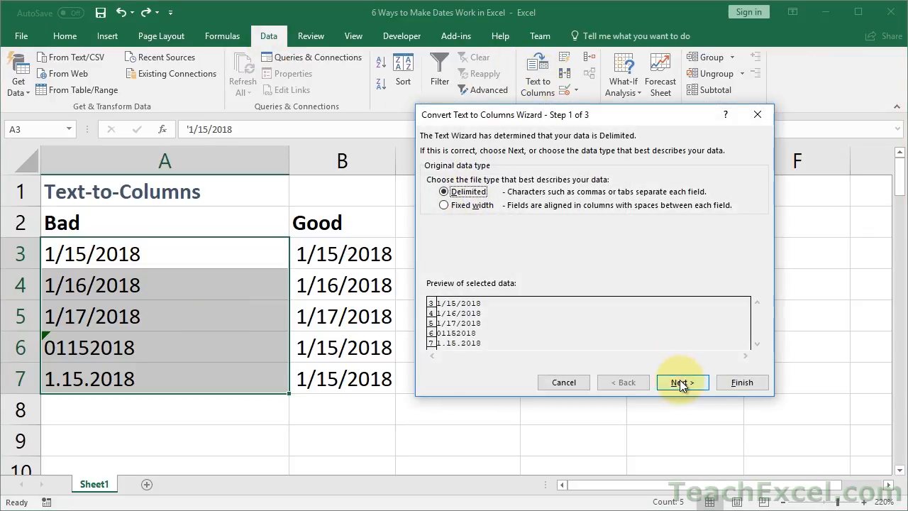
pyautogui.click(681, 382)
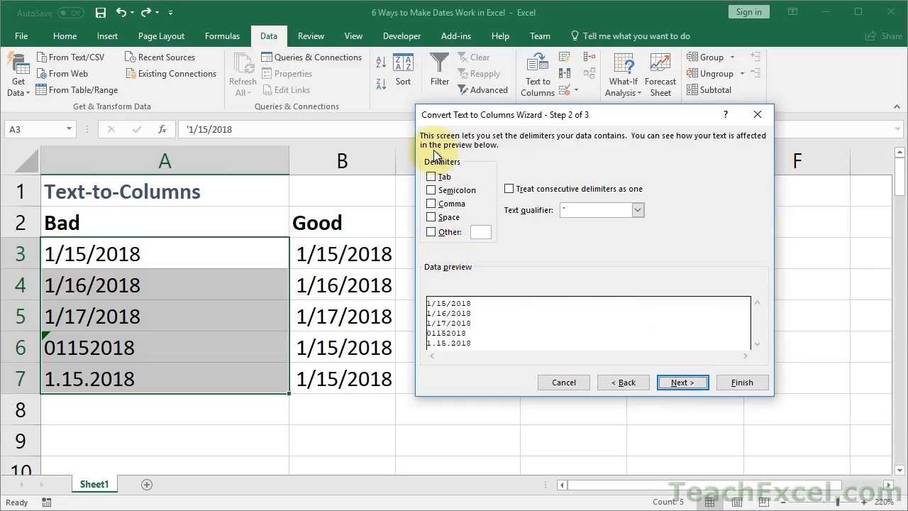
pyautogui.moveTo(682, 382)
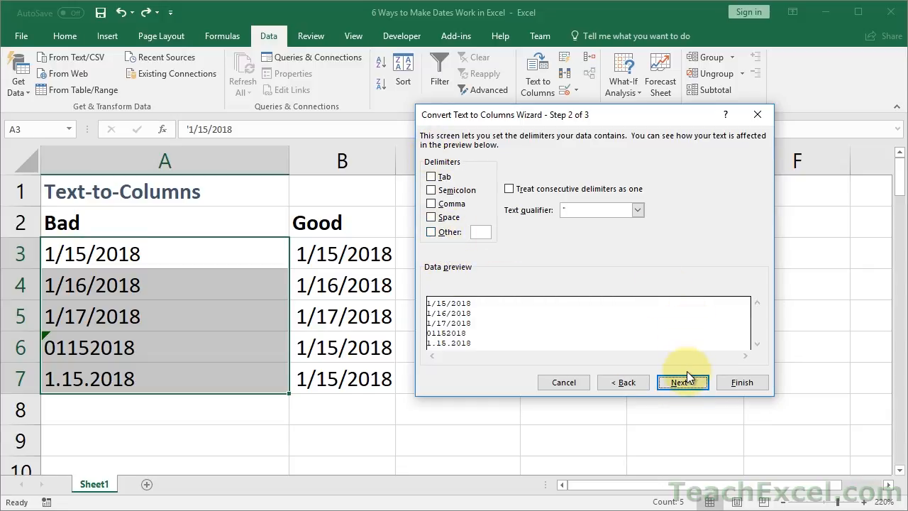
pyautogui.click(682, 382)
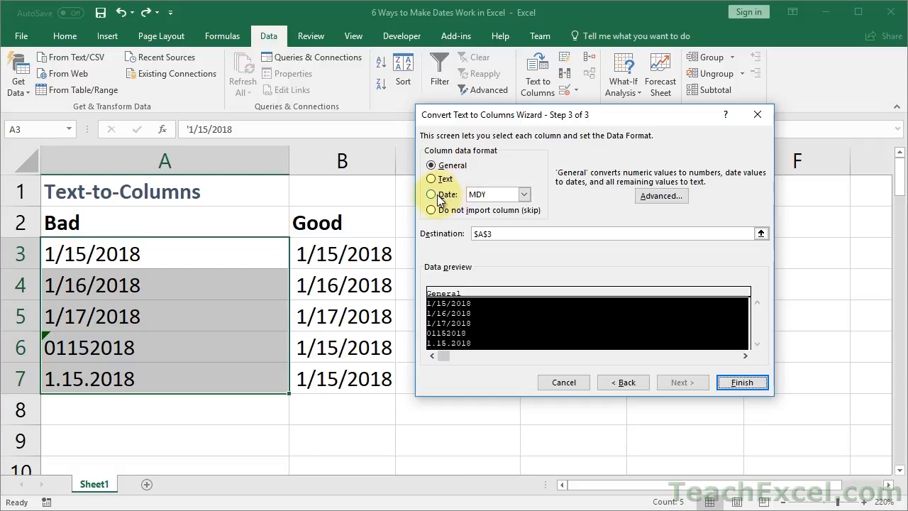
pyautogui.click(431, 193)
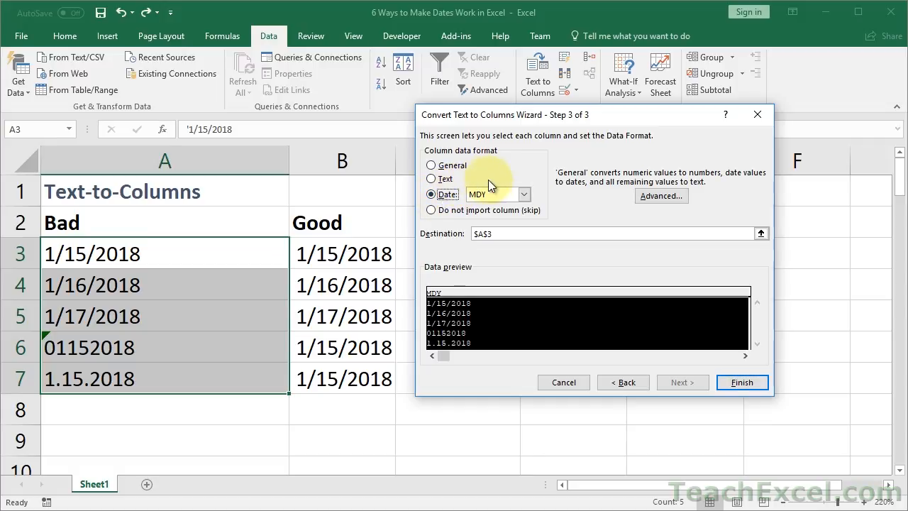
pyautogui.moveTo(509, 202)
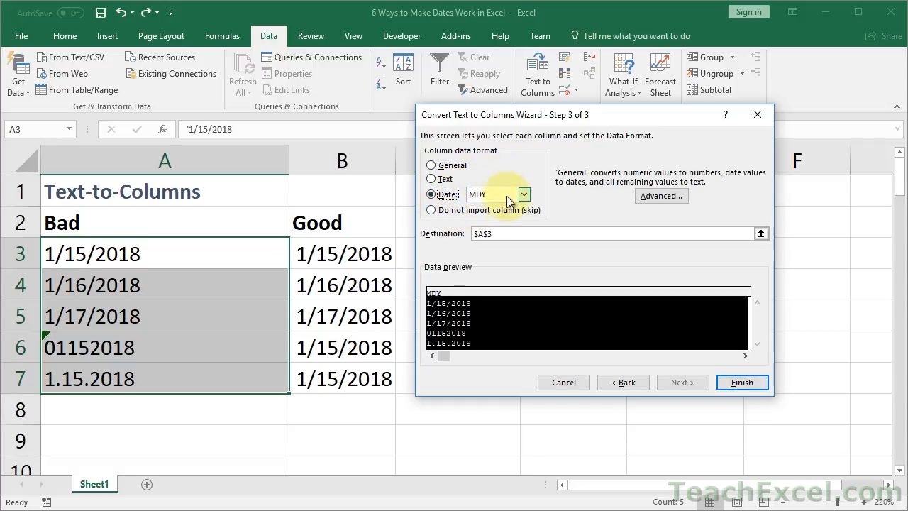
pyautogui.click(524, 193)
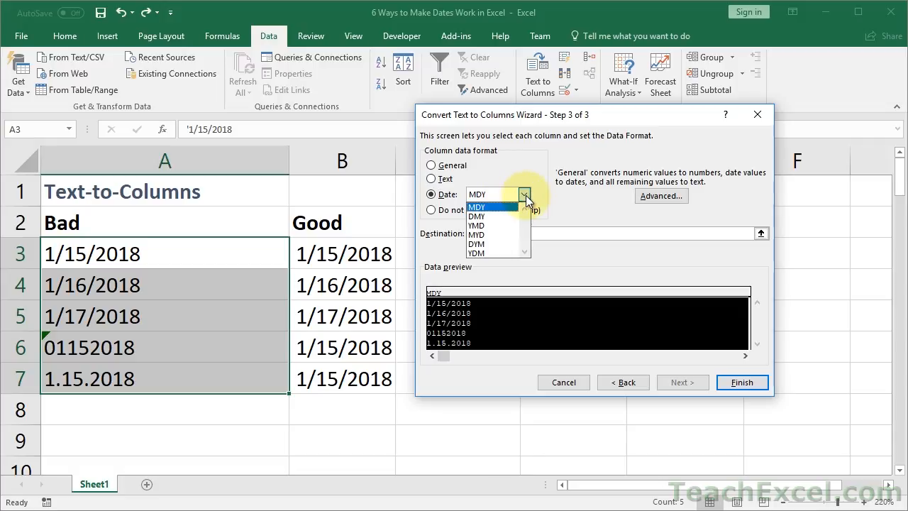
pyautogui.click(477, 216)
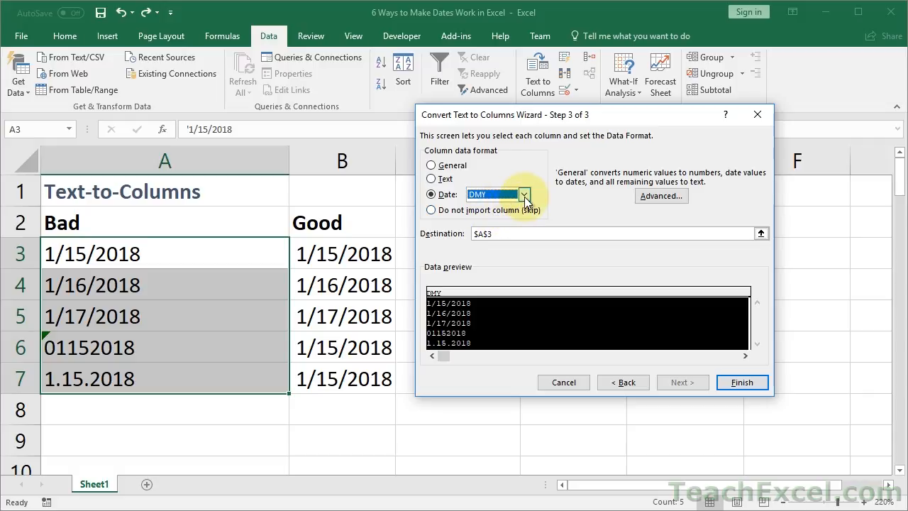
pyautogui.click(519, 193)
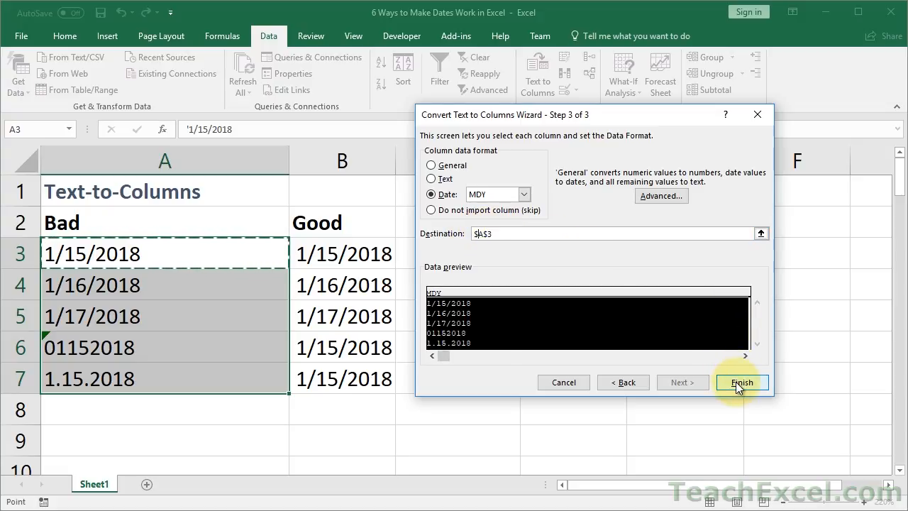
pyautogui.moveTo(754, 115)
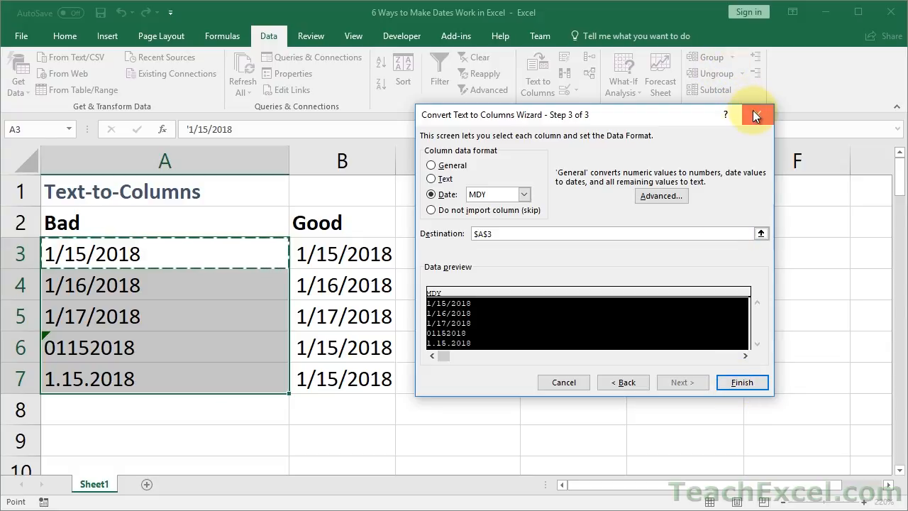
pyautogui.click(755, 114)
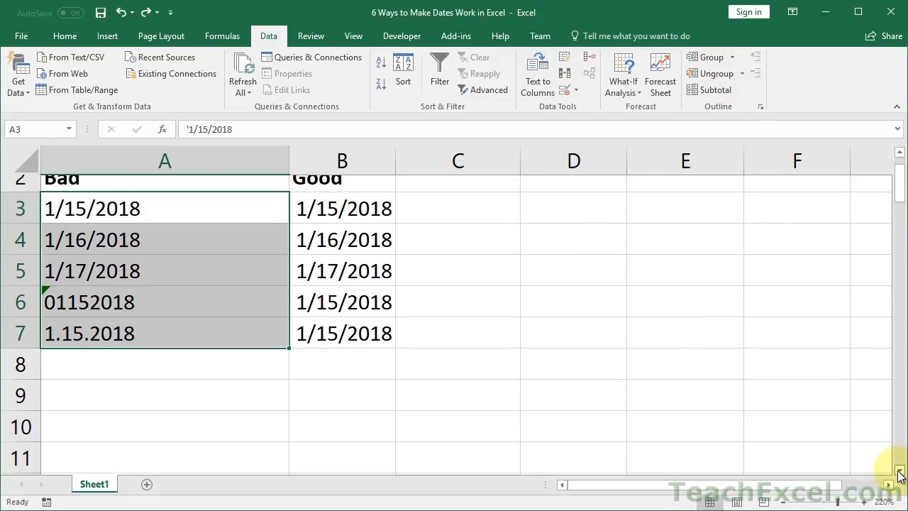
# Select the European dates A15:A17 and start Text to Columns on them.
pyautogui.scroll(-3)
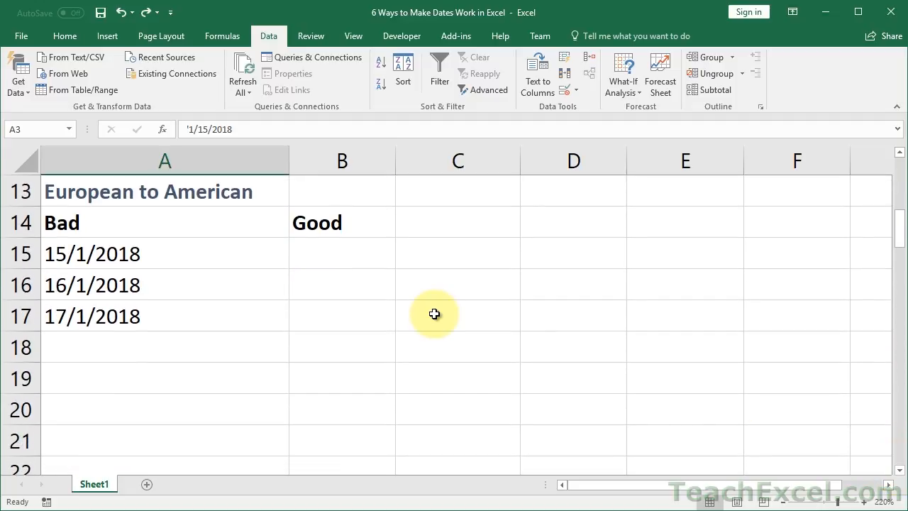
pyautogui.click(156, 256)
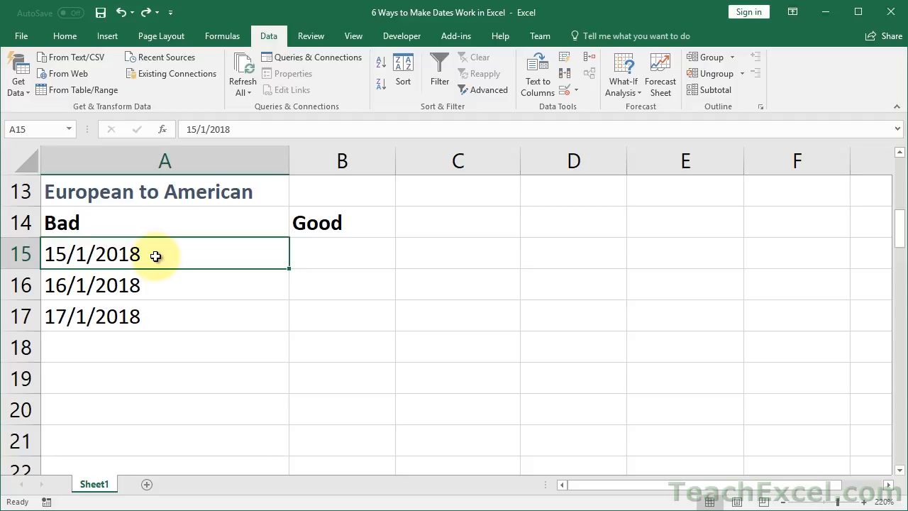
pyautogui.moveTo(212, 260)
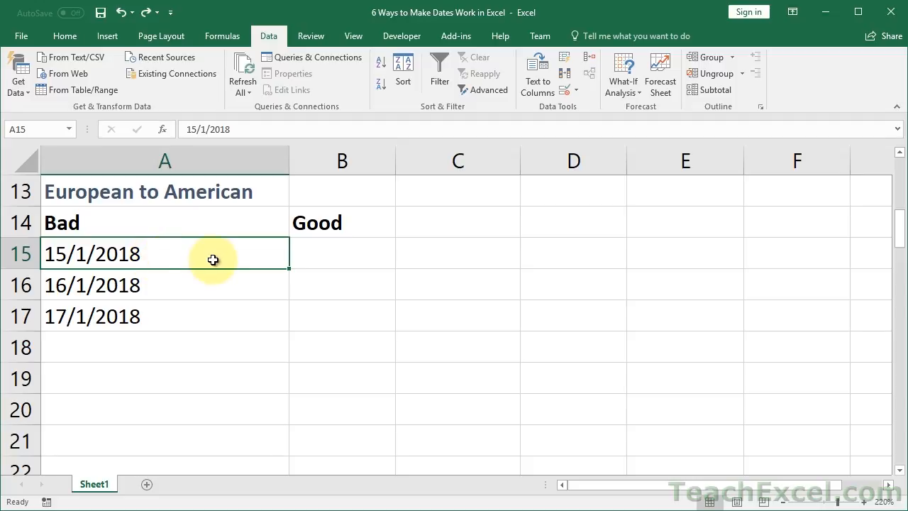
pyautogui.moveTo(165, 252); pyautogui.dragTo(164, 315)
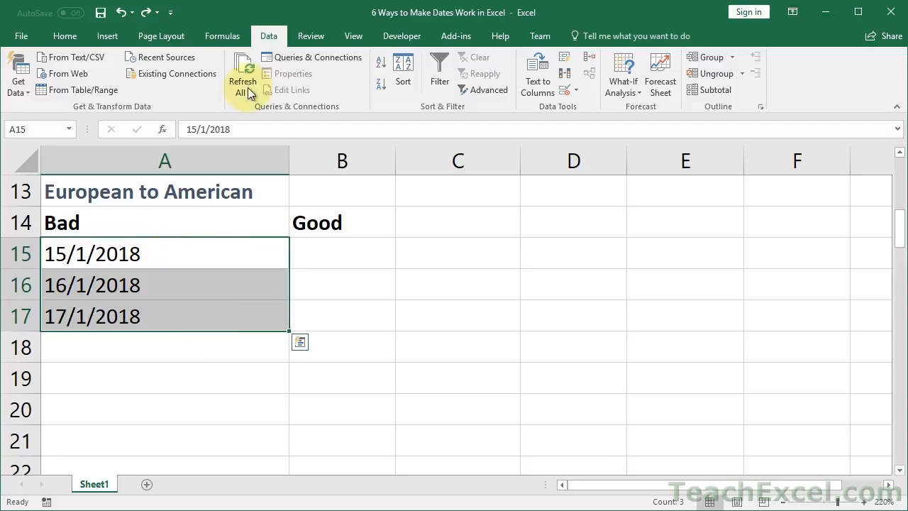
pyautogui.moveTo(537, 74)
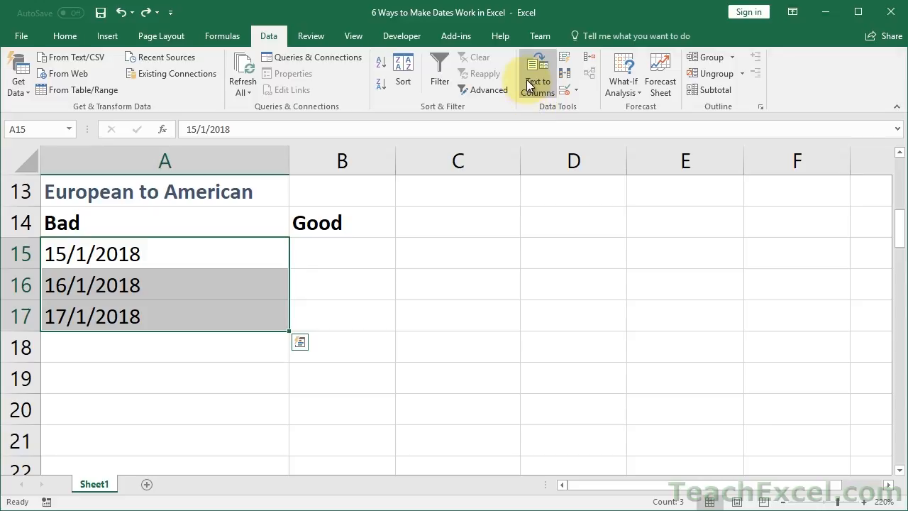
pyautogui.click(536, 74)
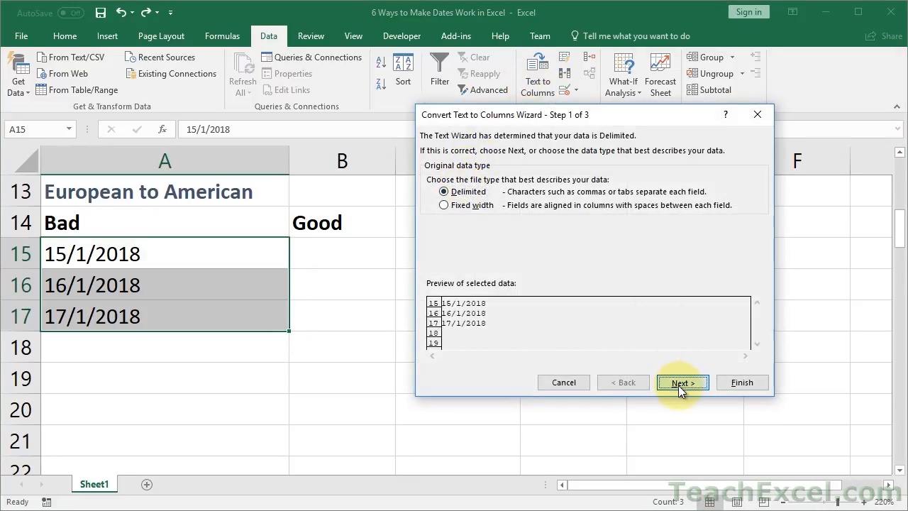
# Convert them as Date DMY with destination B15, giving 1/15/2018–1/17/2018 in column B.
pyautogui.click(681, 383)
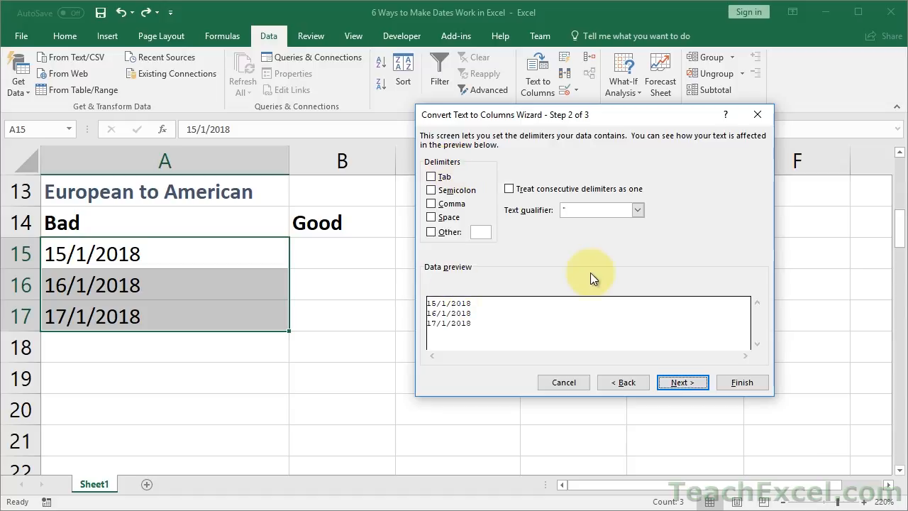
pyautogui.click(681, 382)
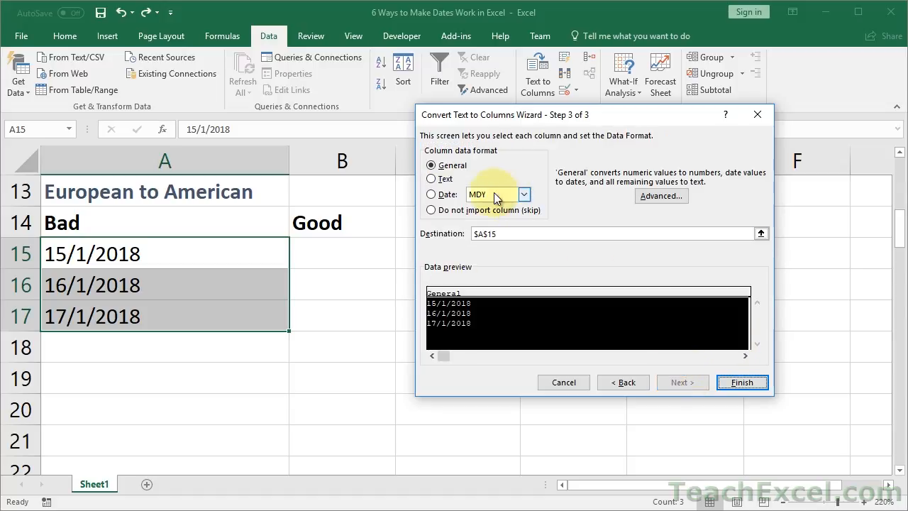
pyautogui.click(431, 192)
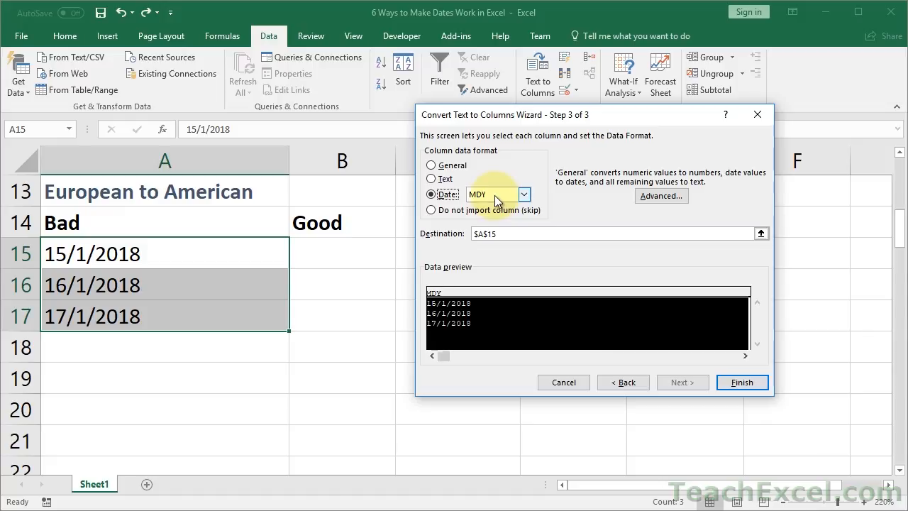
pyautogui.moveTo(250, 268)
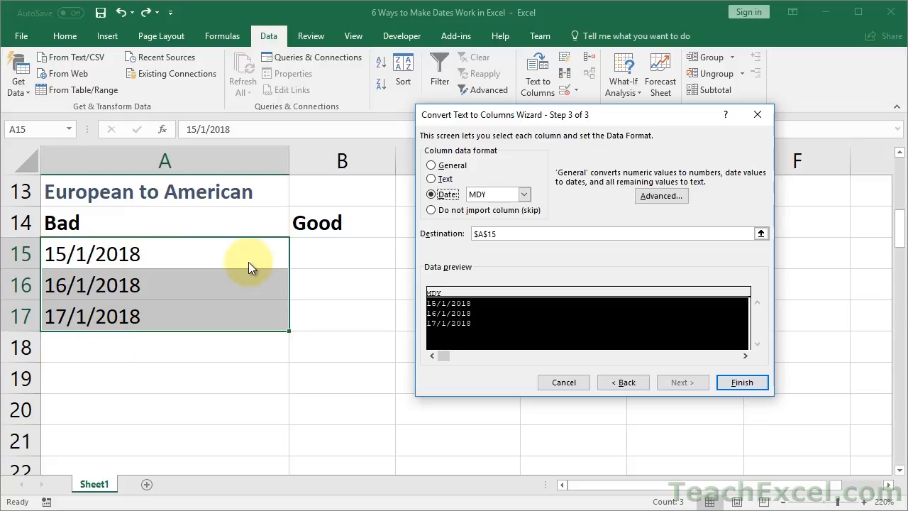
pyautogui.click(525, 193)
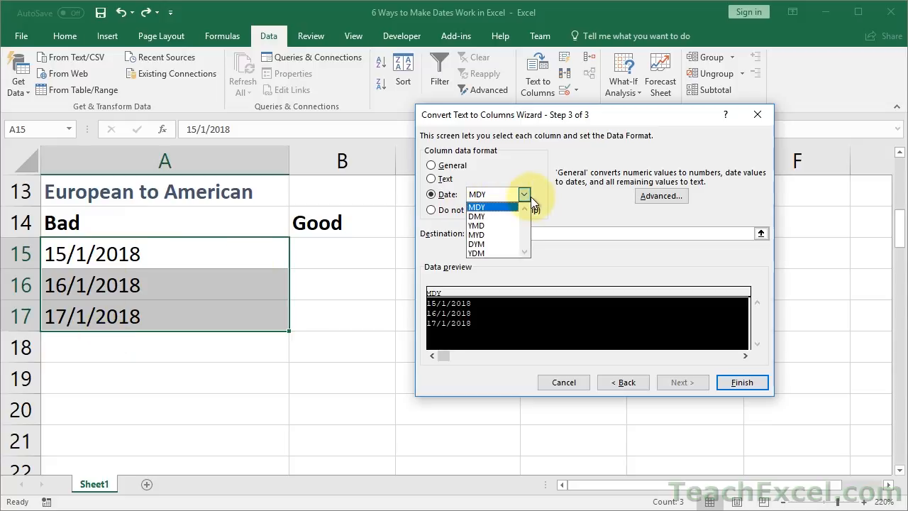
pyautogui.click(477, 216)
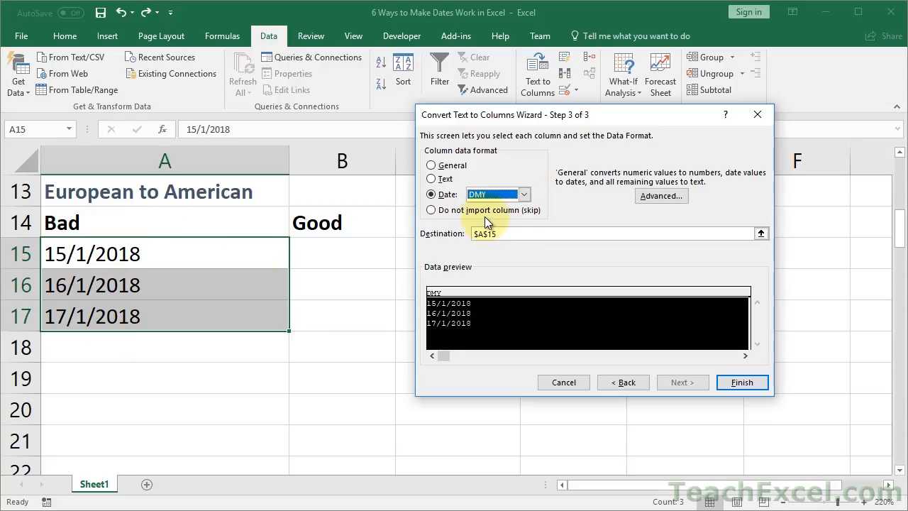
pyautogui.moveTo(484, 247)
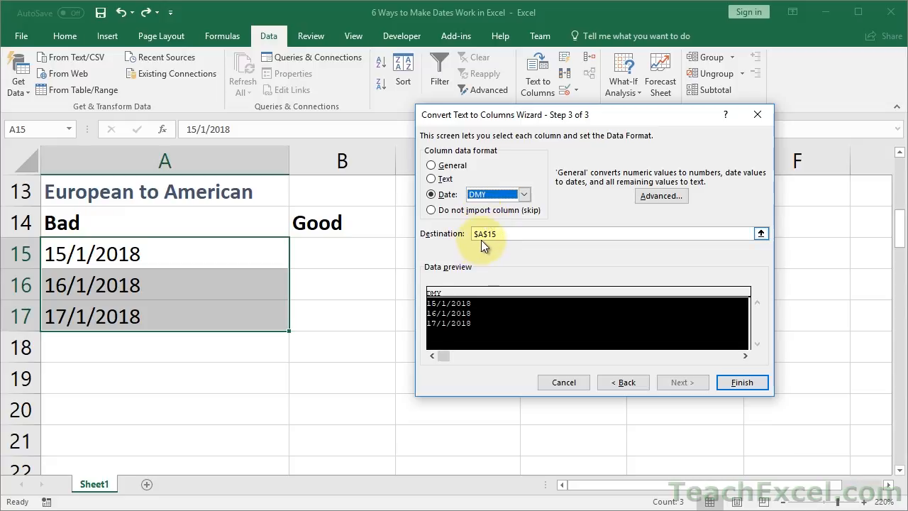
pyautogui.click(485, 233)
pyautogui.write('b')
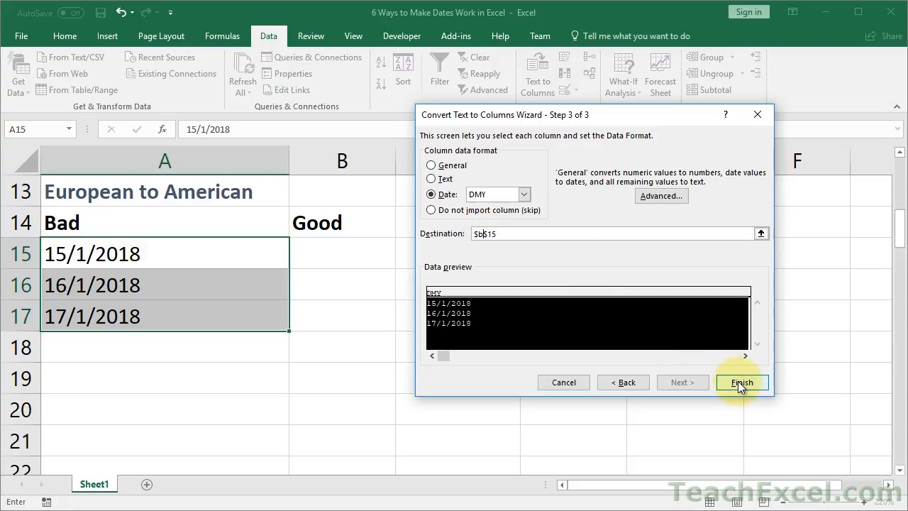
pyautogui.click(740, 383)
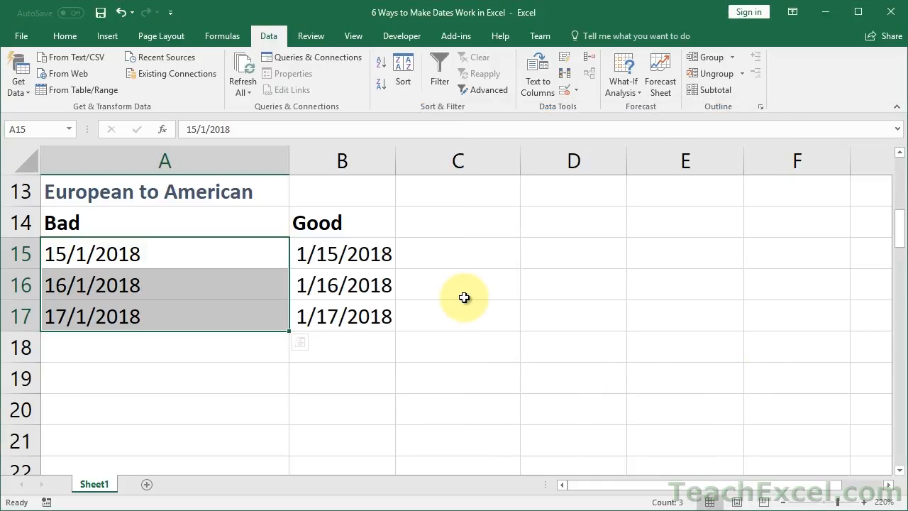
pyautogui.click(342, 252)
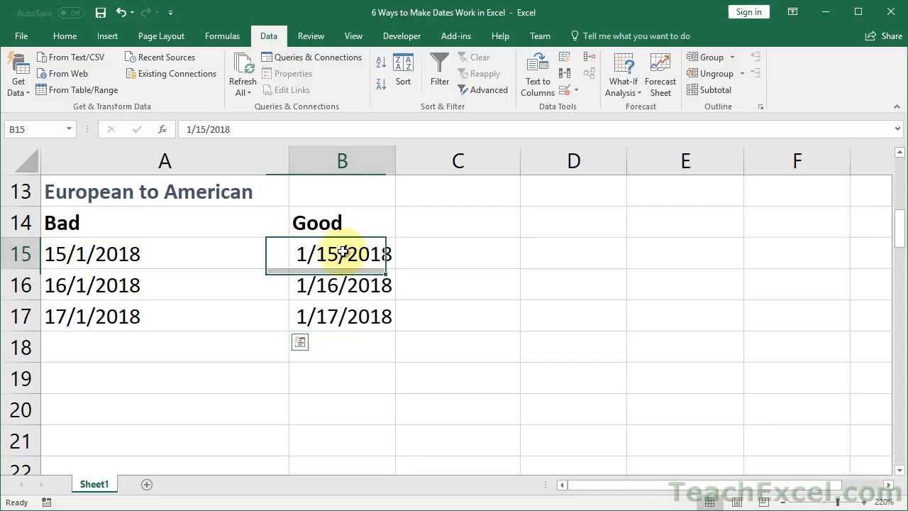
pyautogui.click(65, 36)
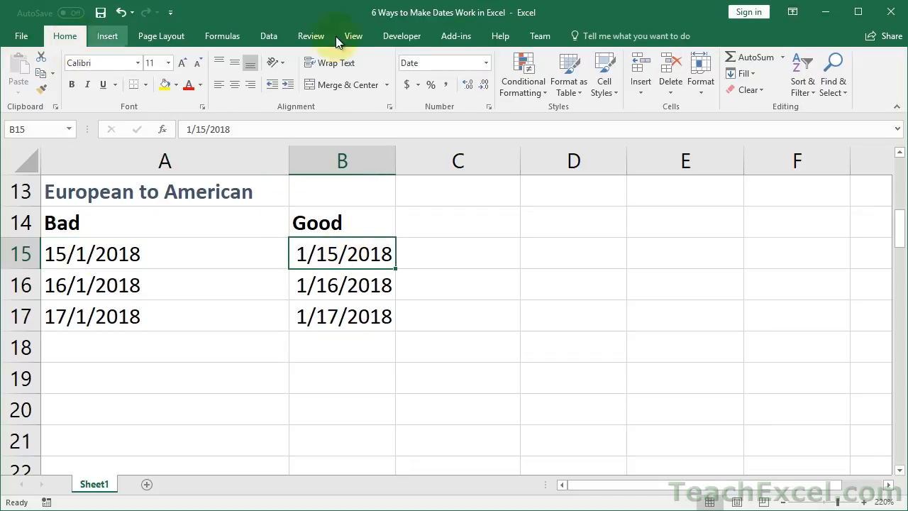
pyautogui.click(485, 63)
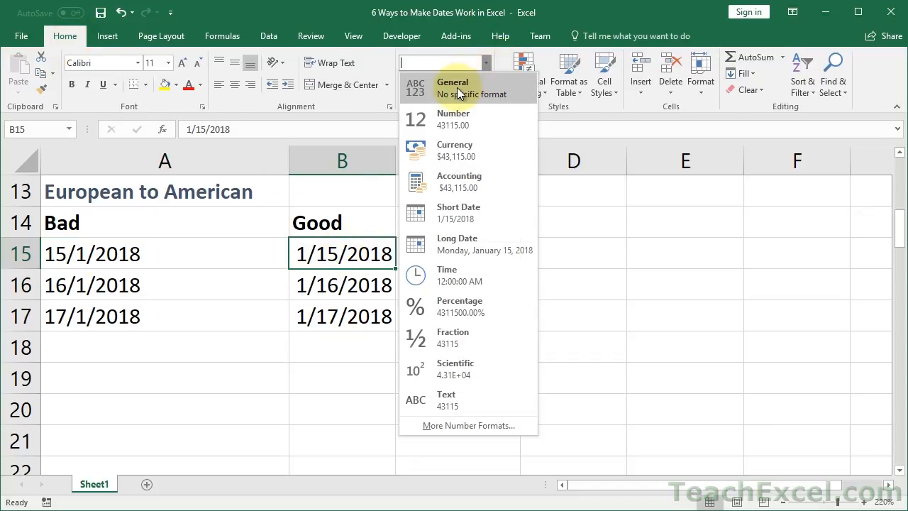
pyautogui.click(452, 88)
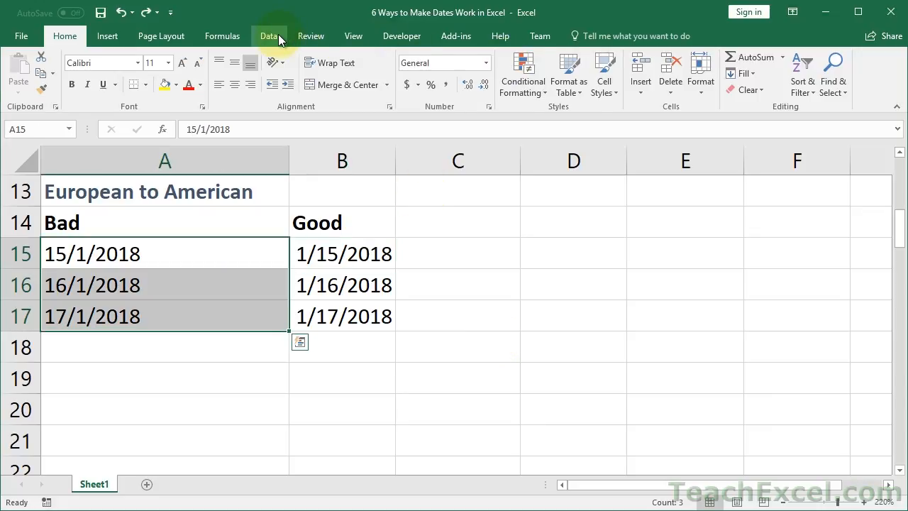
pyautogui.click(537, 74)
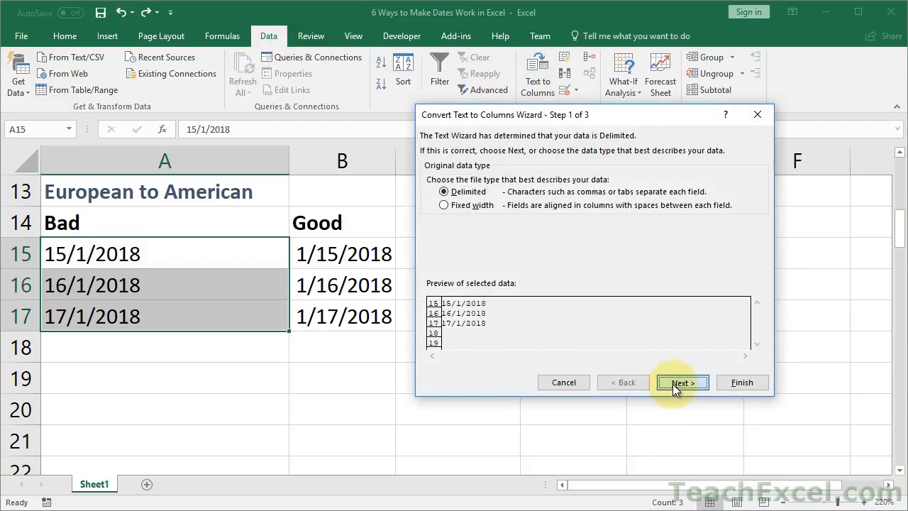
pyautogui.click(681, 383)
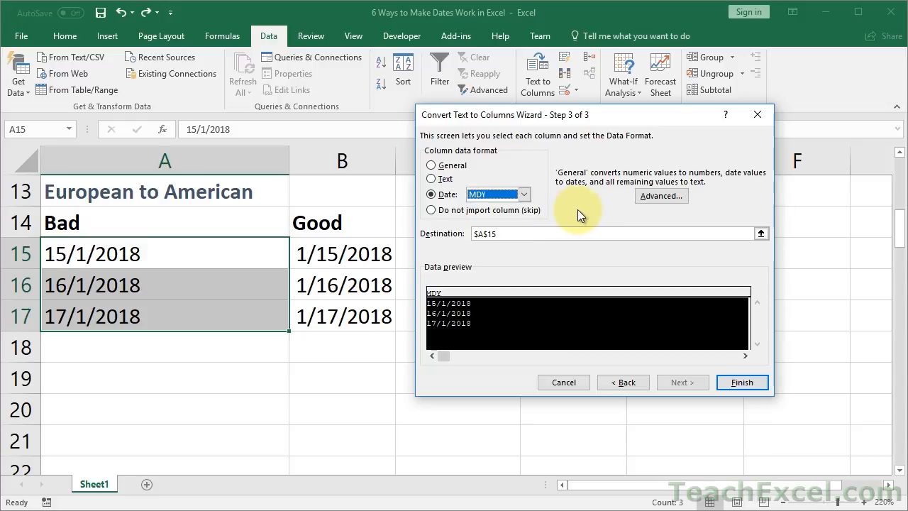
pyautogui.moveTo(694, 147)
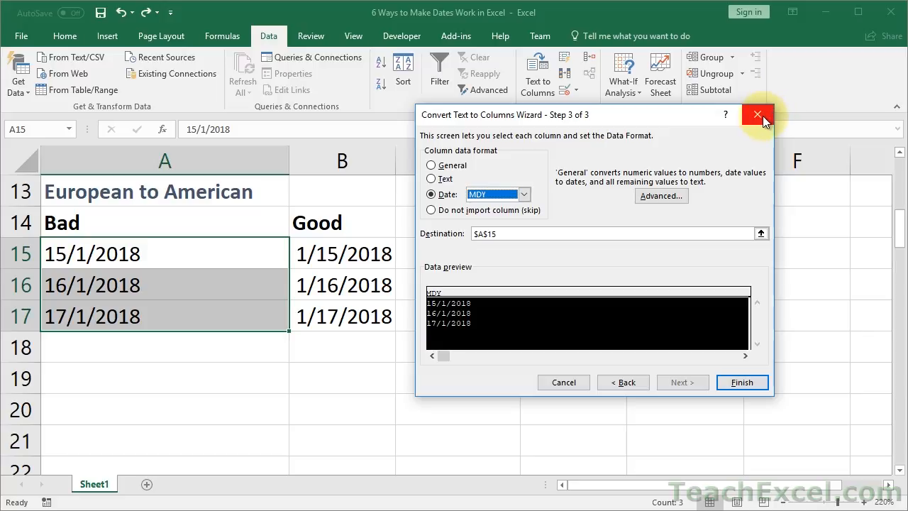
pyautogui.click(758, 113)
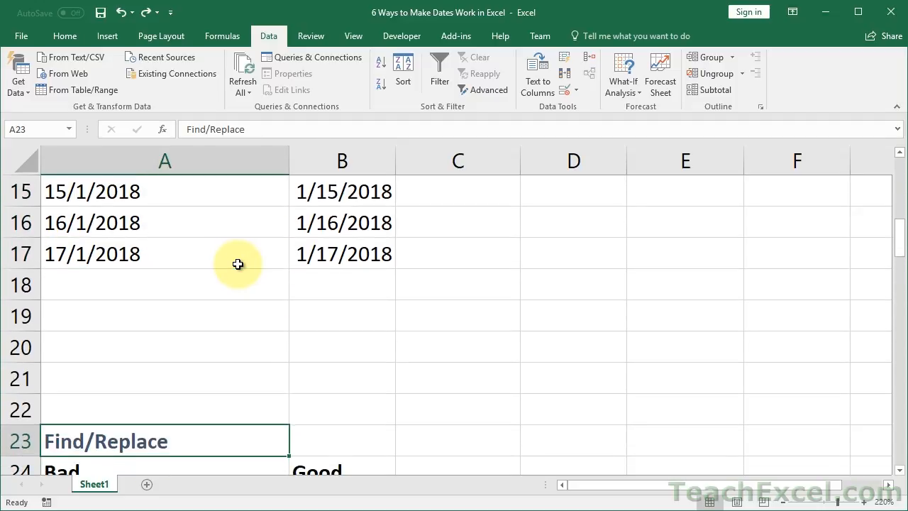
# Copy the semicolon-separated dates A25:A27 into the Good column at B25:B27.
pyautogui.scroll(-3)
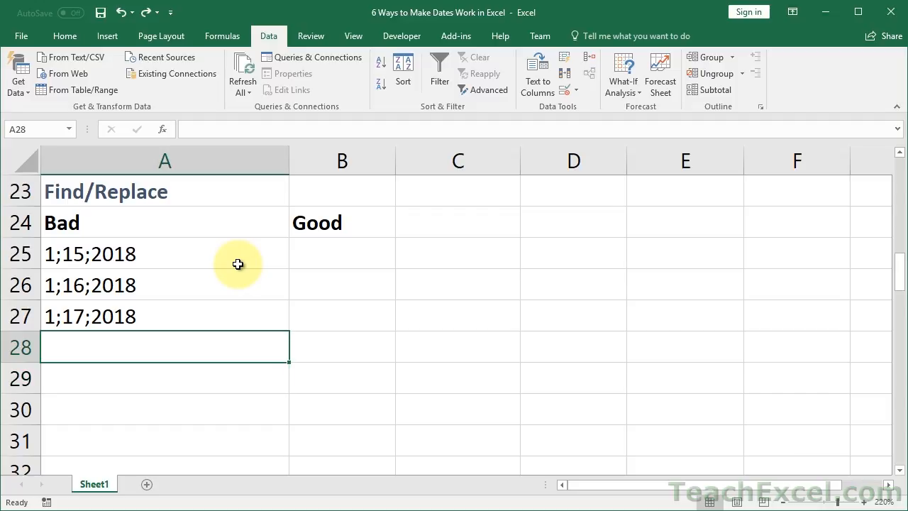
pyautogui.click(165, 284)
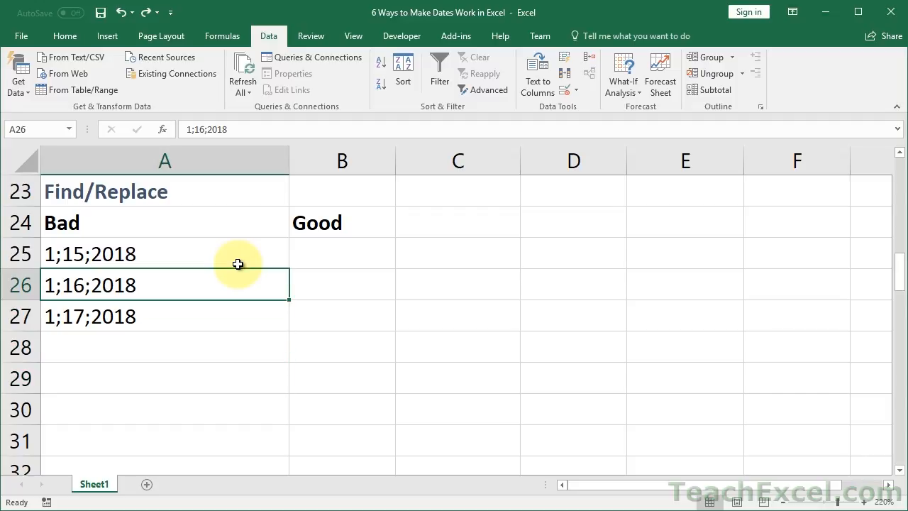
pyautogui.moveTo(198, 254)
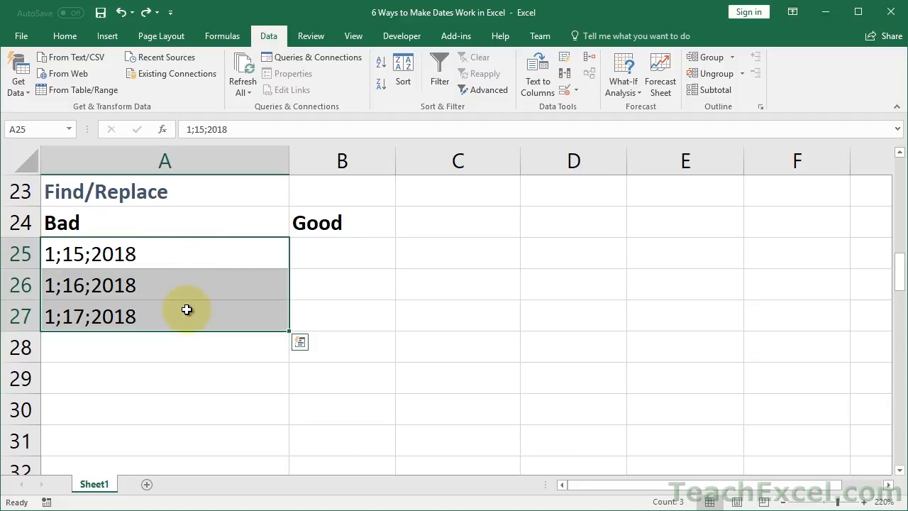
pyautogui.moveTo(54, 244)
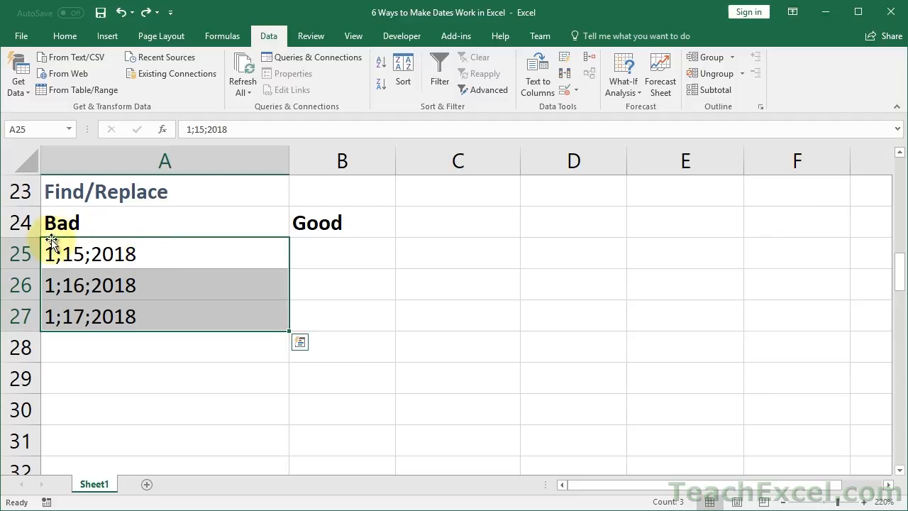
pyautogui.moveTo(57, 269)
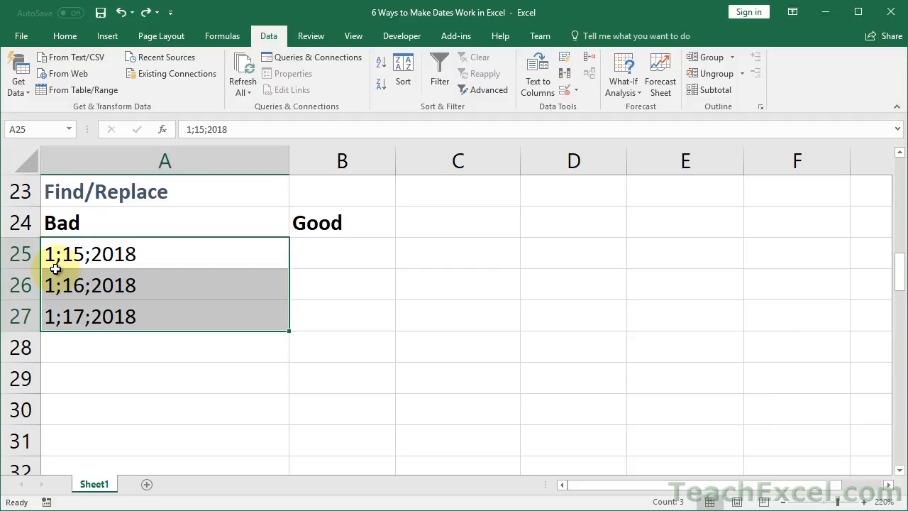
pyautogui.click(332, 253)
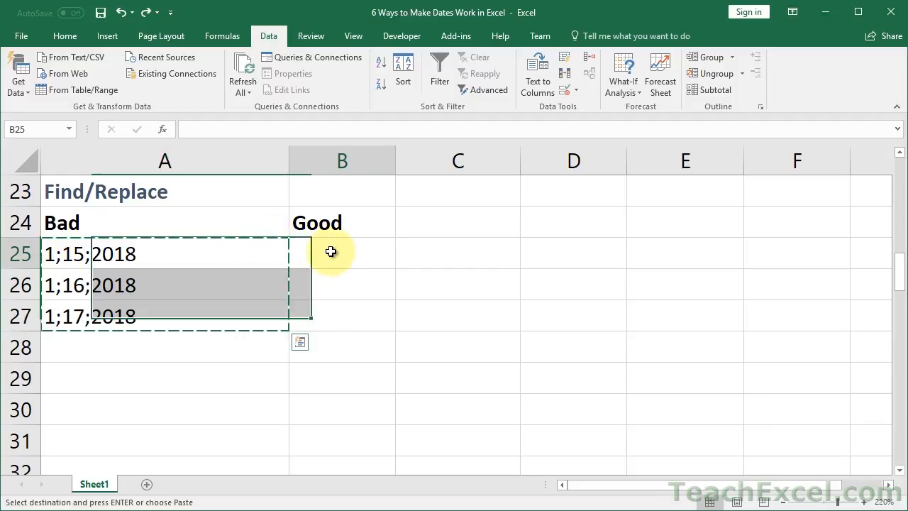
pyautogui.click(342, 252)
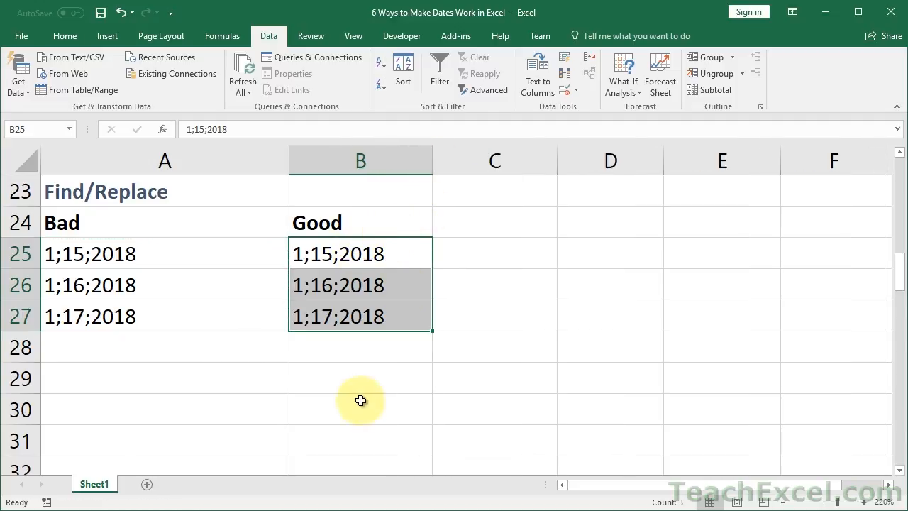
pyautogui.moveTo(409, 319)
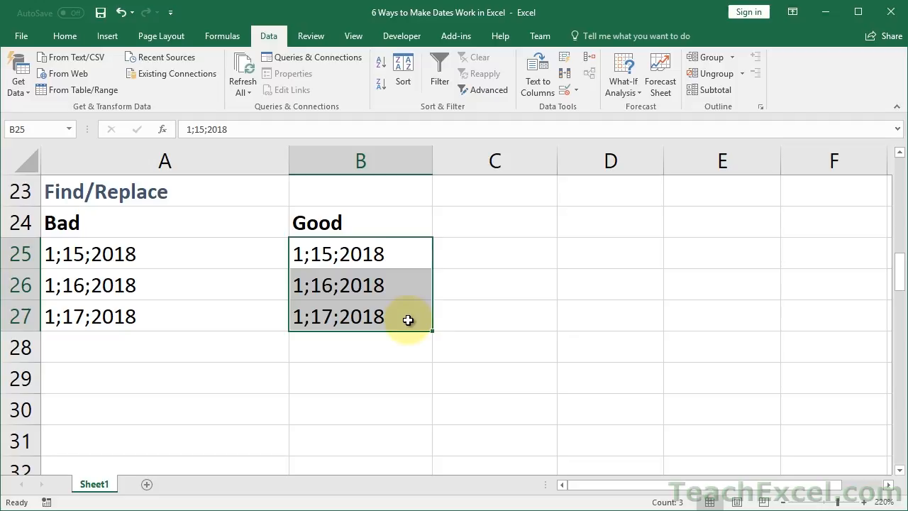
# Set up Find and Replace with ';' as the text to find and '/' as the replacement.
pyautogui.press('ctrl+f')
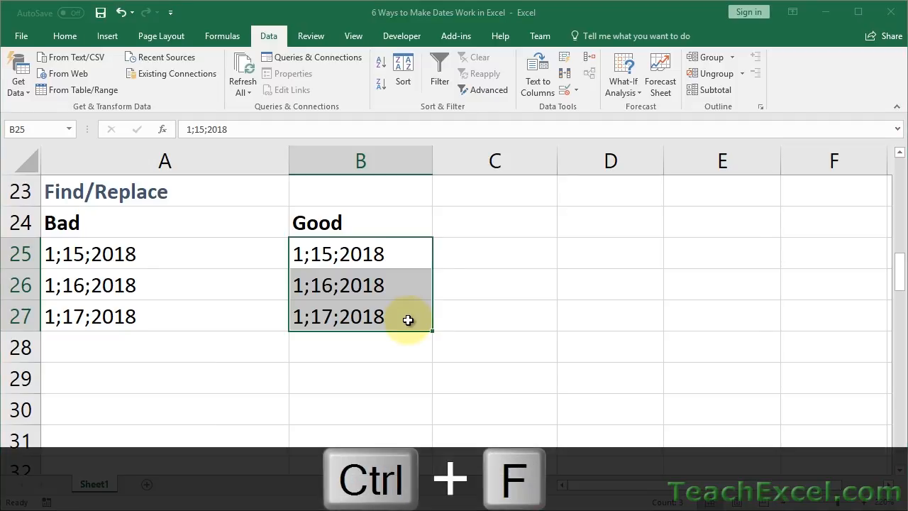
pyautogui.press('ctrl+f')
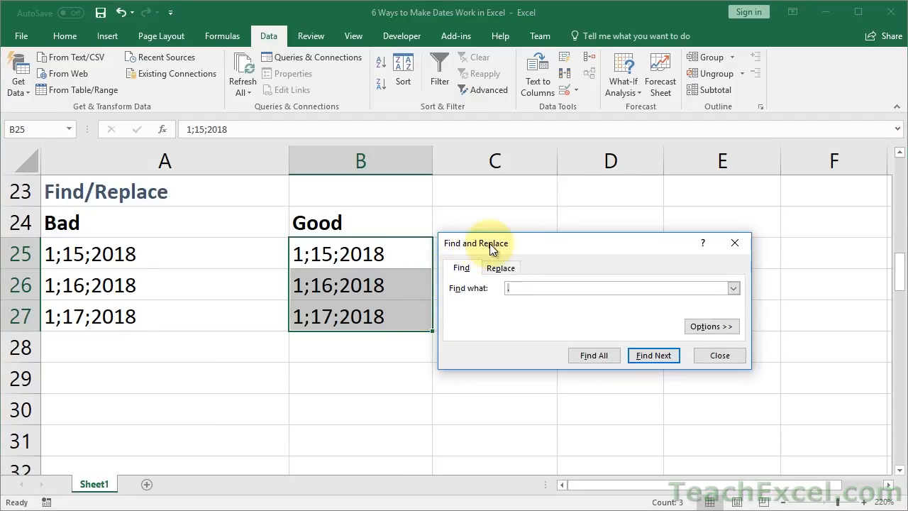
pyautogui.click(501, 266)
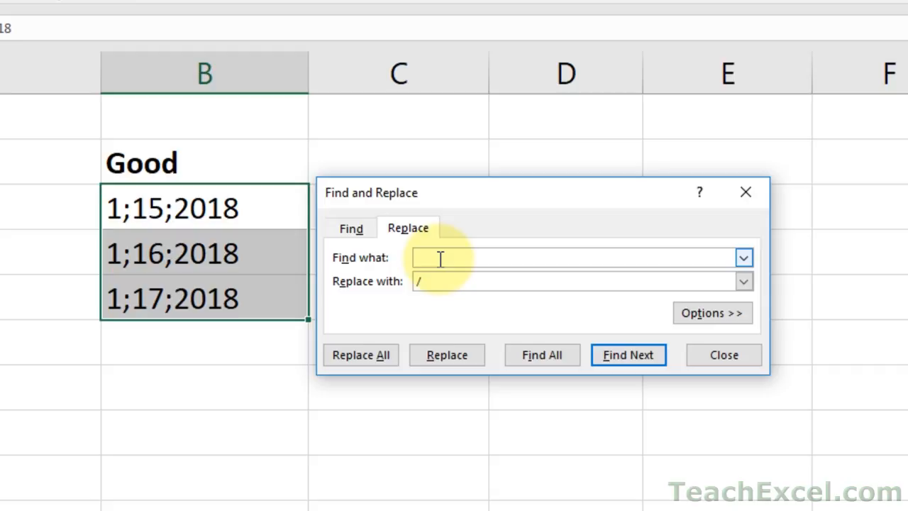
pyautogui.write(';')
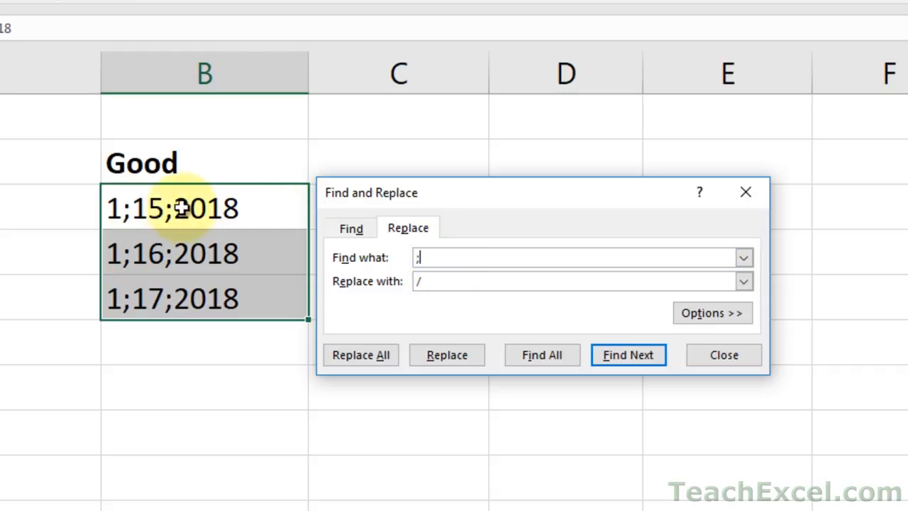
pyautogui.moveTo(91, 252)
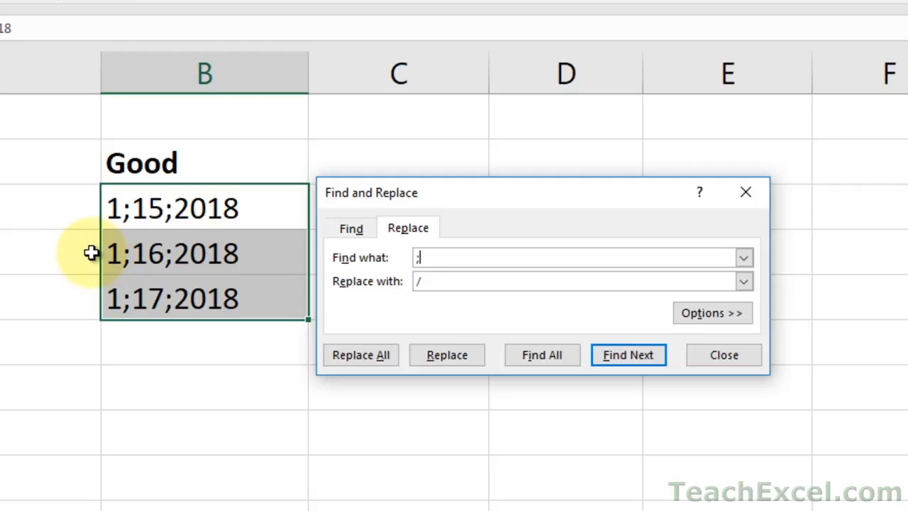
pyautogui.moveTo(349, 266)
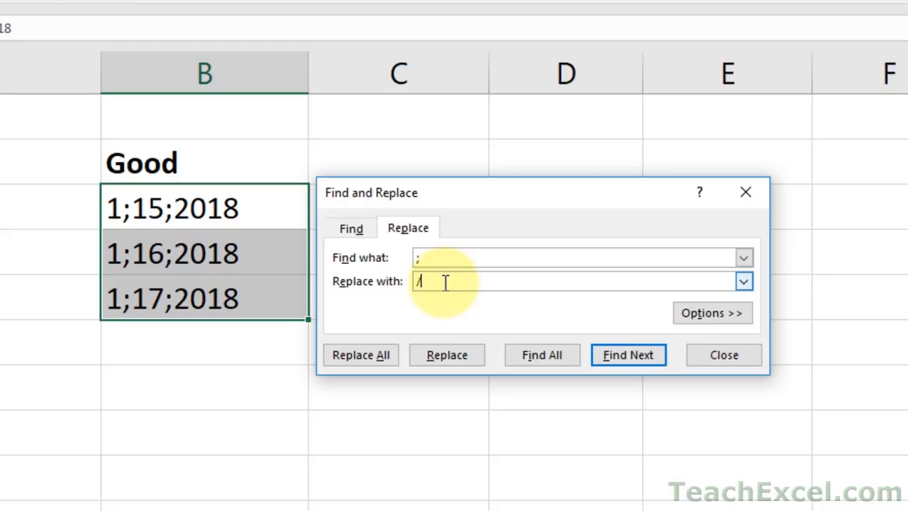
pyautogui.click(568, 258)
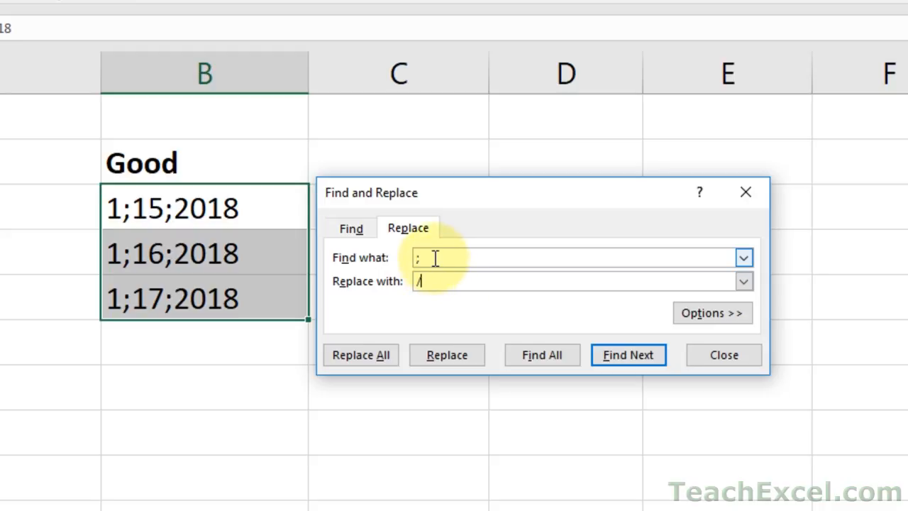
pyautogui.moveTo(361, 355)
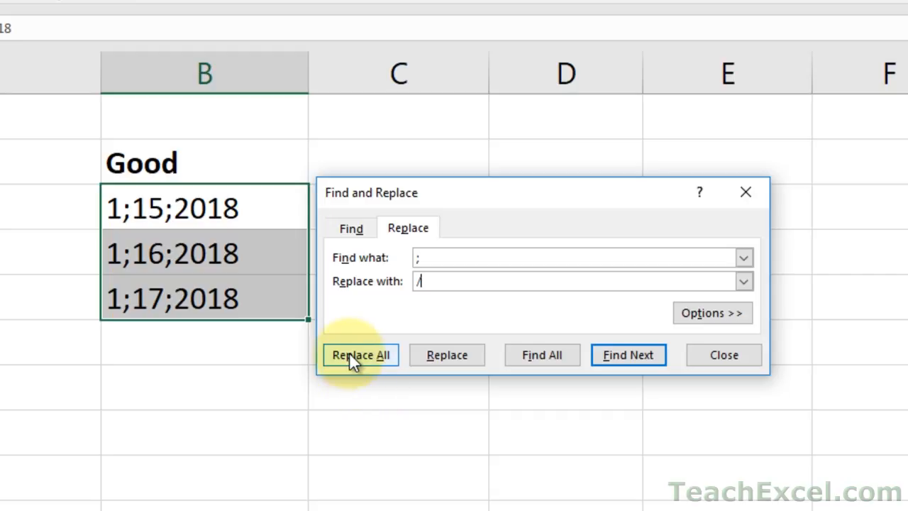
pyautogui.moveTo(253, 173)
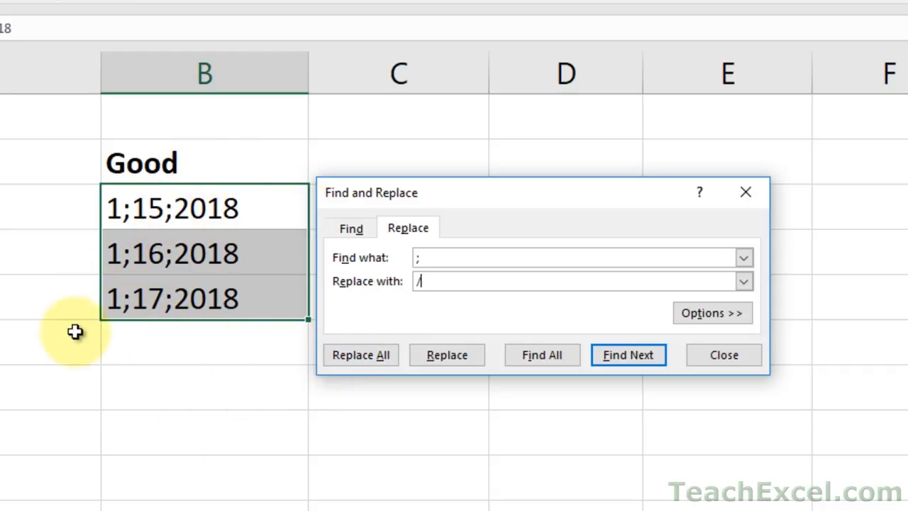
pyautogui.moveTo(182, 252)
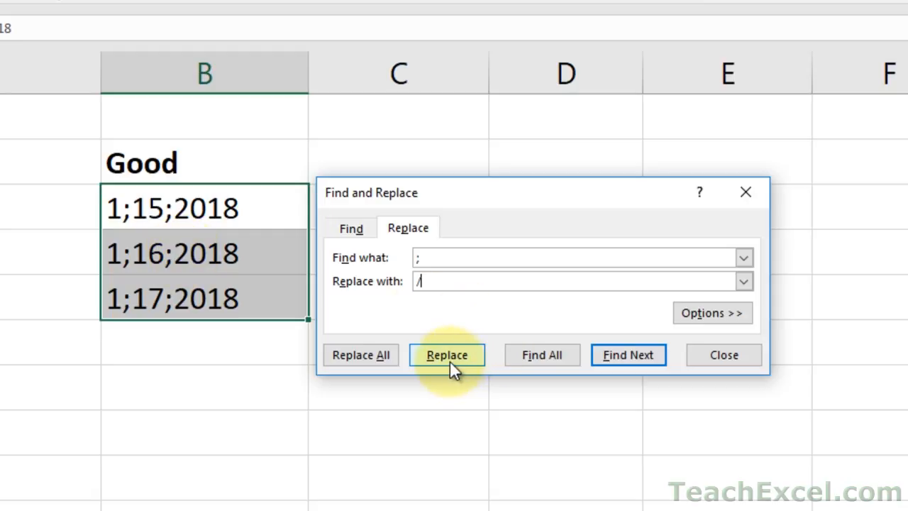
# Replace one match, then all, turning B25:B27 into real dates 1/15/2018–1/17/2018.
pyautogui.click(447, 355)
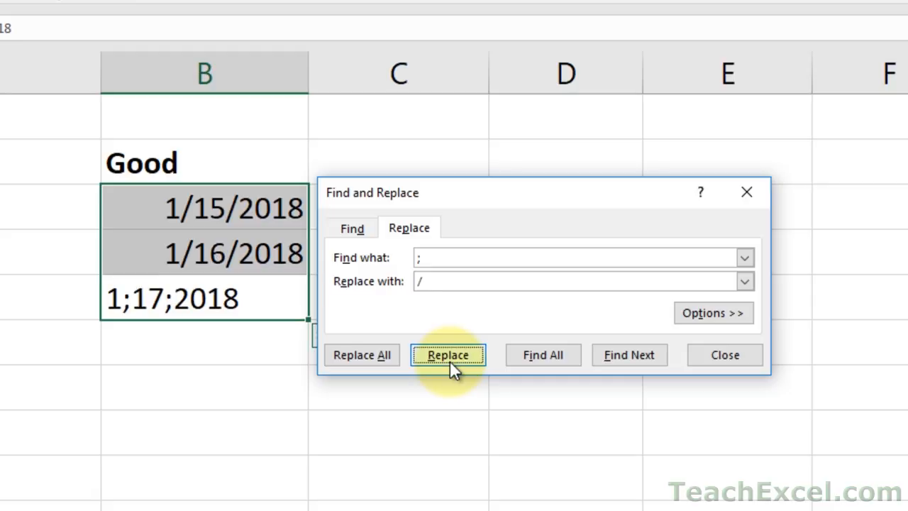
pyautogui.click(362, 355)
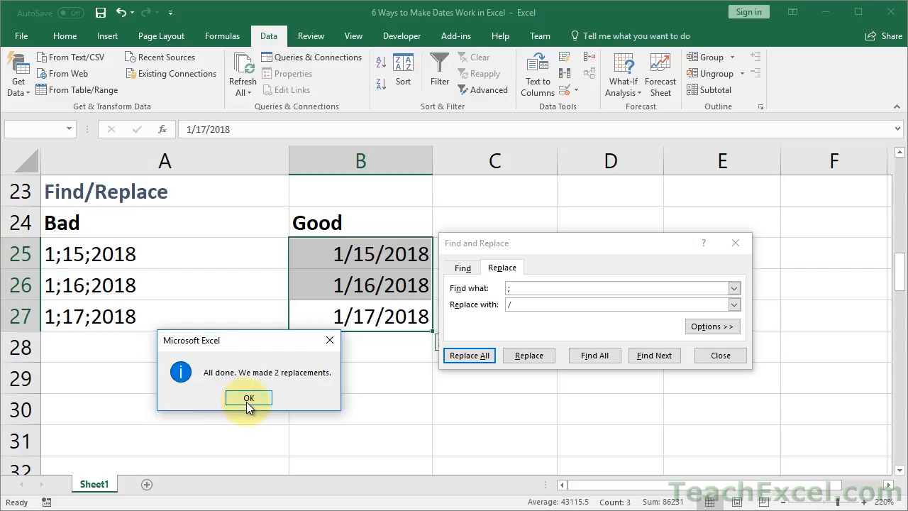
# Dismiss the replacement message and check the fixed dates' number format without changing it.
pyautogui.click(247, 397)
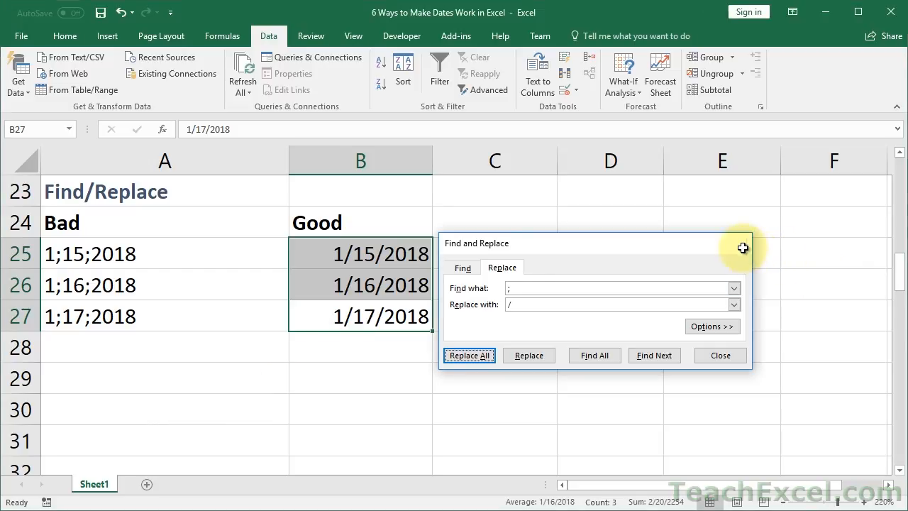
pyautogui.click(719, 355)
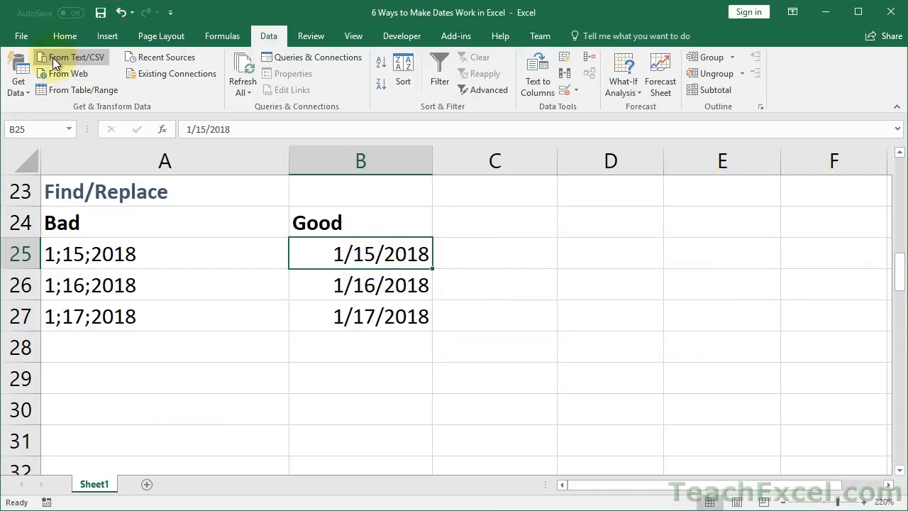
pyautogui.click(66, 35)
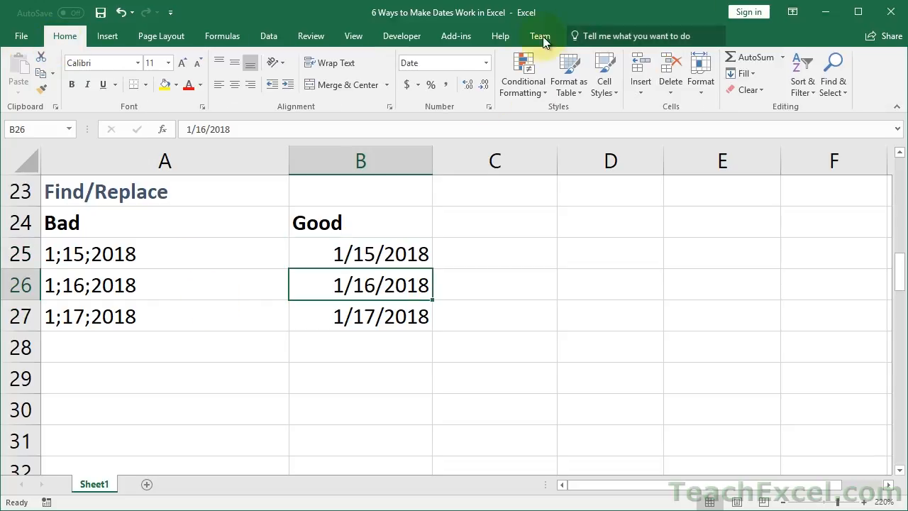
pyautogui.click(485, 62)
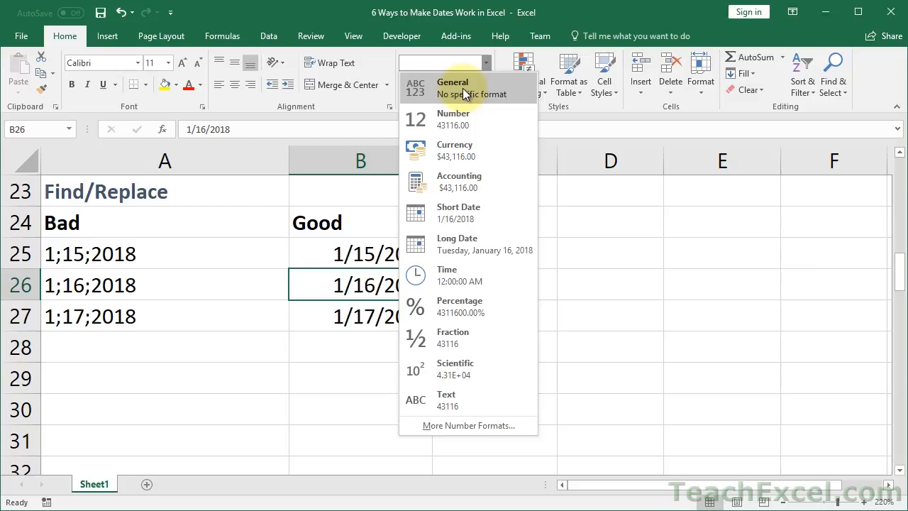
pyautogui.click(452, 88)
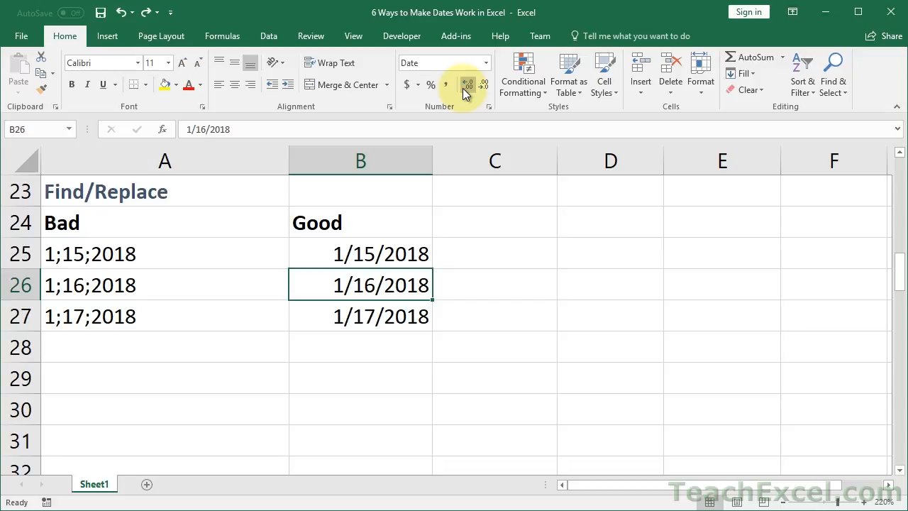
pyautogui.moveTo(313, 353)
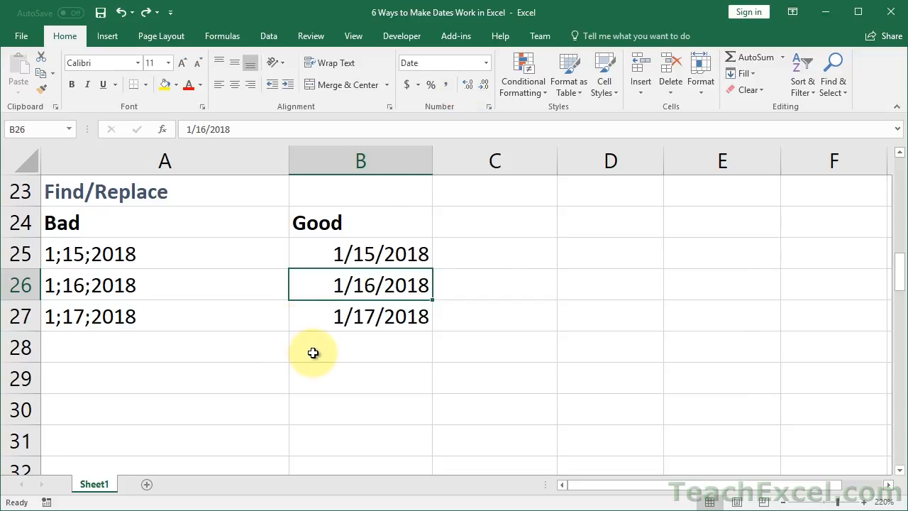
# Reopen and close Find and Replace, leaving the VALUE/DATEVALUE section showing.
pyautogui.press('ctrl+h')
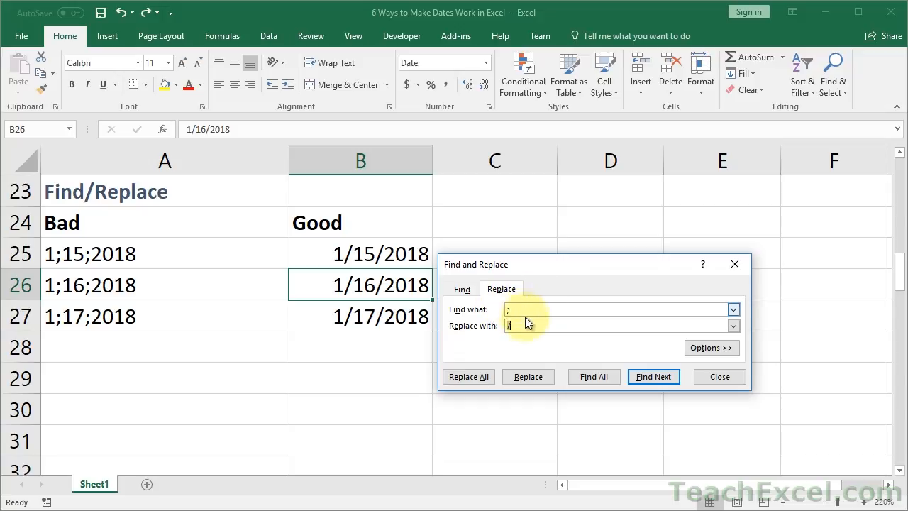
pyautogui.moveTo(524, 333)
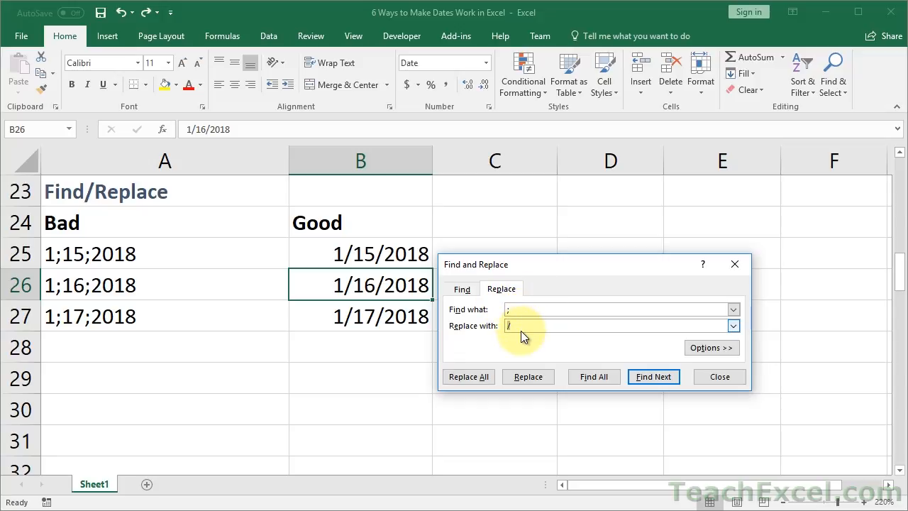
pyautogui.click(718, 376)
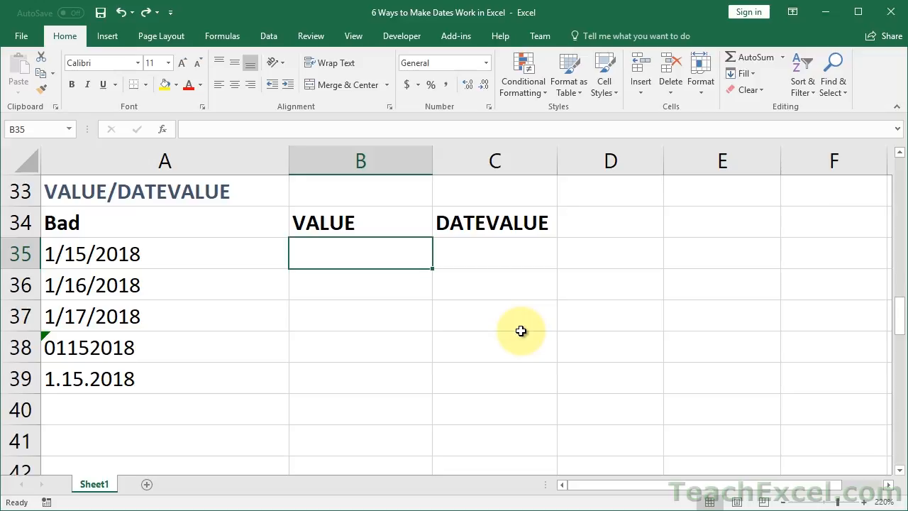
# Enter =VALUE(A35) in B35 to convert the first dotted bad date.
pyautogui.click(165, 253)
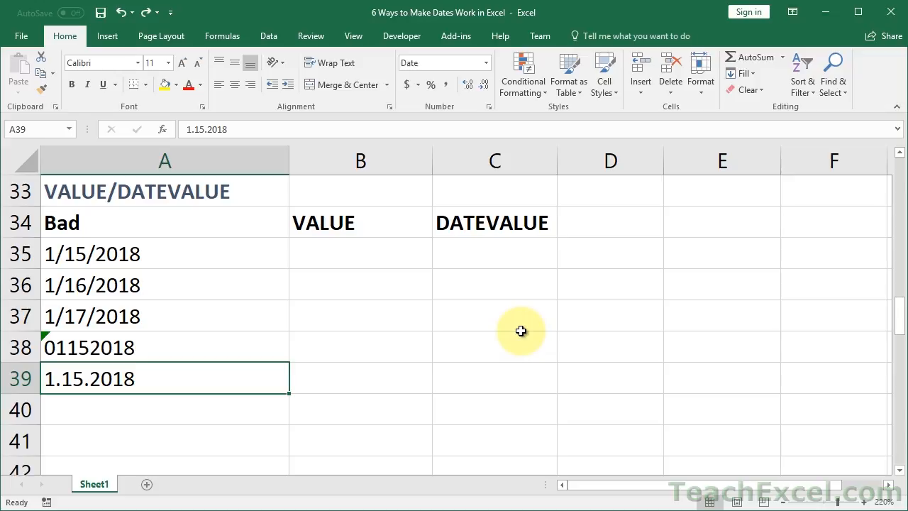
pyautogui.click(360, 253)
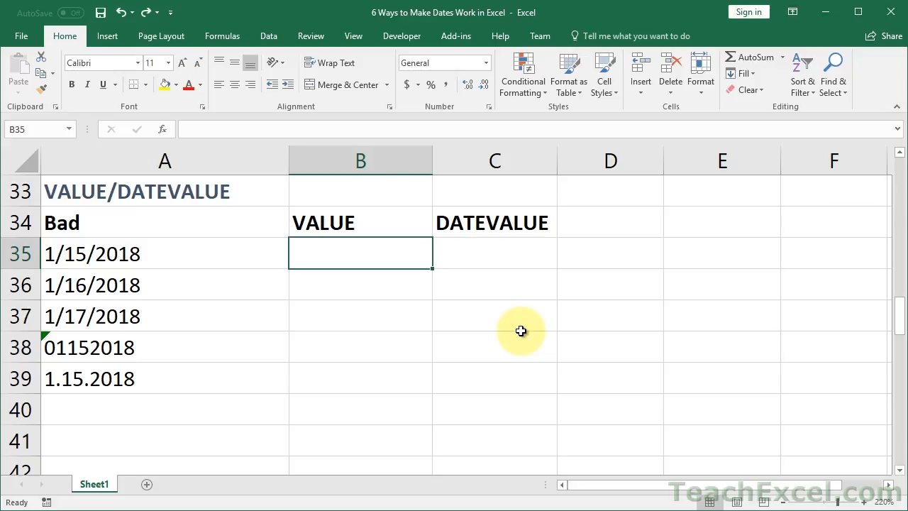
pyautogui.write('=VALUE(')
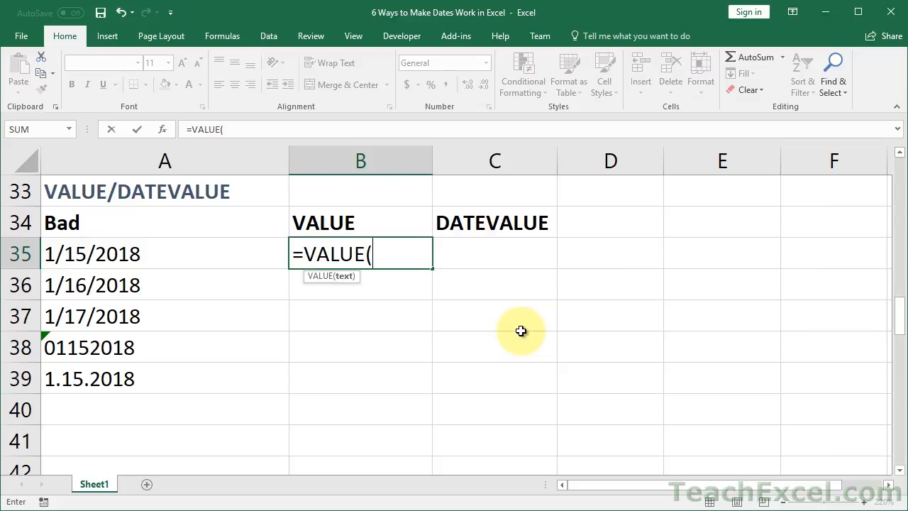
pyautogui.press('Return')
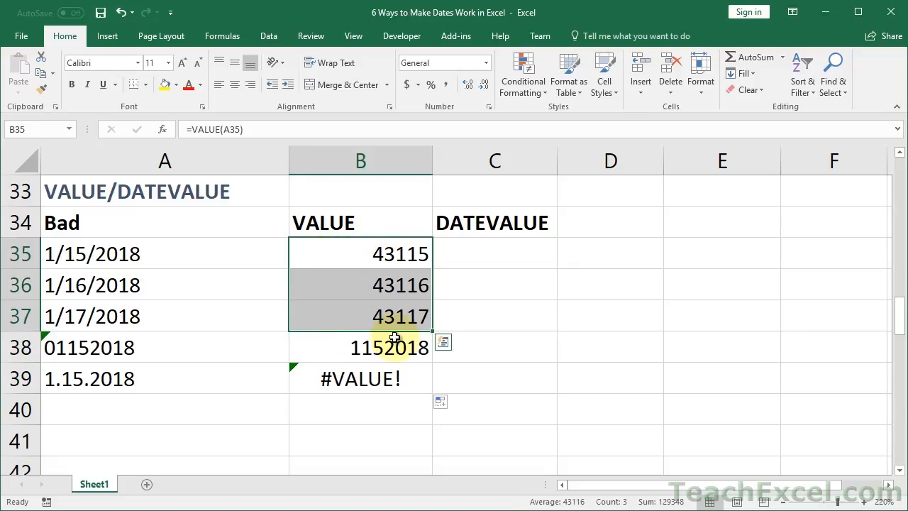
pyautogui.moveTo(312, 355)
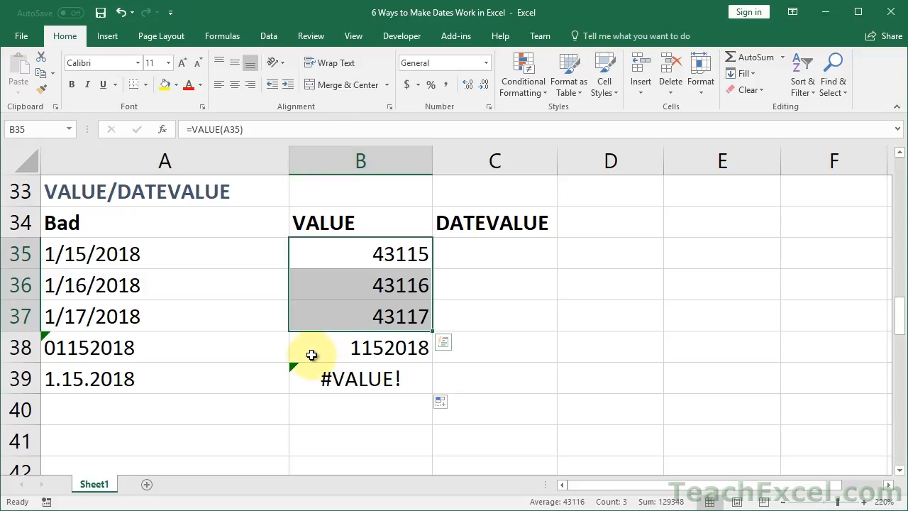
# Inspect the #VALUE! and 1152018 results, showing 1152018 as a Short Date.
pyautogui.click(361, 378)
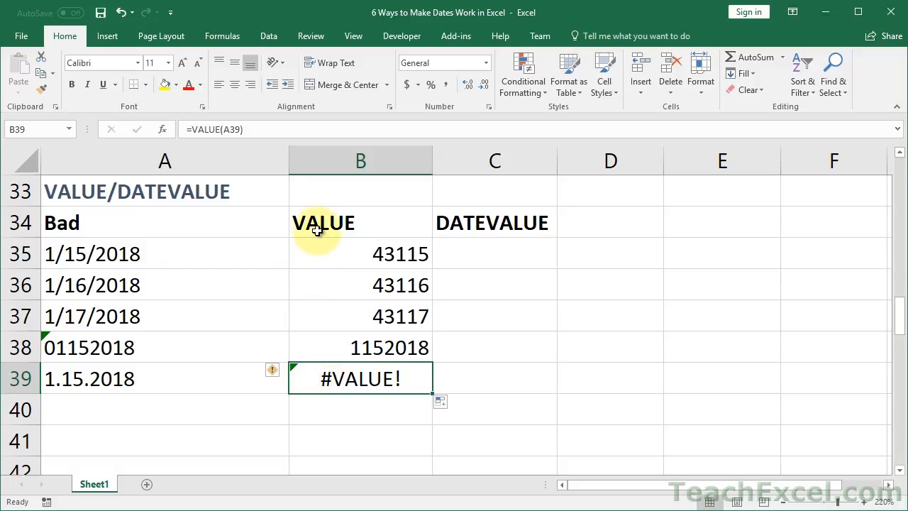
pyautogui.click(360, 346)
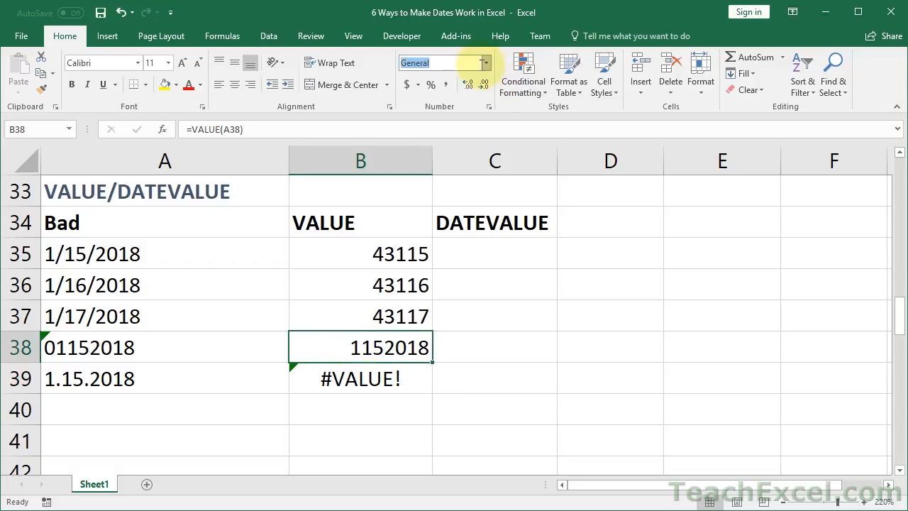
pyautogui.click(485, 63)
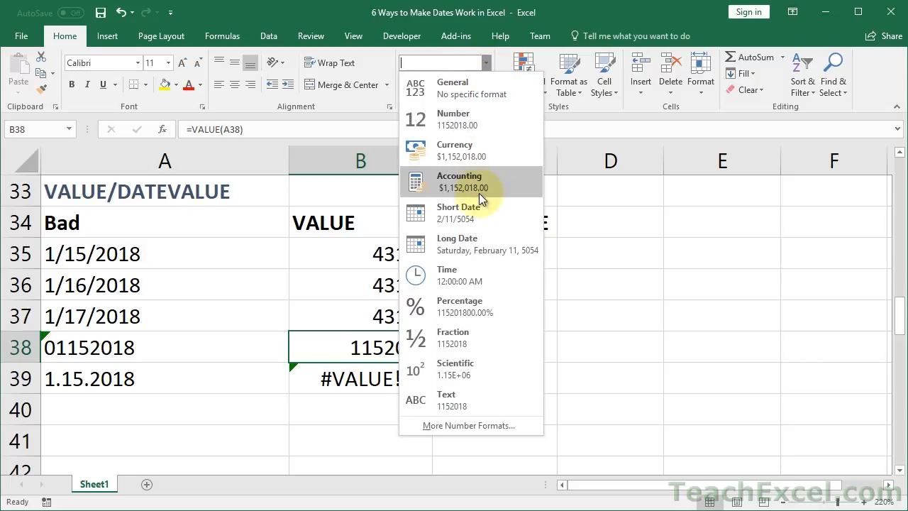
pyautogui.click(460, 213)
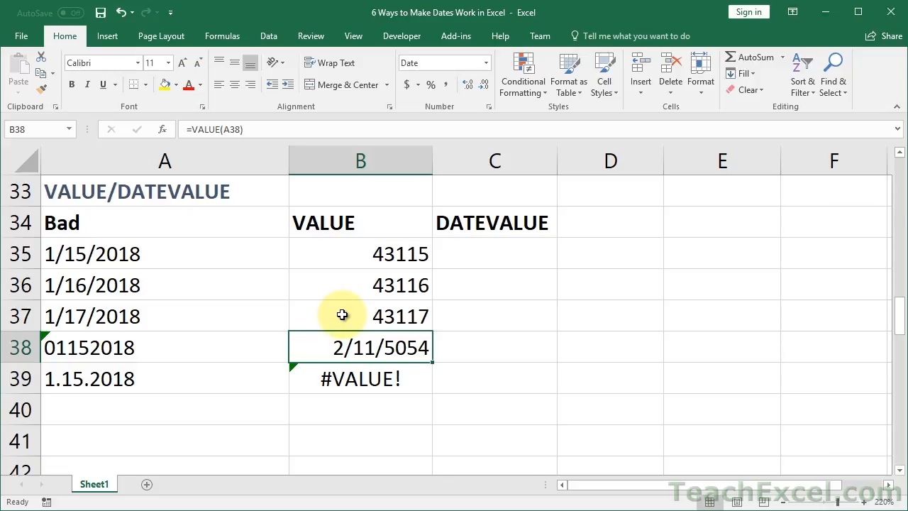
pyautogui.click(443, 62)
pyautogui.write('=')
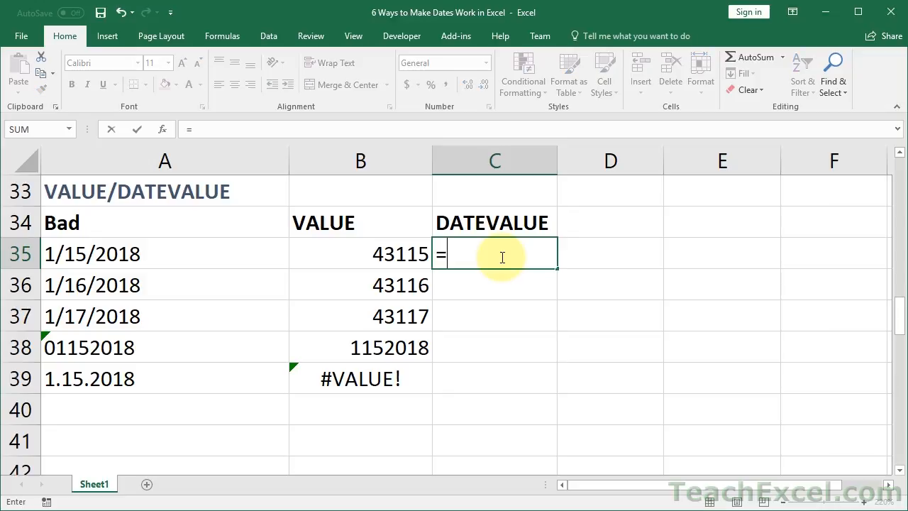
# Enter =DATEVALUE(A35) in C35 and fill it down to C39.
pyautogui.write('DATEVALUE(')
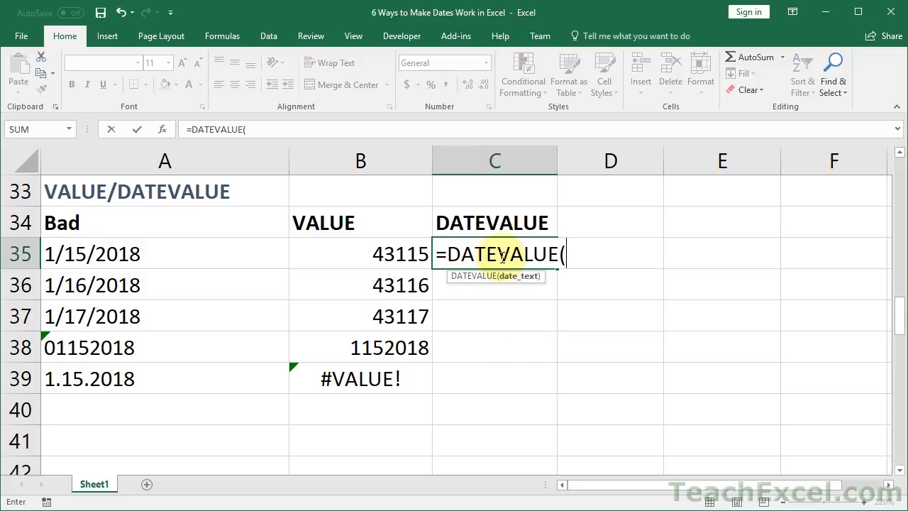
pyautogui.click(164, 253)
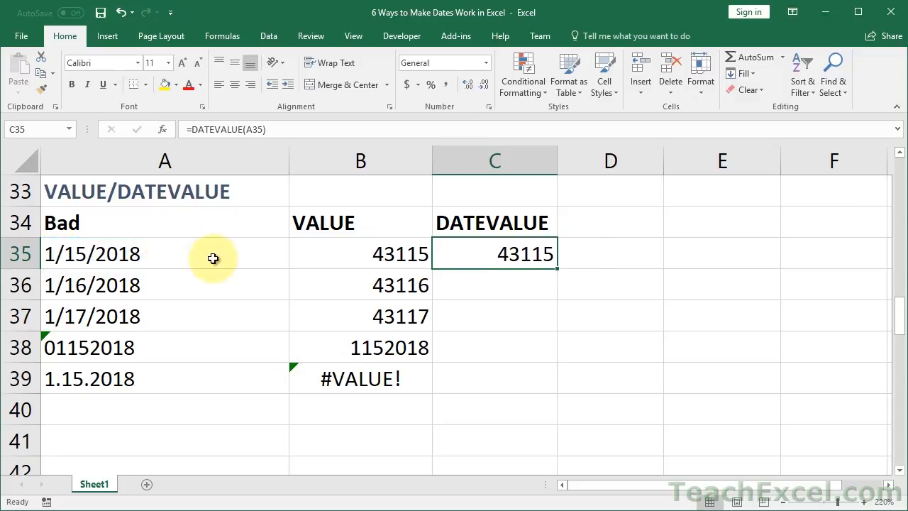
pyautogui.moveTo(557, 270); pyautogui.dragTo(556, 377)
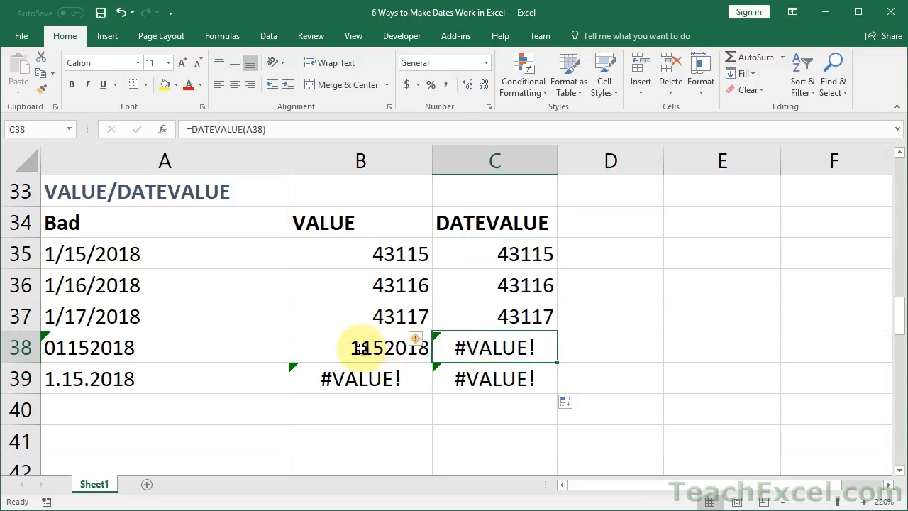
# Format both result columns as Short Date showing 1/15/2018–1/17/2018, reviewing the DATEVALUE formula.
pyautogui.click(361, 346)
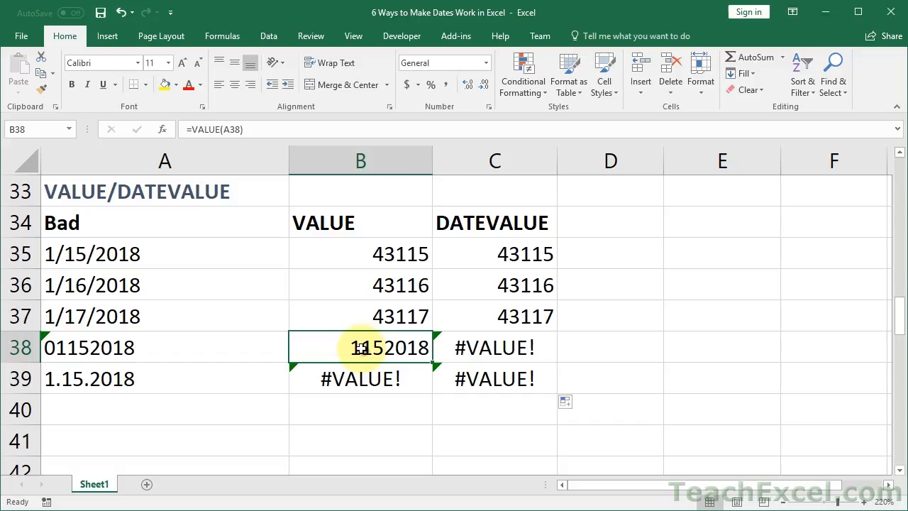
pyautogui.click(493, 346)
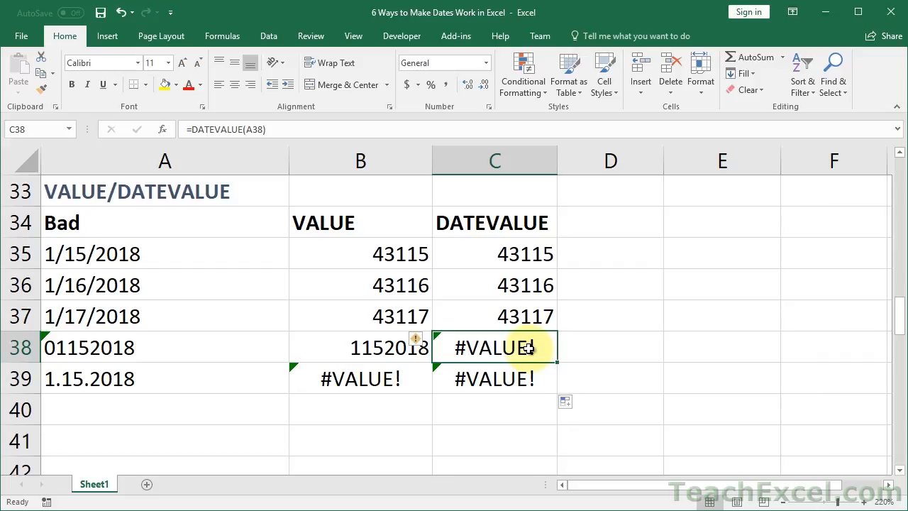
pyautogui.moveTo(468, 247)
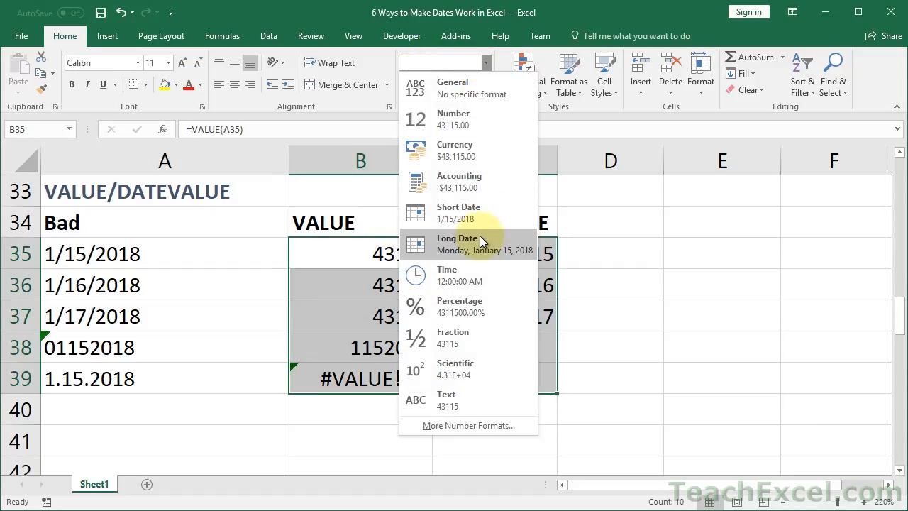
pyautogui.click(458, 213)
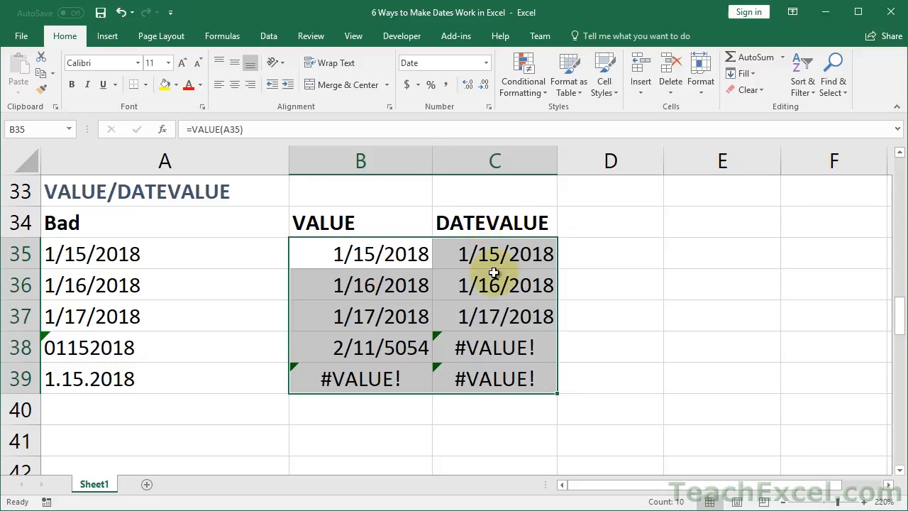
pyautogui.click(493, 252)
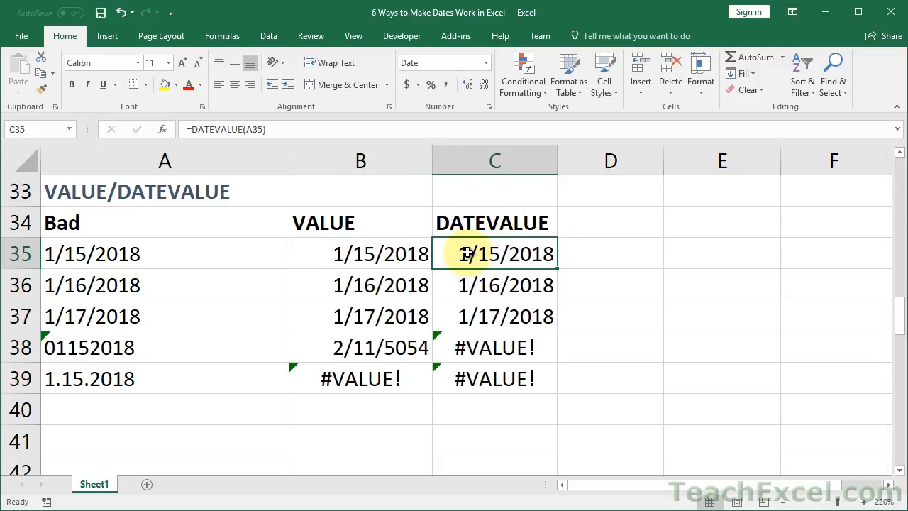
pyautogui.doubleClick(494, 253)
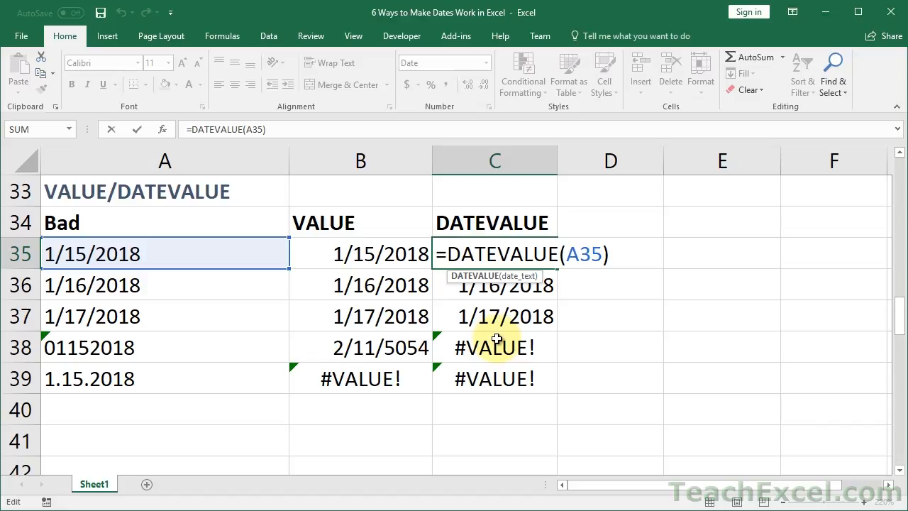
pyautogui.press('Return')
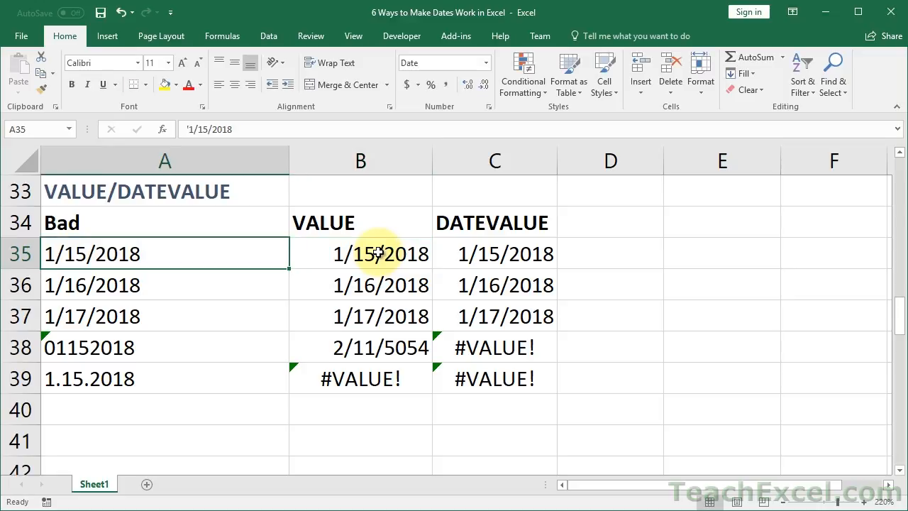
# Enter =DATE(C47,A47,B47) in D47 to build a date from Year, Month and Day.
pyautogui.scroll(-3)
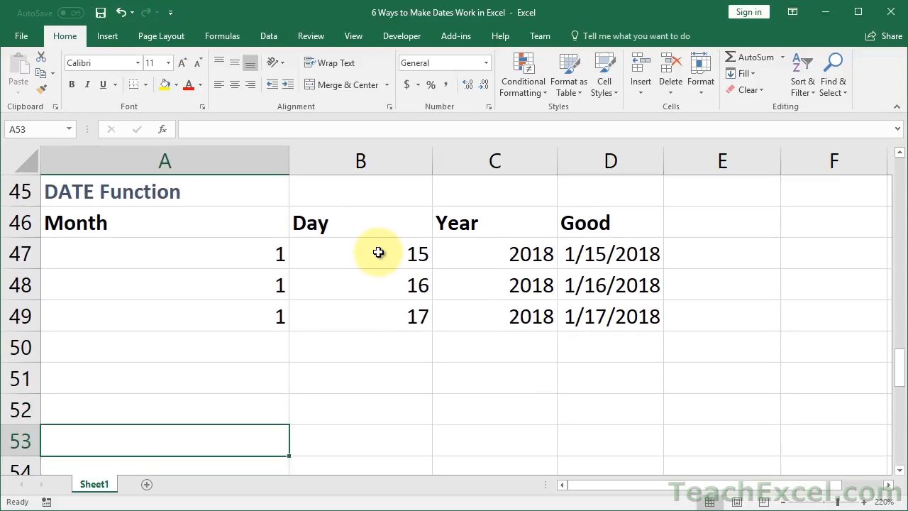
pyautogui.click(164, 253)
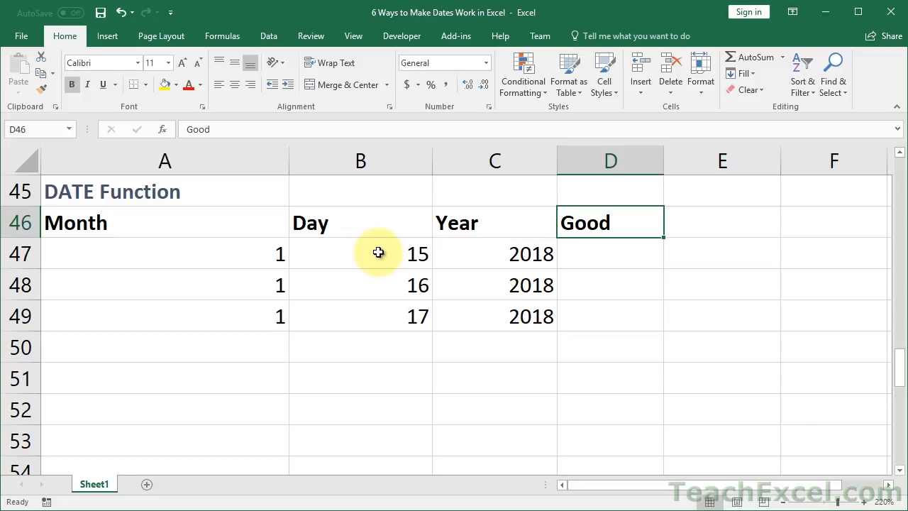
pyautogui.click(610, 252)
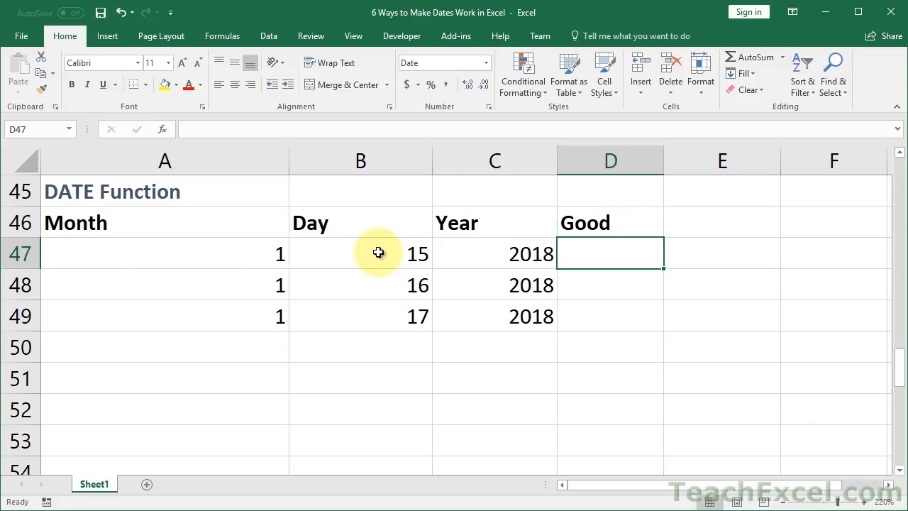
pyautogui.moveTo(475, 221)
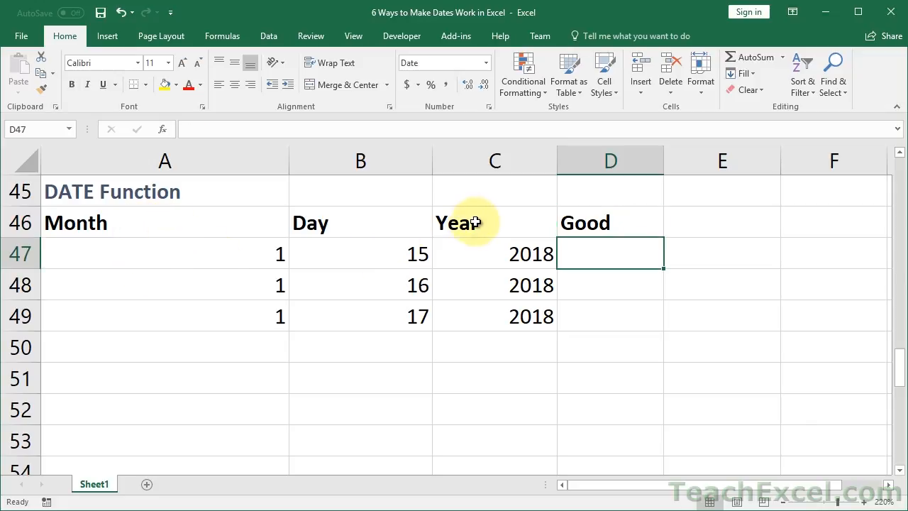
pyautogui.moveTo(459, 176)
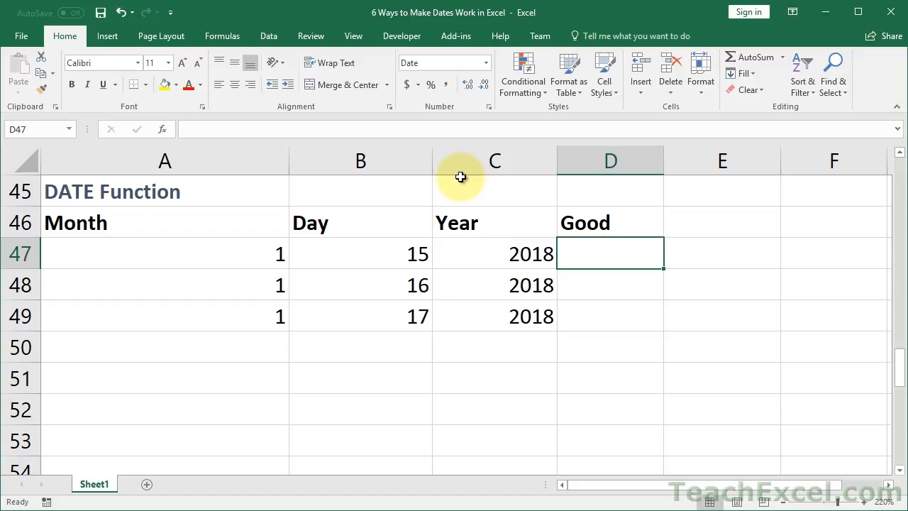
pyautogui.write('=date')
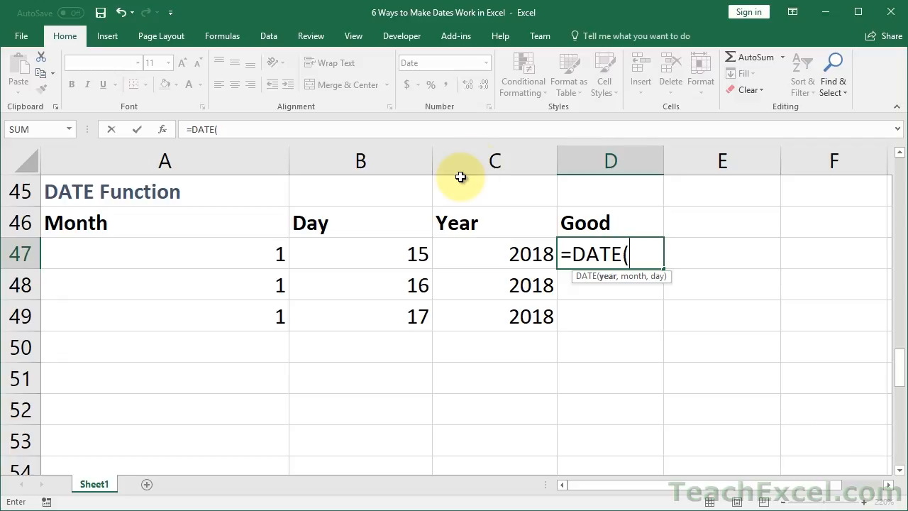
pyautogui.moveTo(654, 277)
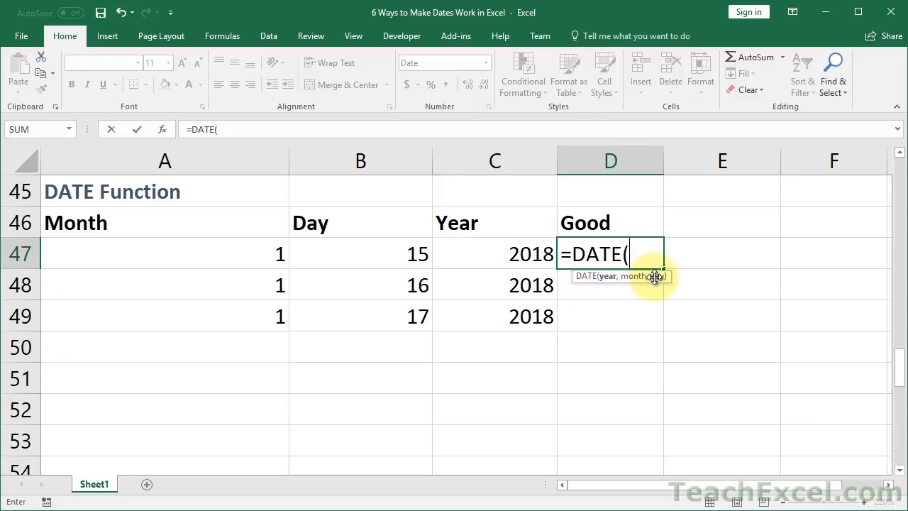
pyautogui.click(493, 253)
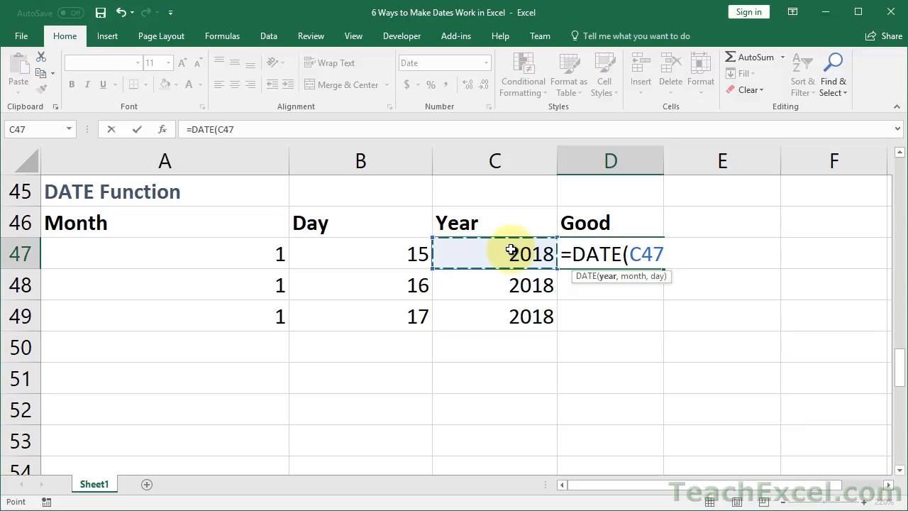
pyautogui.click(360, 252)
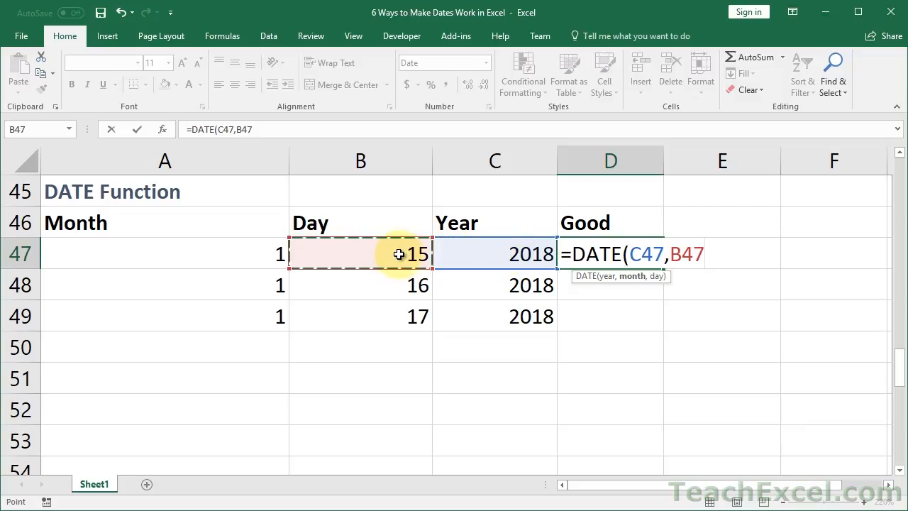
pyautogui.click(165, 253)
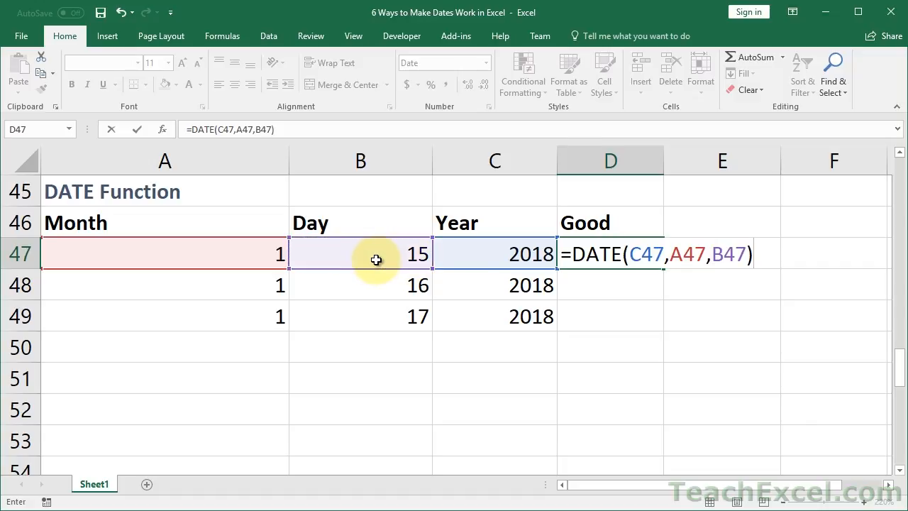
pyautogui.press('Return')
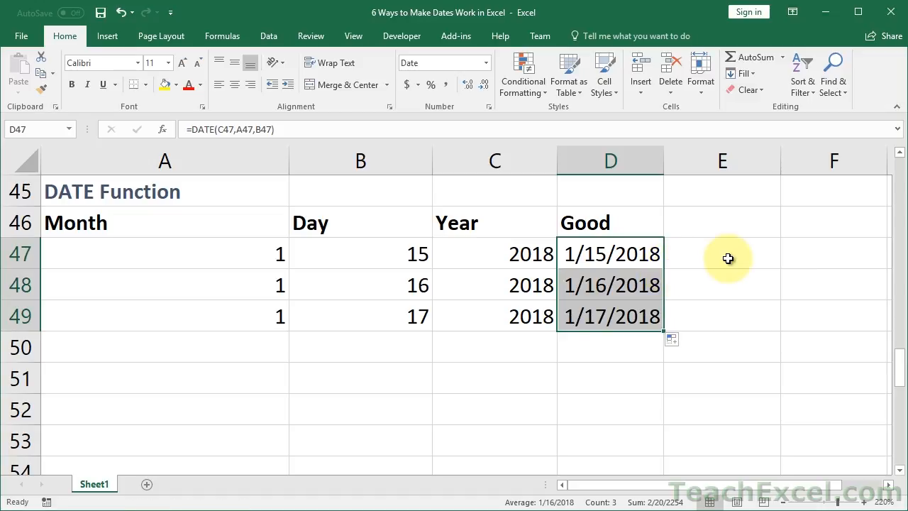
pyautogui.moveTo(568, 253)
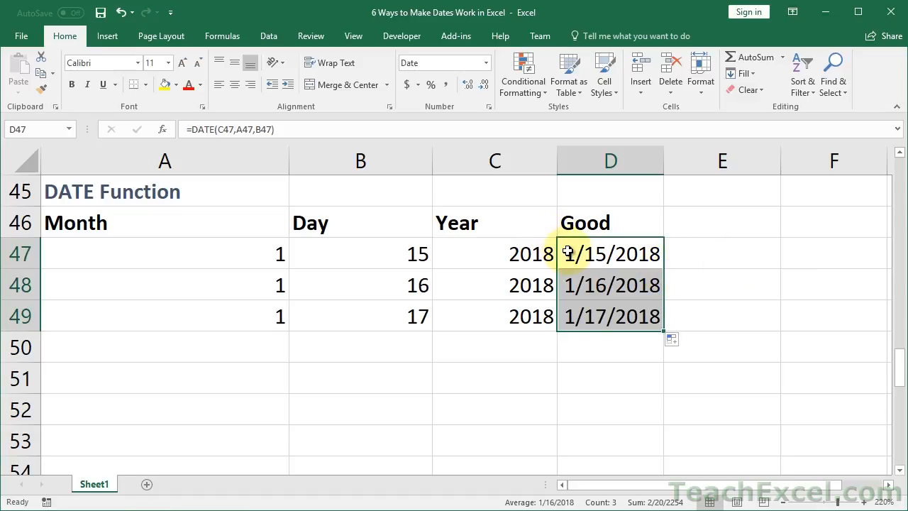
# Review the D47 DATE formula twice without changing it.
pyautogui.doubleClick(610, 252)
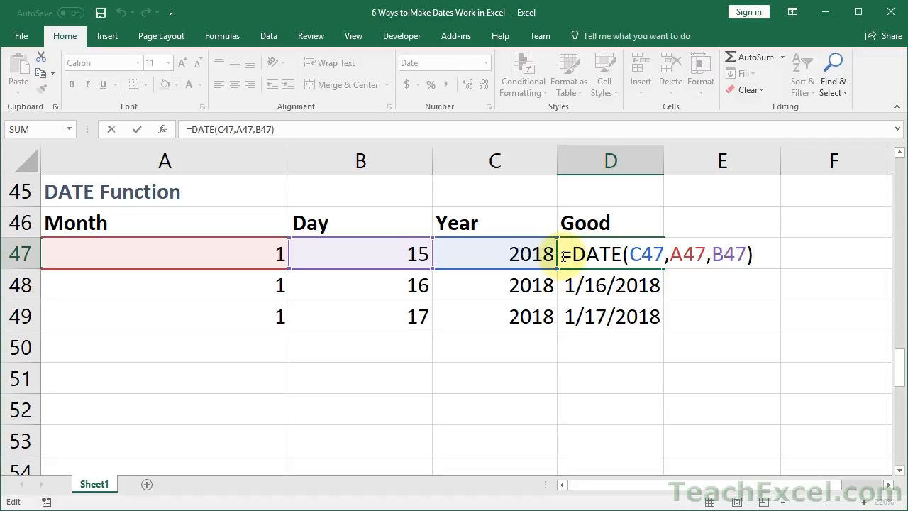
pyautogui.press('Return')
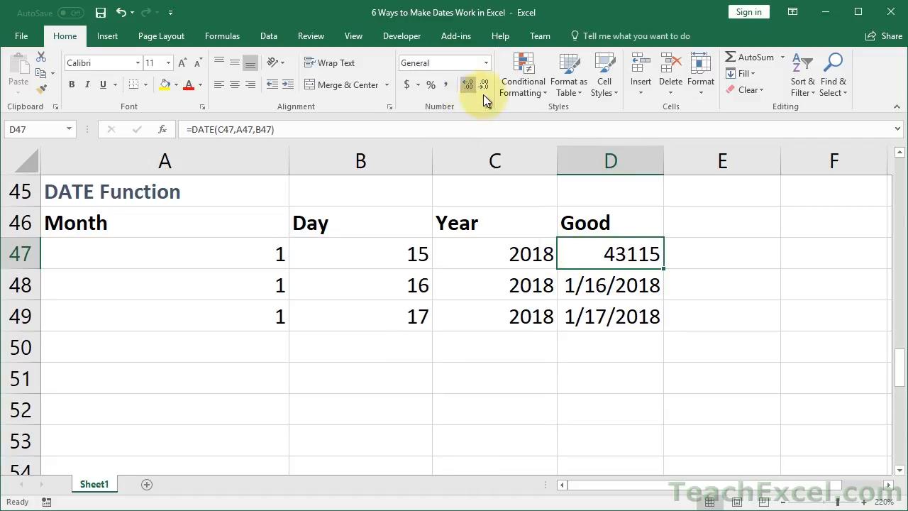
pyautogui.moveTo(778, 201)
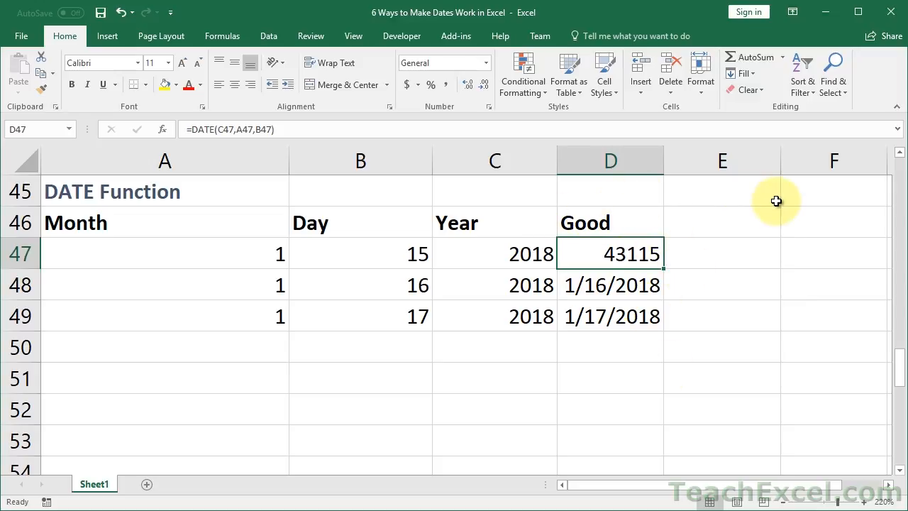
pyautogui.moveTo(630, 272)
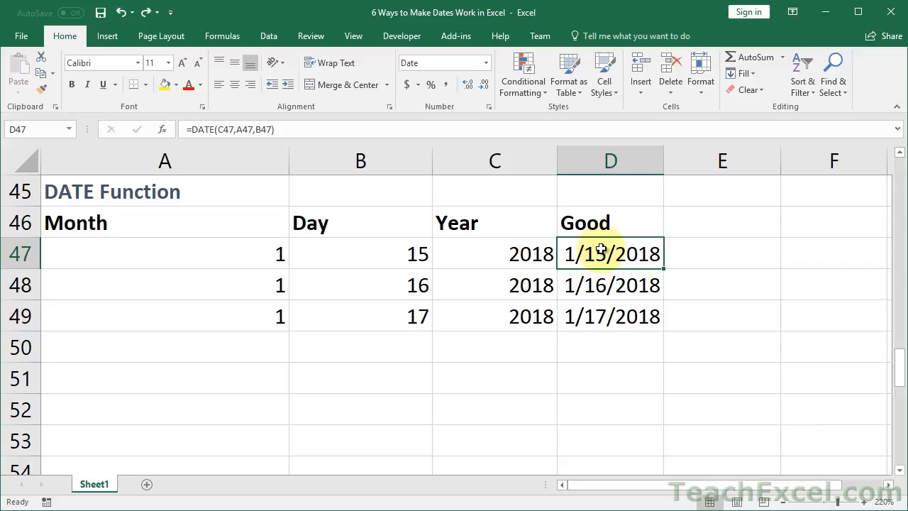
pyautogui.doubleClick(610, 253)
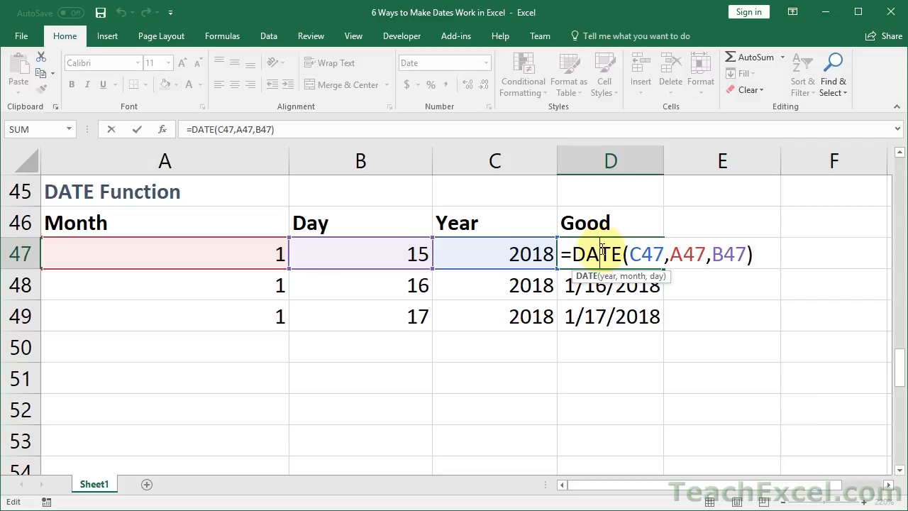
pyautogui.press('Return')
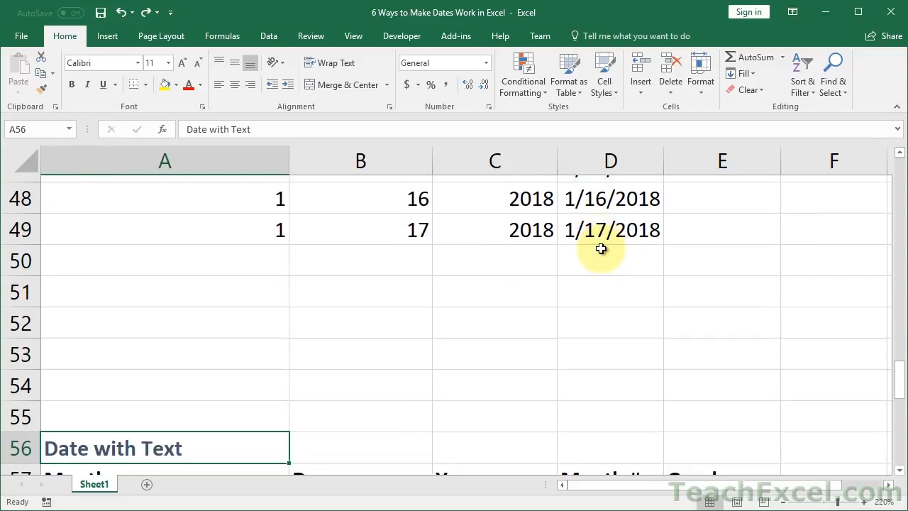
# Rewrite E58 as =DATE(C58,A58,B58) on the text January, giving #VALUE!, then select the Month # values to clear.
pyautogui.scroll(-3)
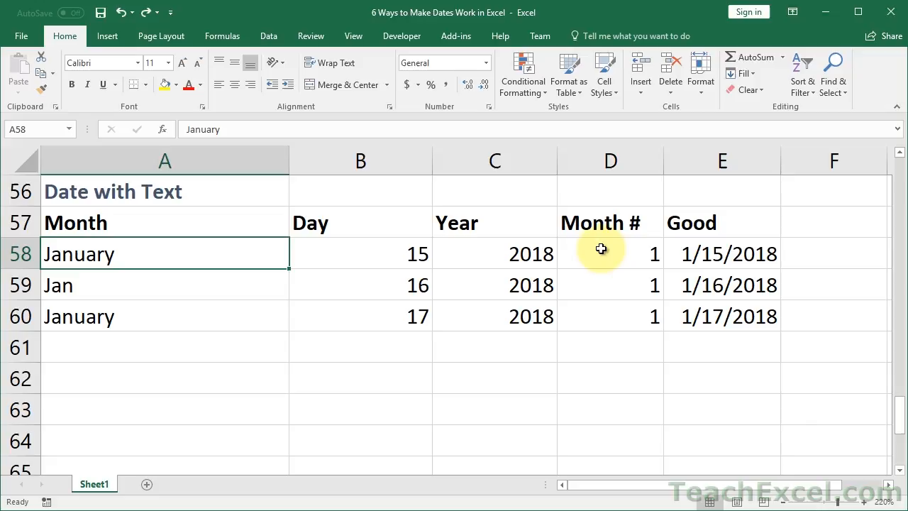
pyautogui.moveTo(709, 252)
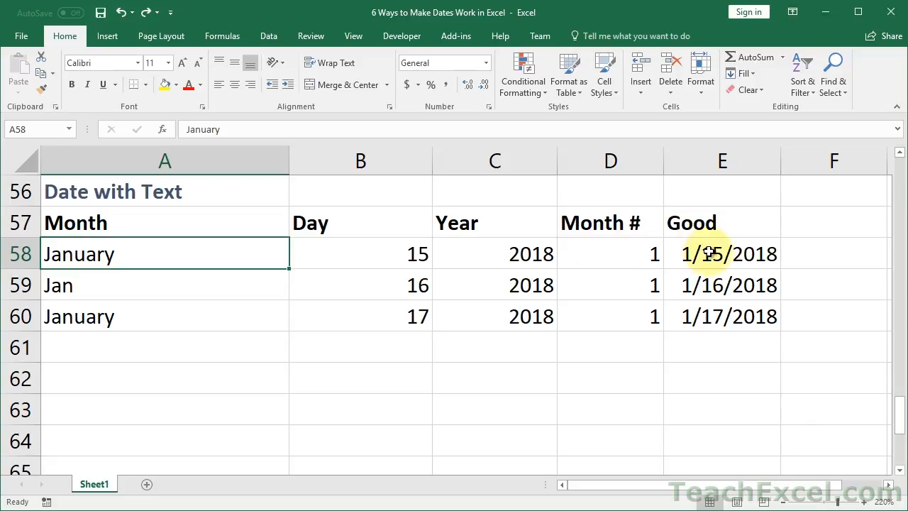
pyautogui.doubleClick(722, 254)
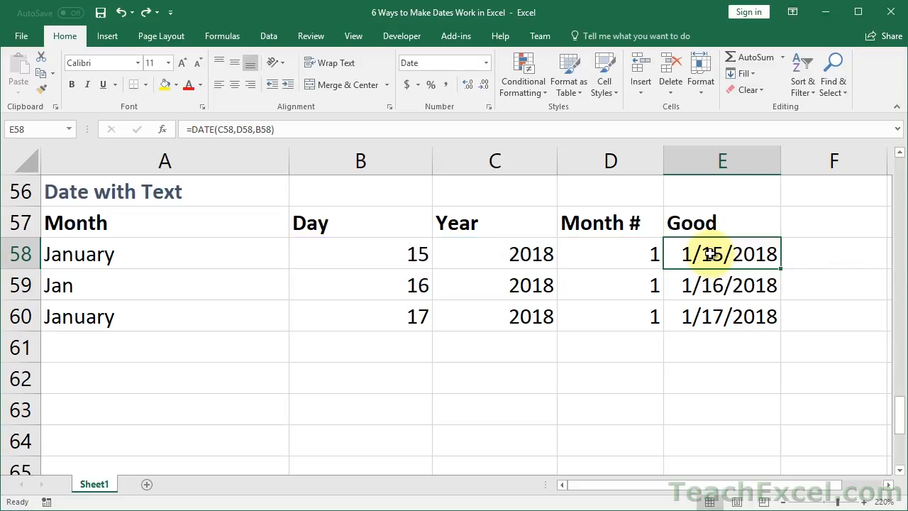
pyautogui.write('=date')
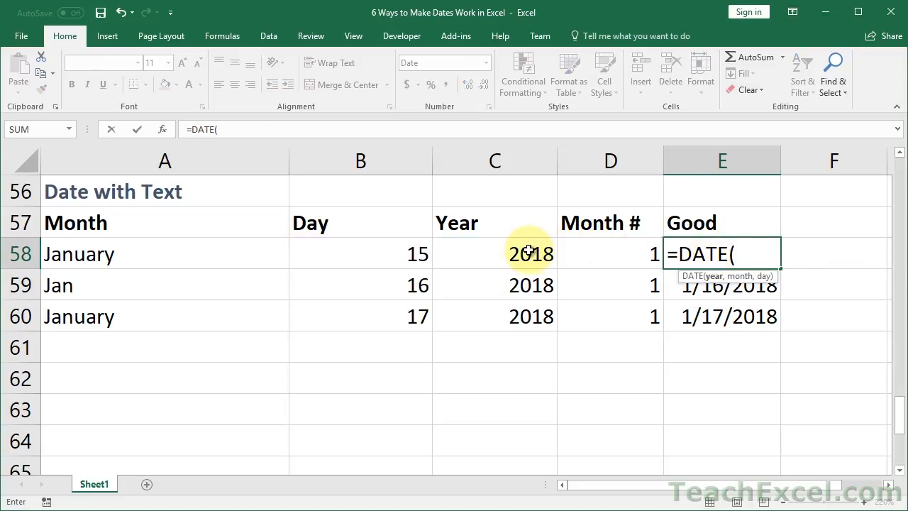
pyautogui.click(494, 253)
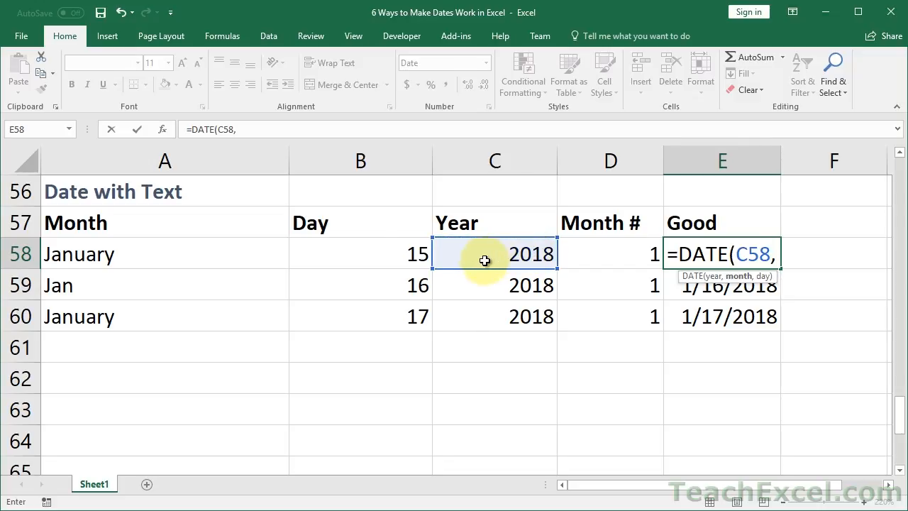
pyautogui.click(165, 254)
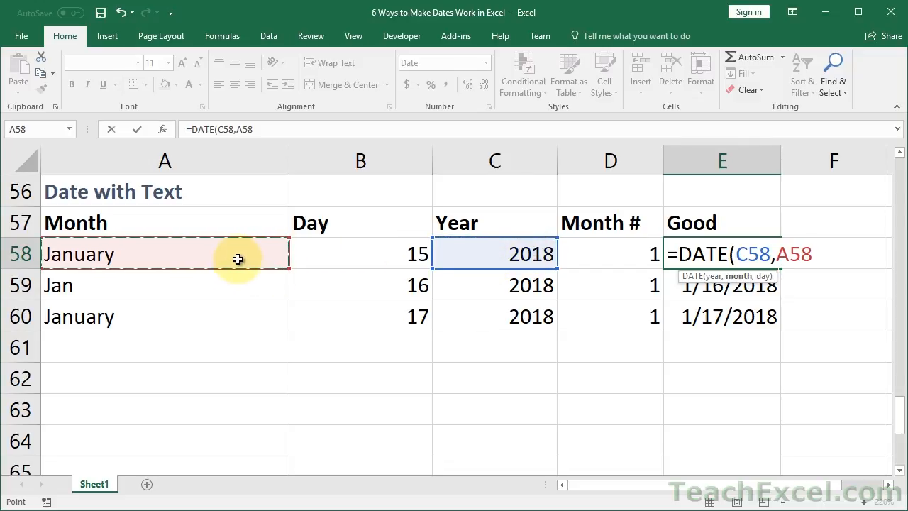
pyautogui.write(',')
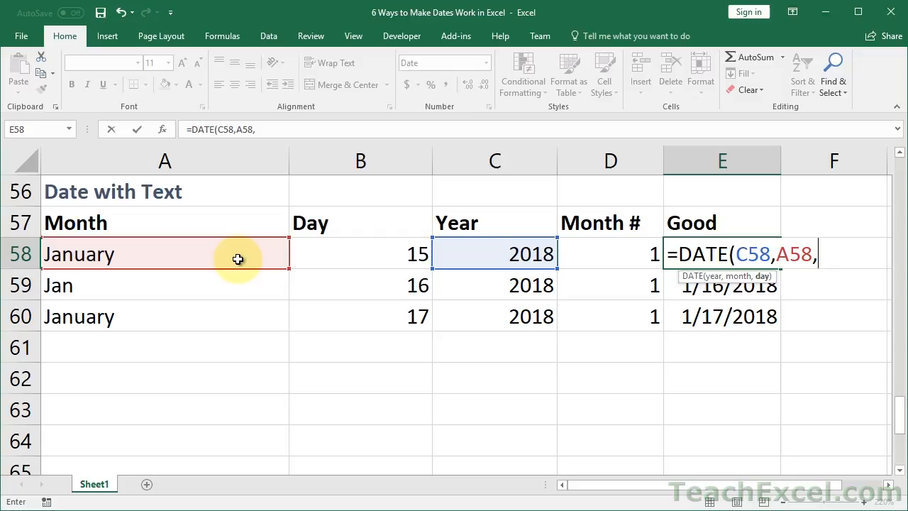
pyautogui.click(361, 254)
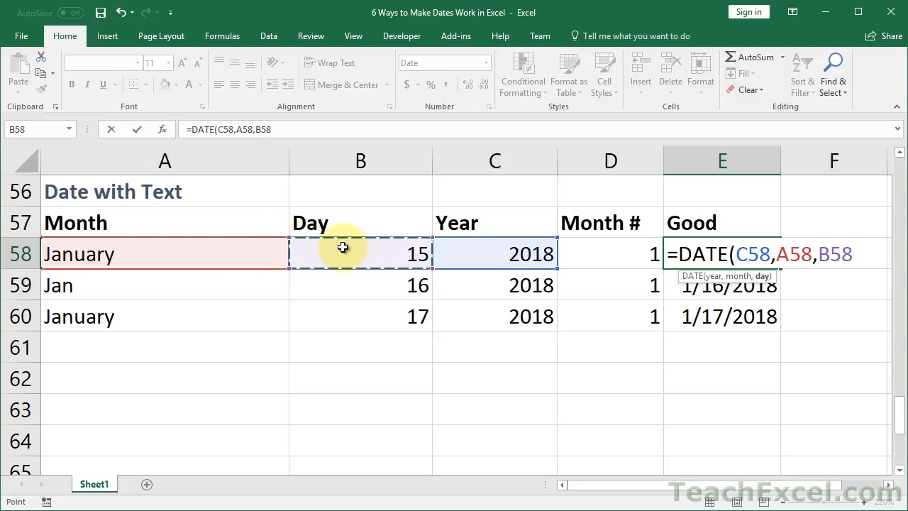
pyautogui.press('Return')
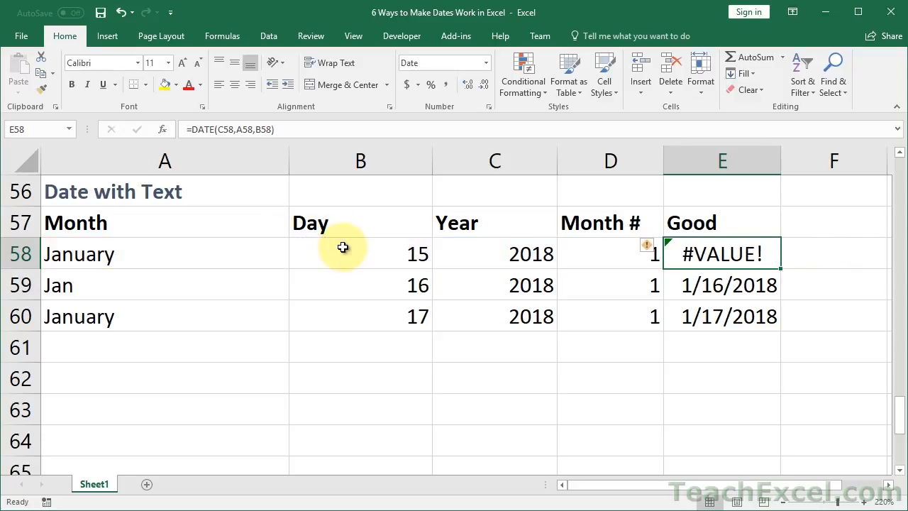
pyautogui.moveTo(717, 277)
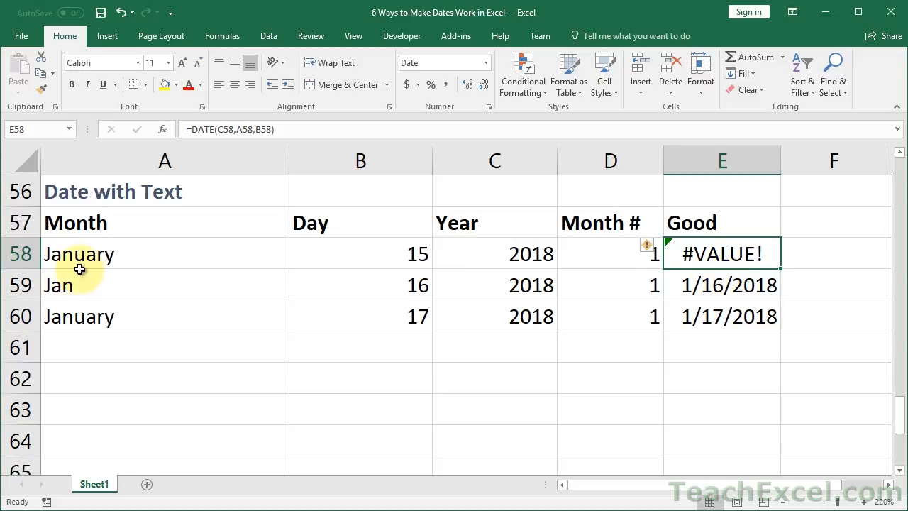
pyautogui.moveTo(143, 308)
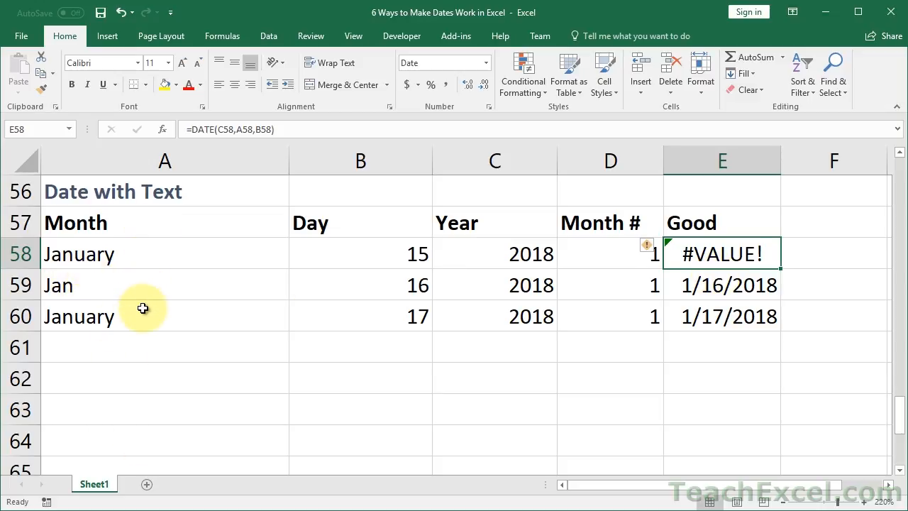
pyautogui.moveTo(672, 310)
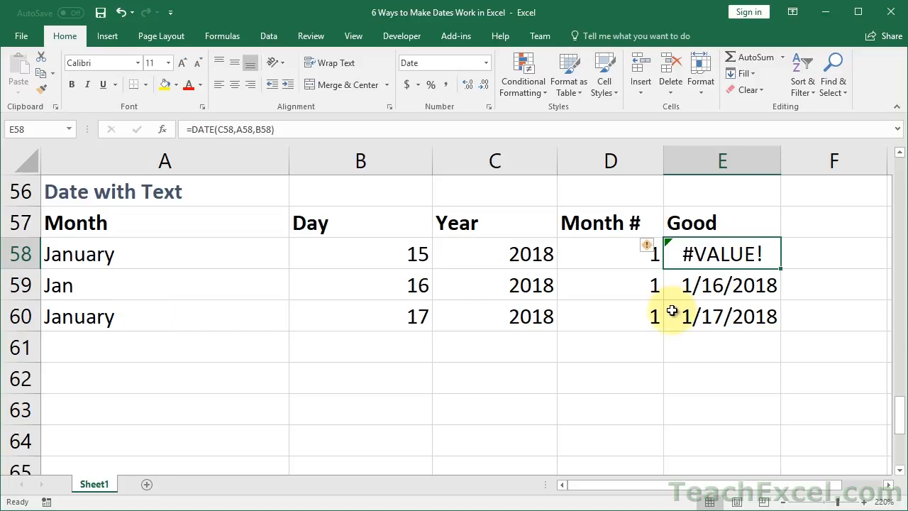
pyautogui.moveTo(738, 247)
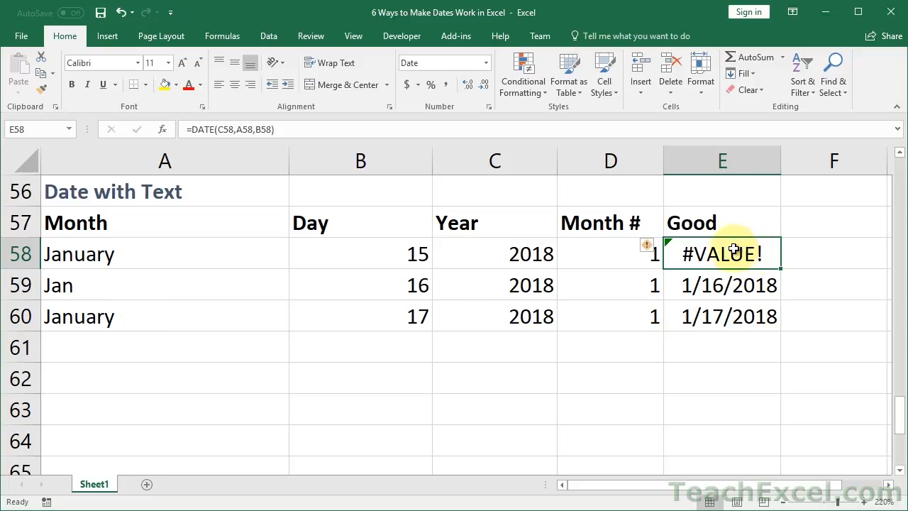
pyautogui.click(610, 253)
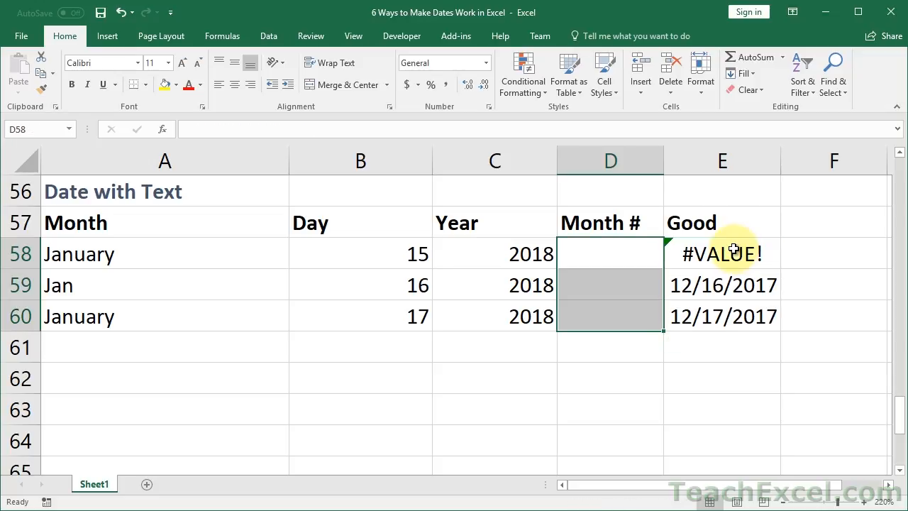
# Enter =DATEVALUE(A58&1) in D58 so January becomes serial number 43101.
pyautogui.click(610, 253)
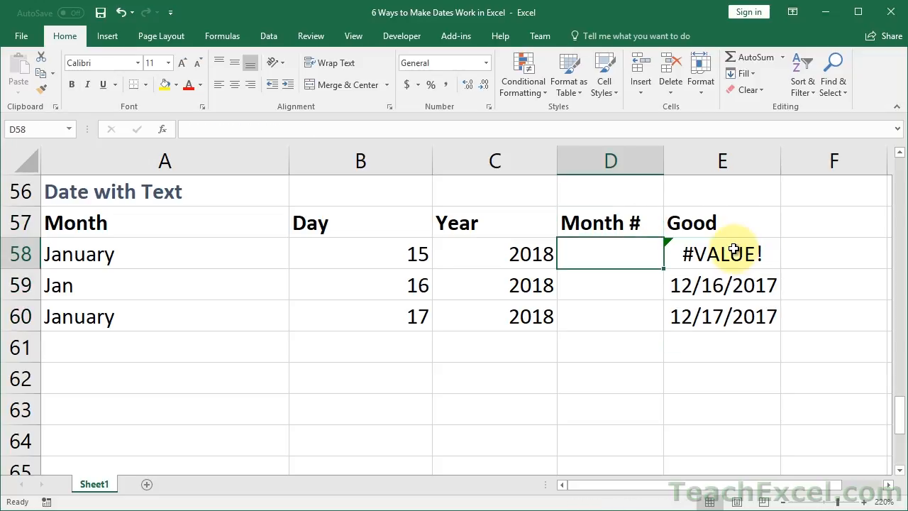
pyautogui.moveTo(611, 219)
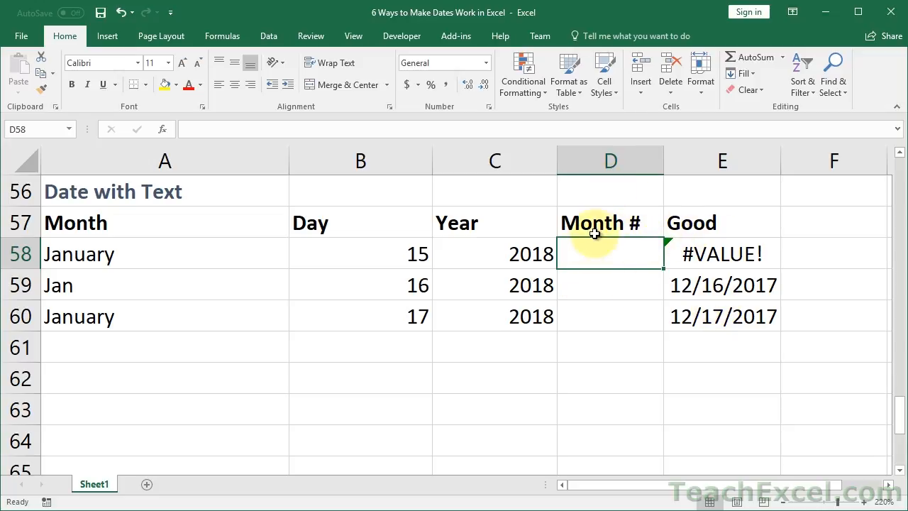
pyautogui.moveTo(603, 258)
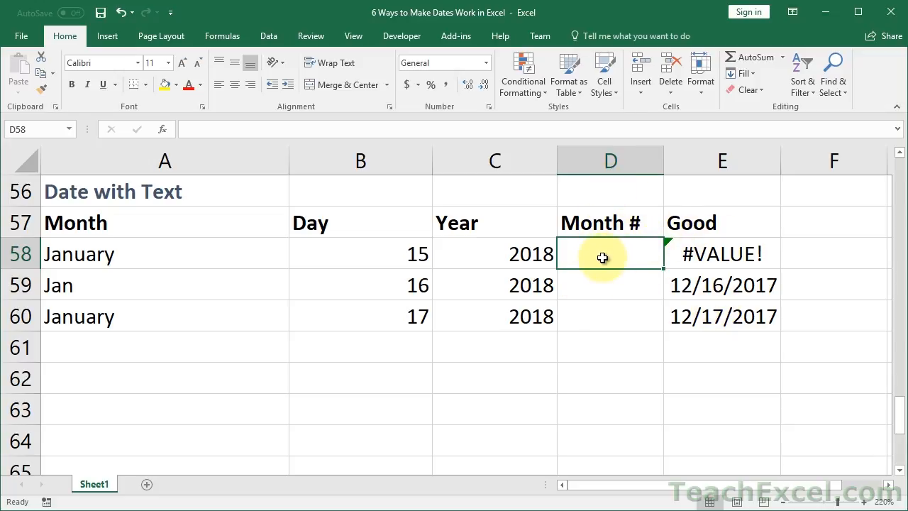
pyautogui.write('=')
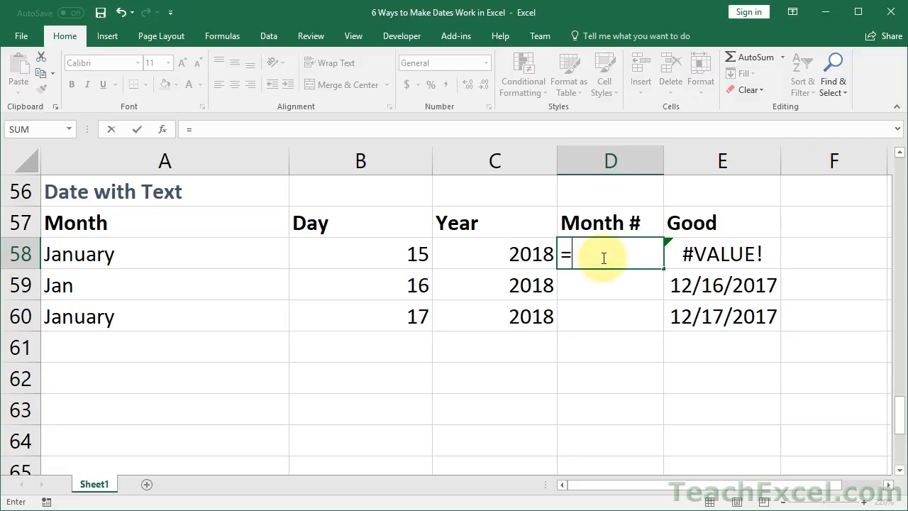
pyautogui.write('datevalue')
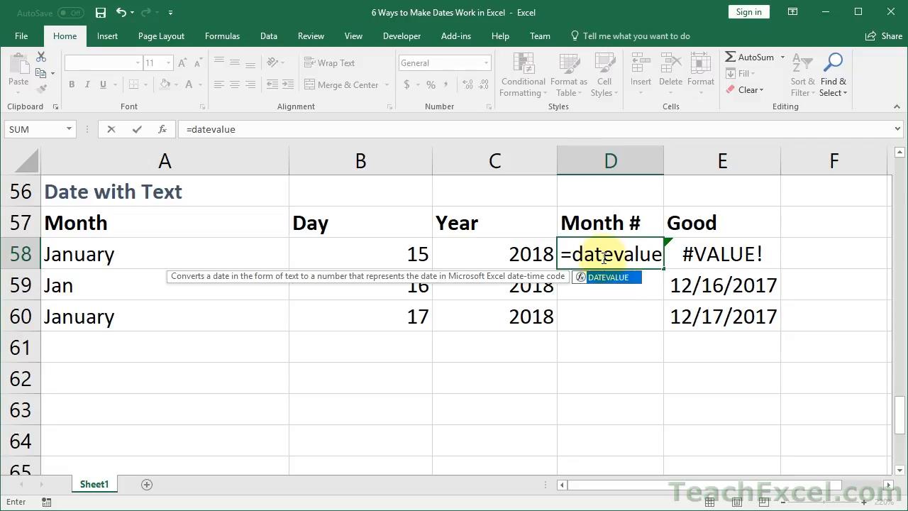
pyautogui.write('(')
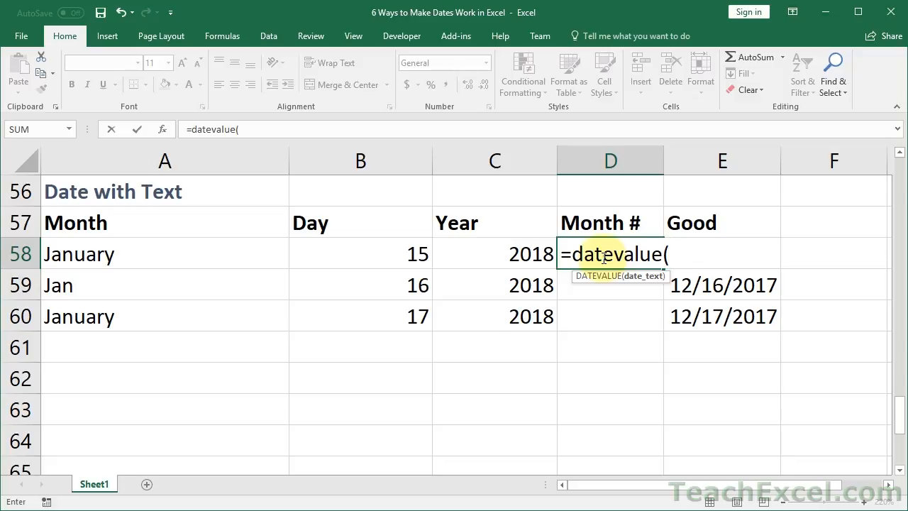
pyautogui.moveTo(164, 255)
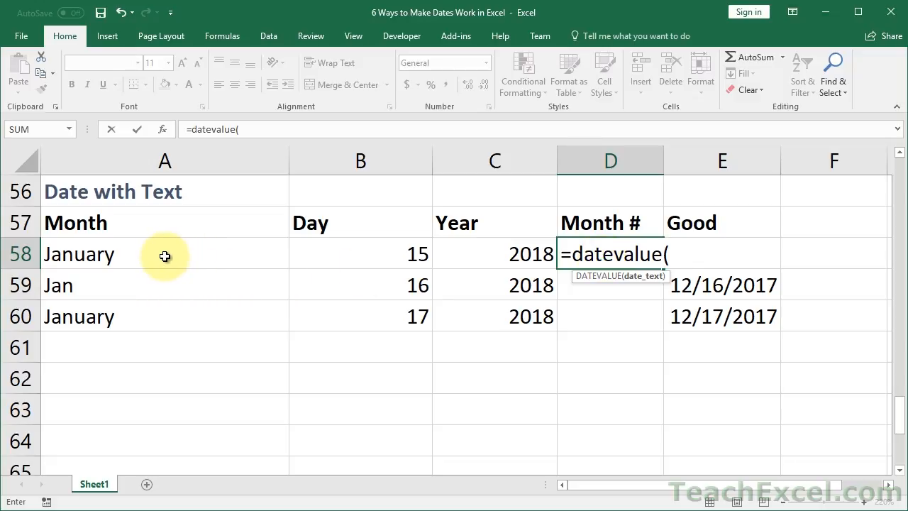
pyautogui.click(165, 254)
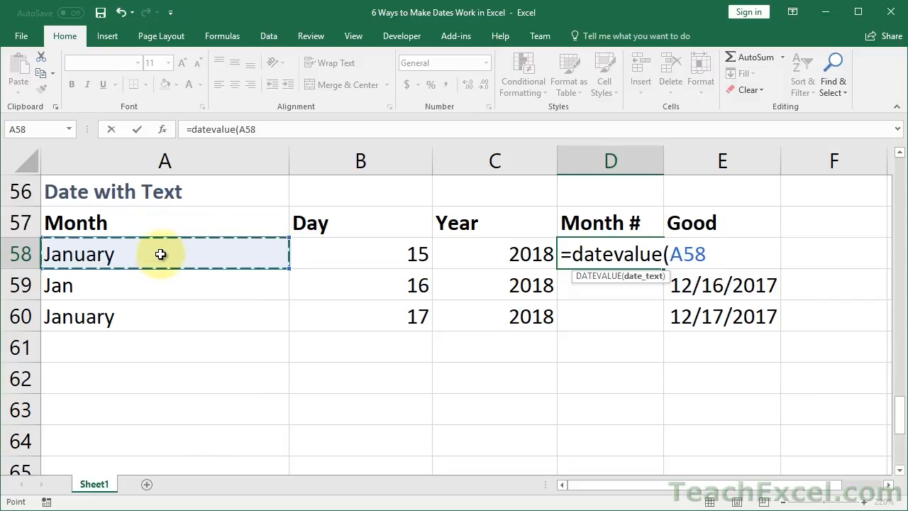
pyautogui.write('&')
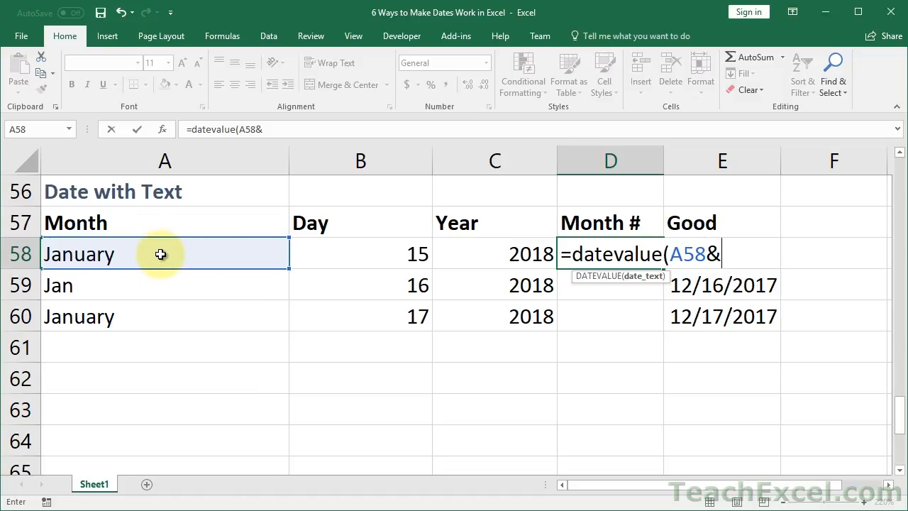
pyautogui.write('1)')
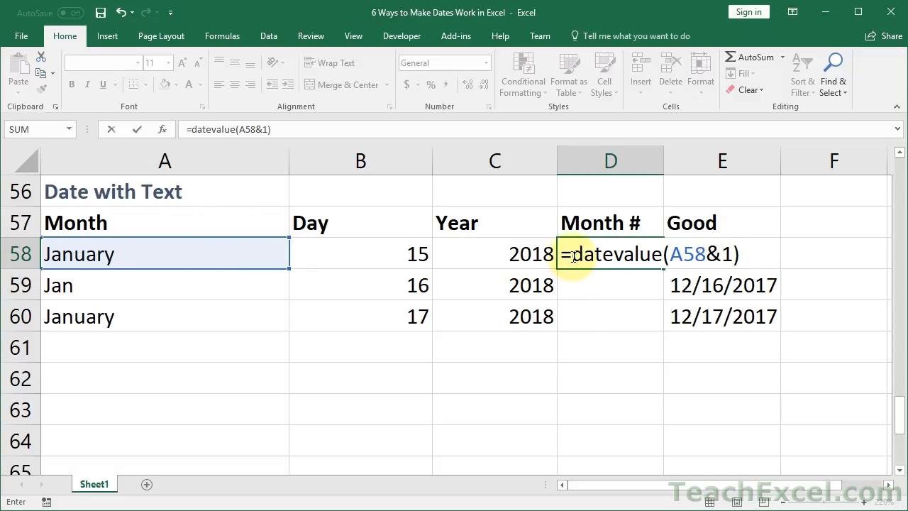
pyautogui.click(570, 254)
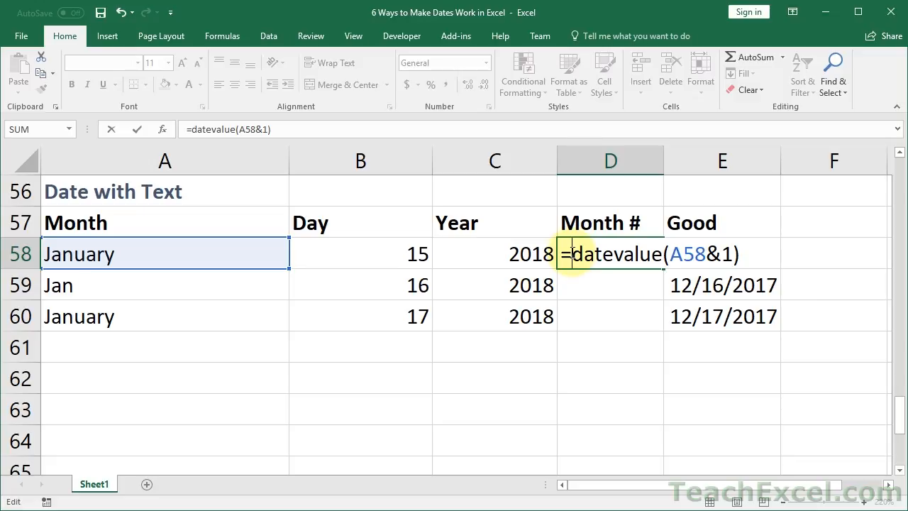
pyautogui.press('Return')
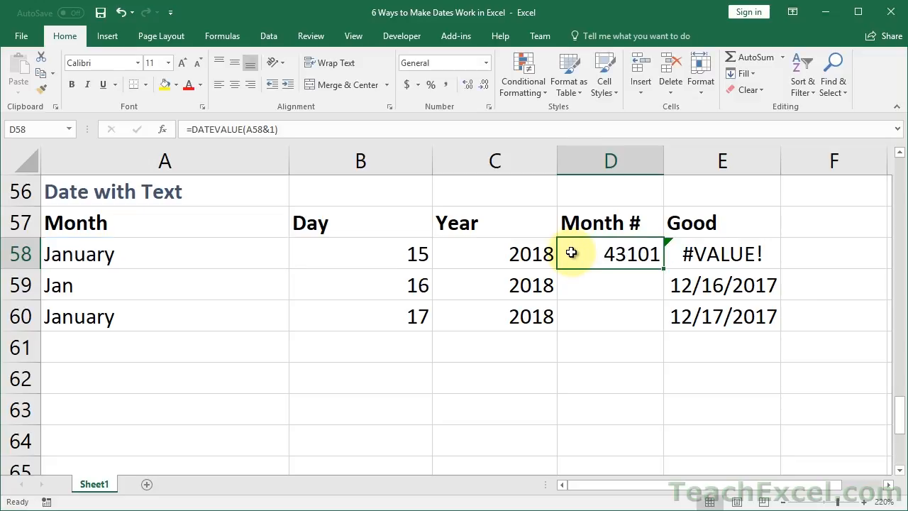
pyautogui.moveTo(485, 68)
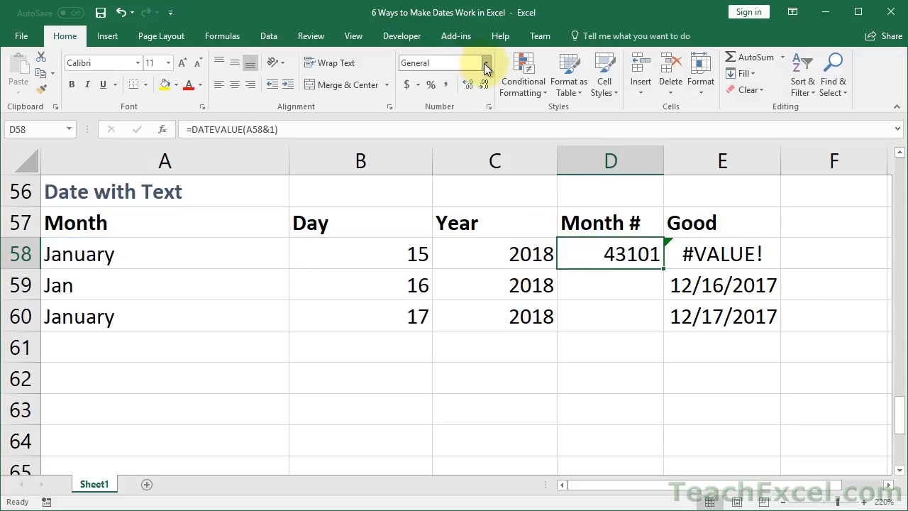
# Format D58 as Short Date so its serial number shows as 1/1/2018.
pyautogui.click(486, 63)
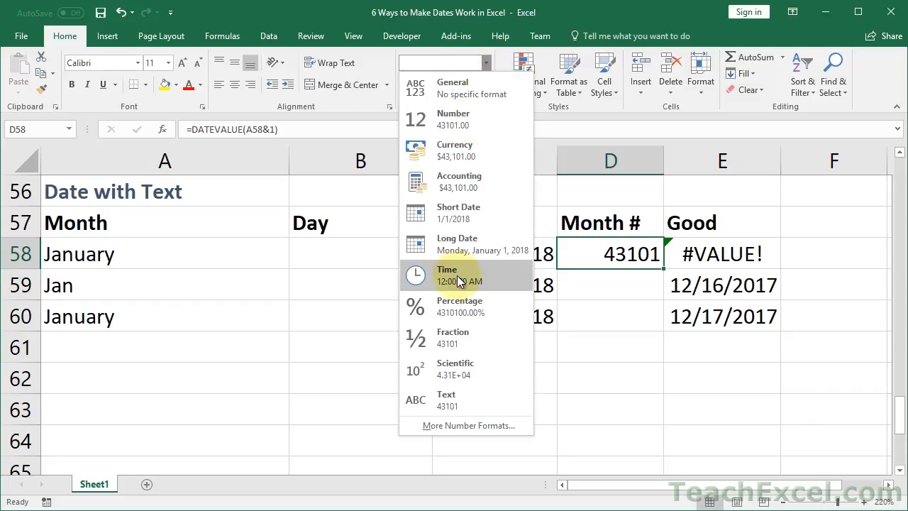
pyautogui.click(458, 212)
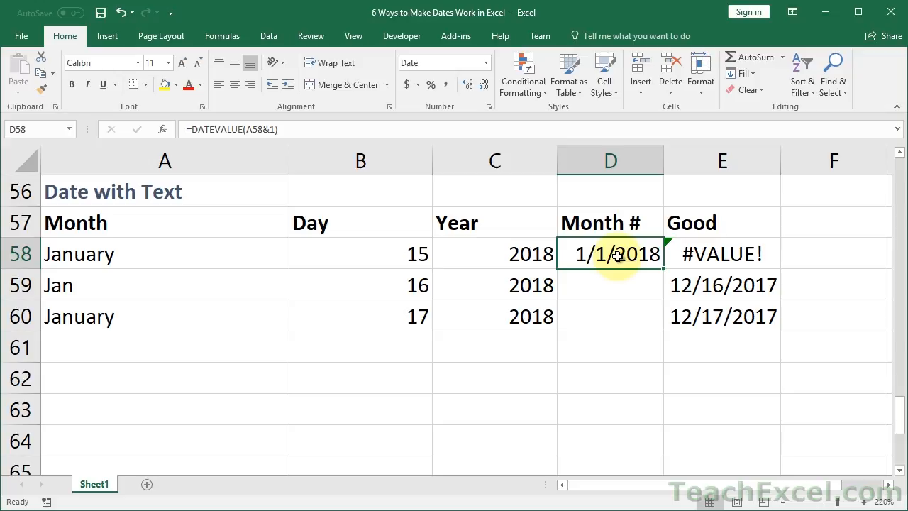
pyautogui.moveTo(410, 210)
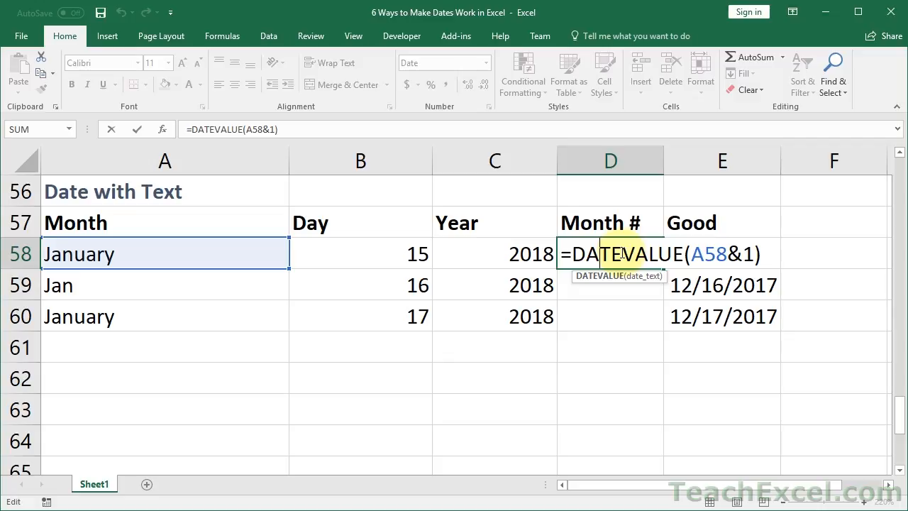
pyautogui.press('Return')
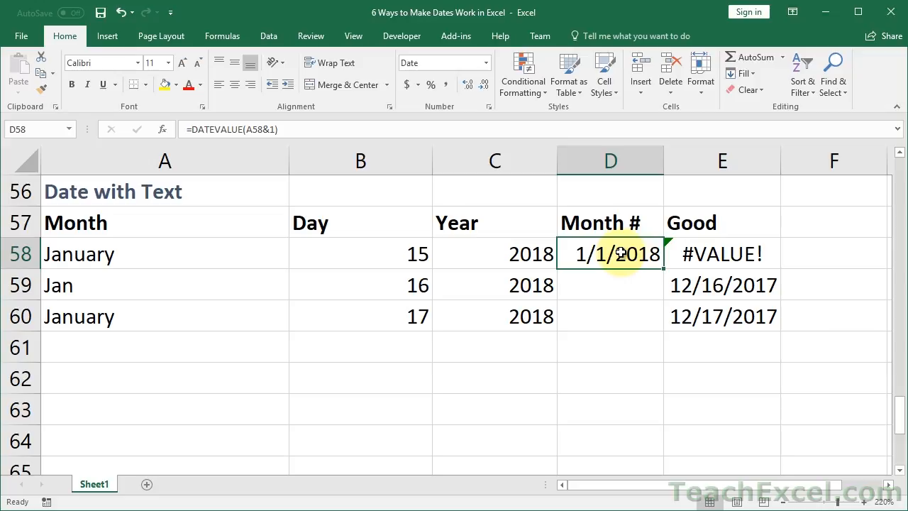
# Wrap D58 in MONTH(DATEVALUE(...)) and format it General so it shows month number 1.
pyautogui.doubleClick(610, 253)
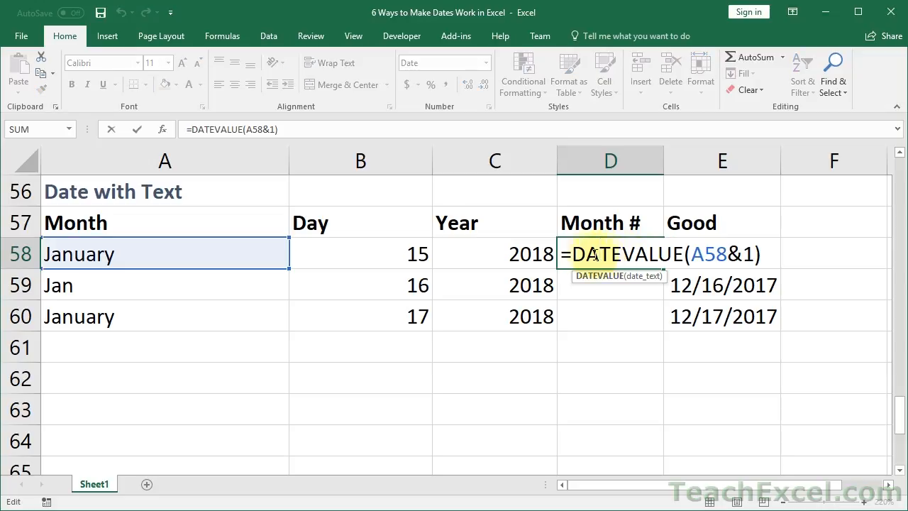
pyautogui.write('month(')
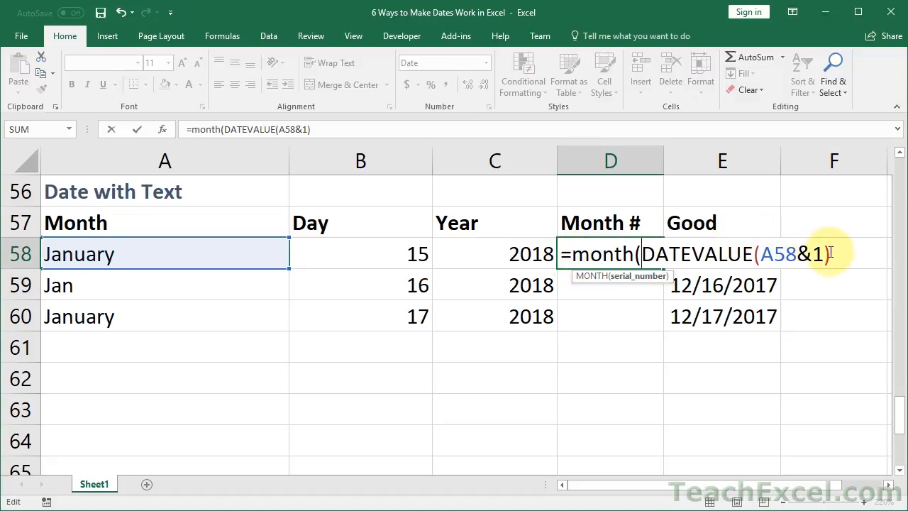
pyautogui.write(')')
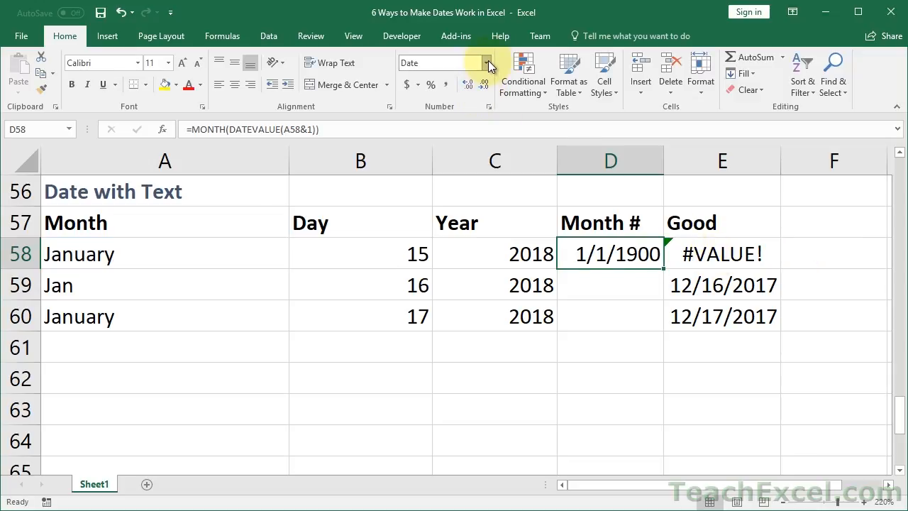
pyautogui.click(487, 63)
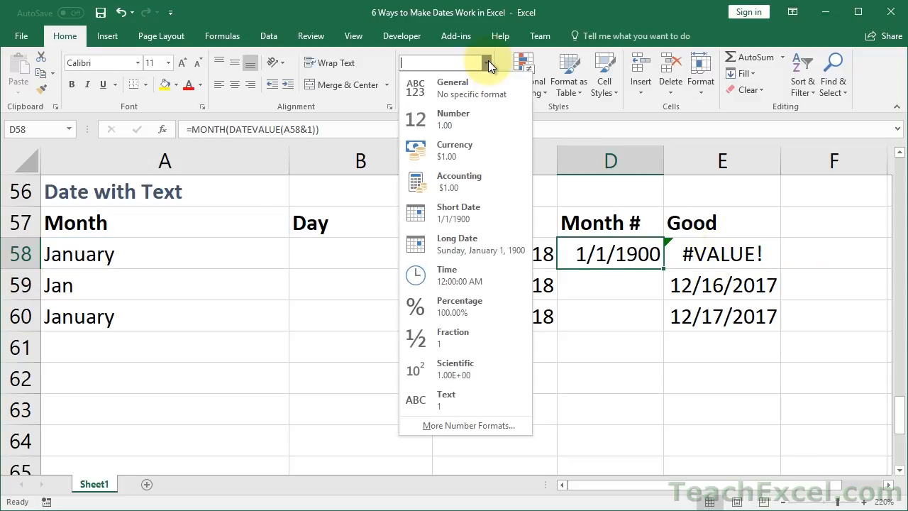
pyautogui.click(452, 87)
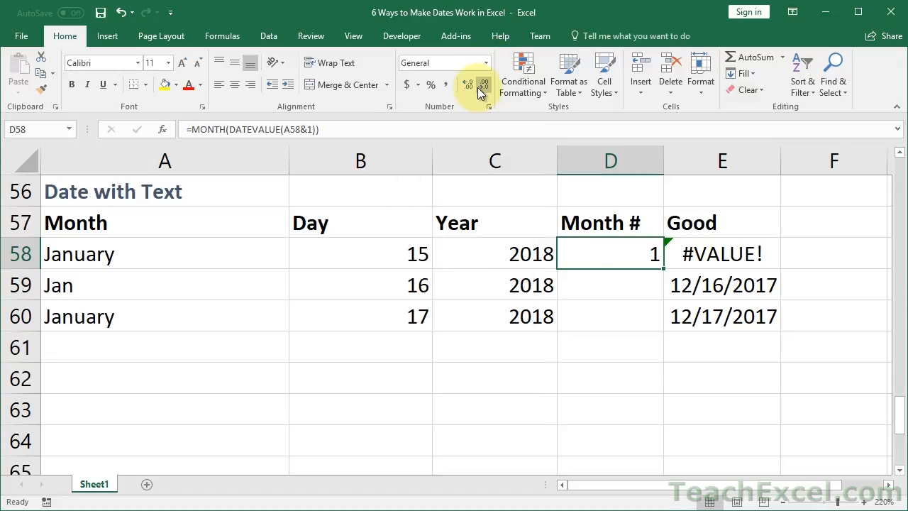
pyautogui.moveTo(483, 85)
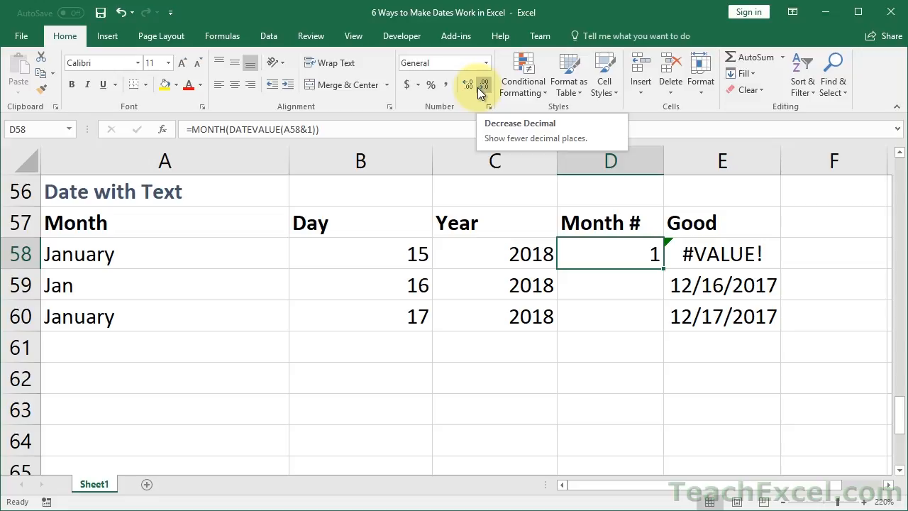
pyautogui.moveTo(599, 255)
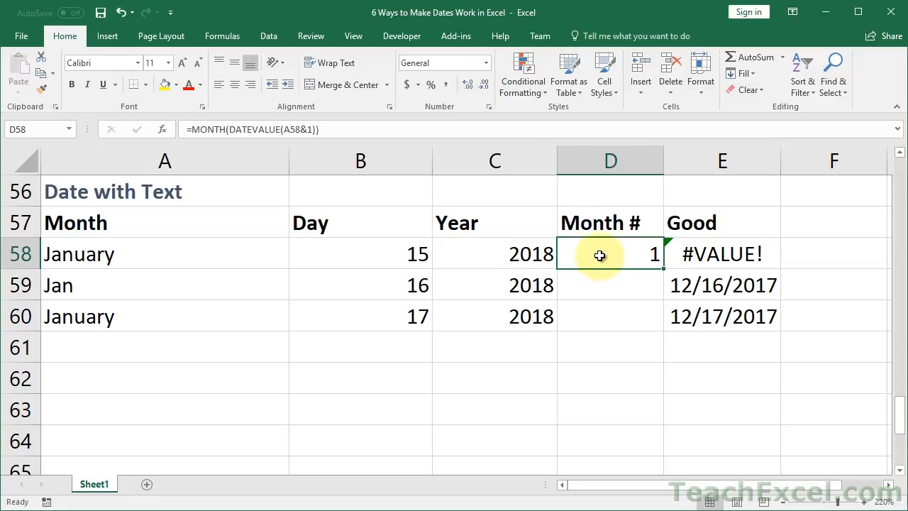
pyautogui.moveTo(664, 266)
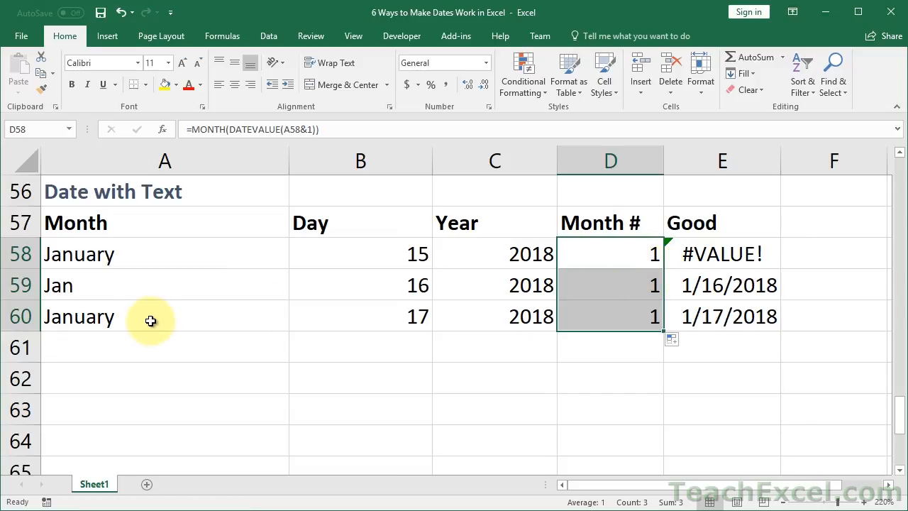
# Make the Good DATE formula use Month # in D58 instead of A58 and fill it through E60, giving 1/15/2018–1/17/2018.
pyautogui.click(165, 284)
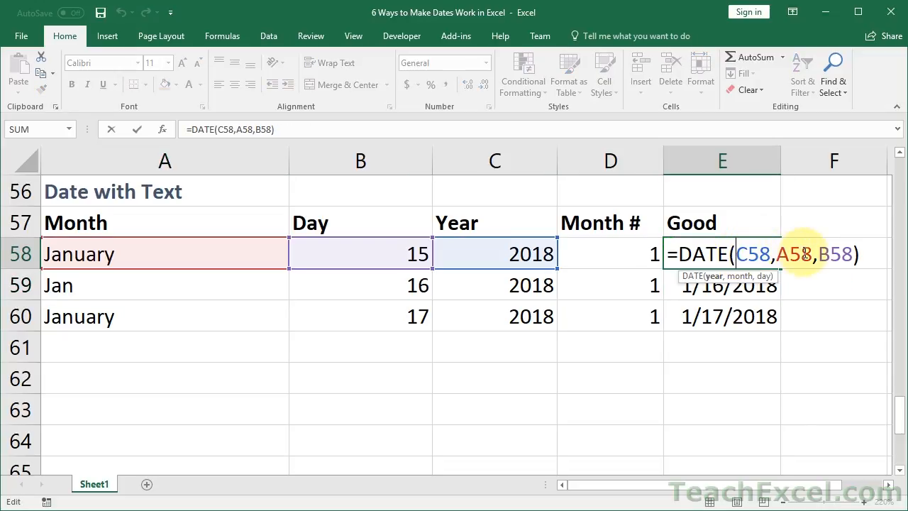
pyautogui.press('Backspace')
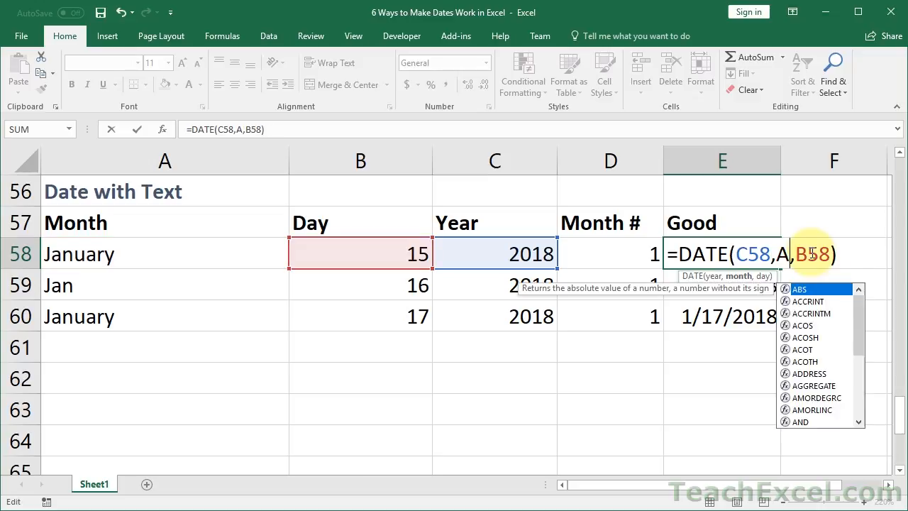
pyautogui.click(610, 254)
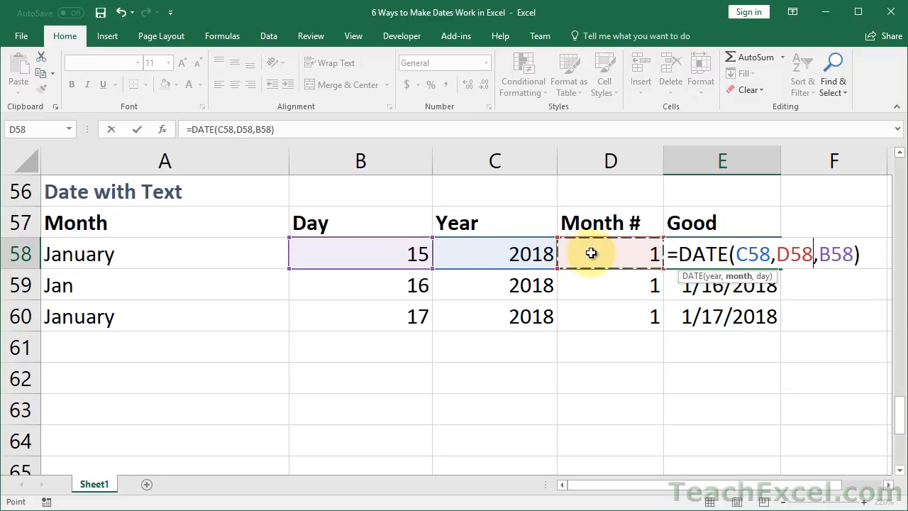
pyautogui.press('Return')
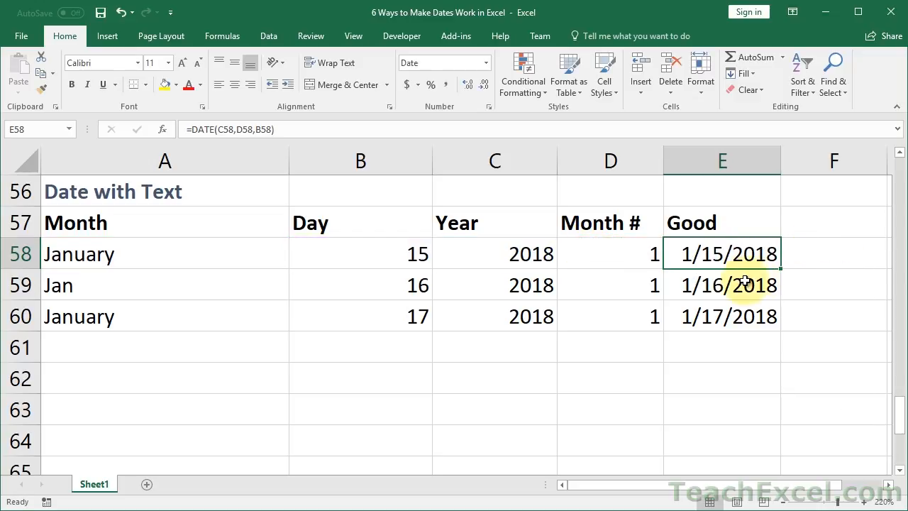
pyautogui.moveTo(721, 254); pyautogui.dragTo(721, 316)
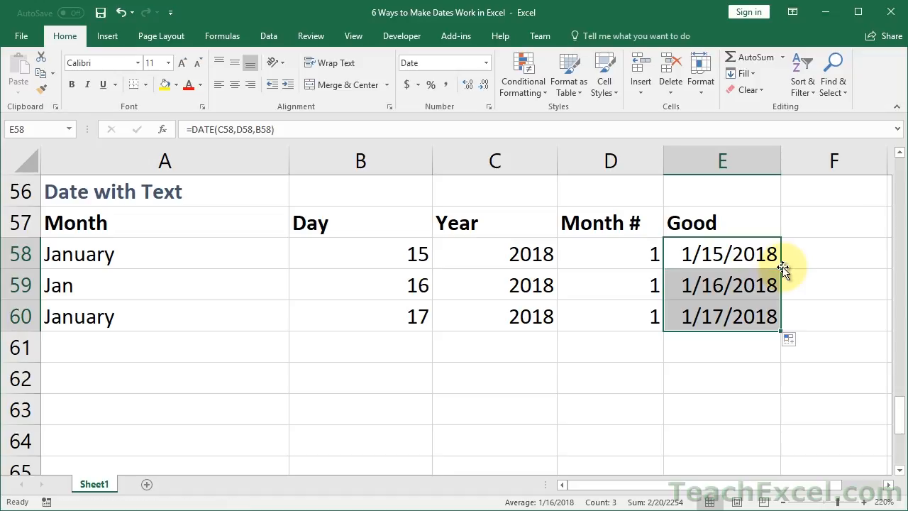
pyautogui.doubleClick(721, 284)
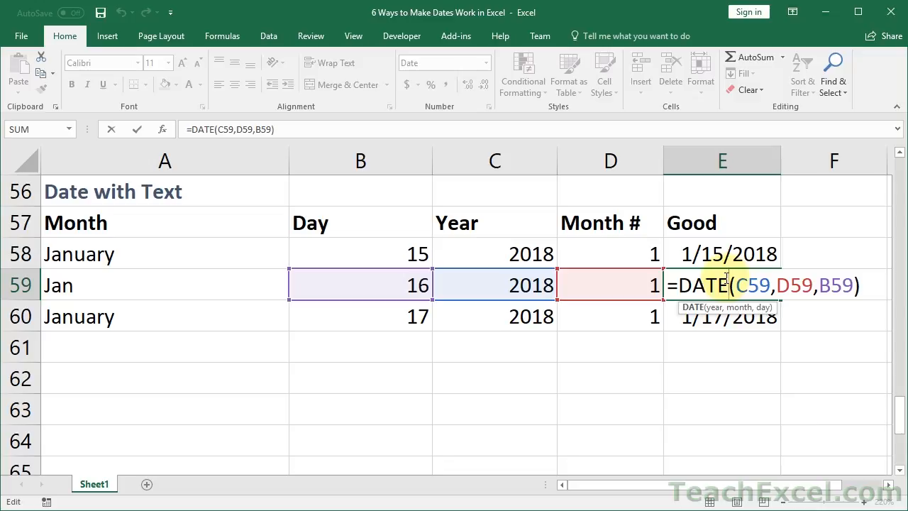
pyautogui.press('Return')
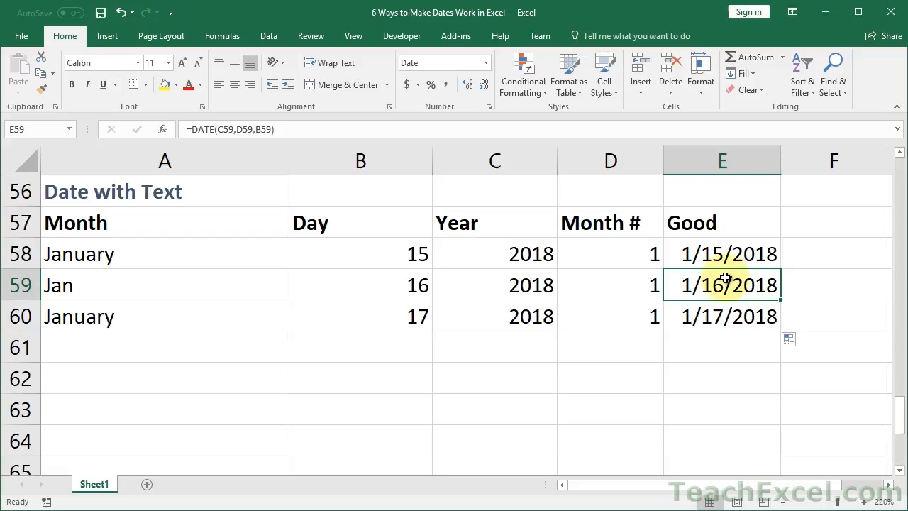
pyautogui.moveTo(614, 259)
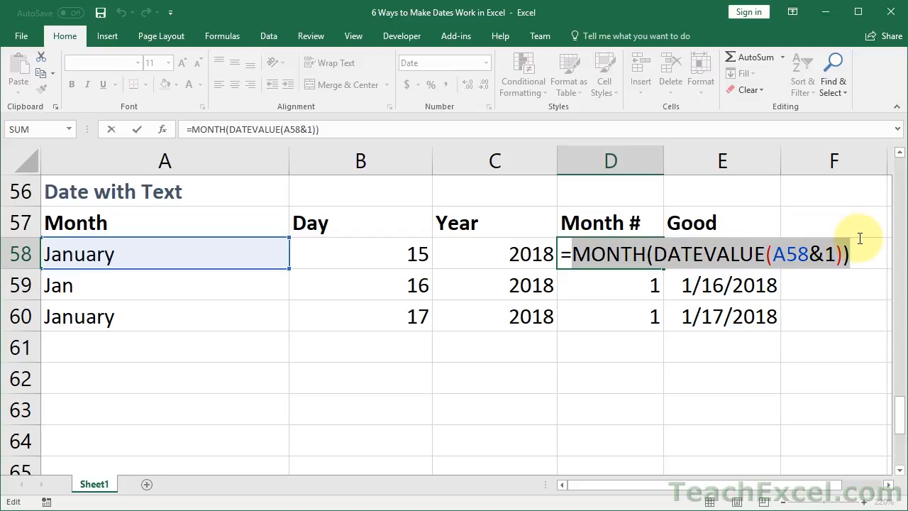
# Nest MONTH(DATEVALUE(A58&1)) as the DATE month argument in E58 and fill down to E60.
pyautogui.press('Return')
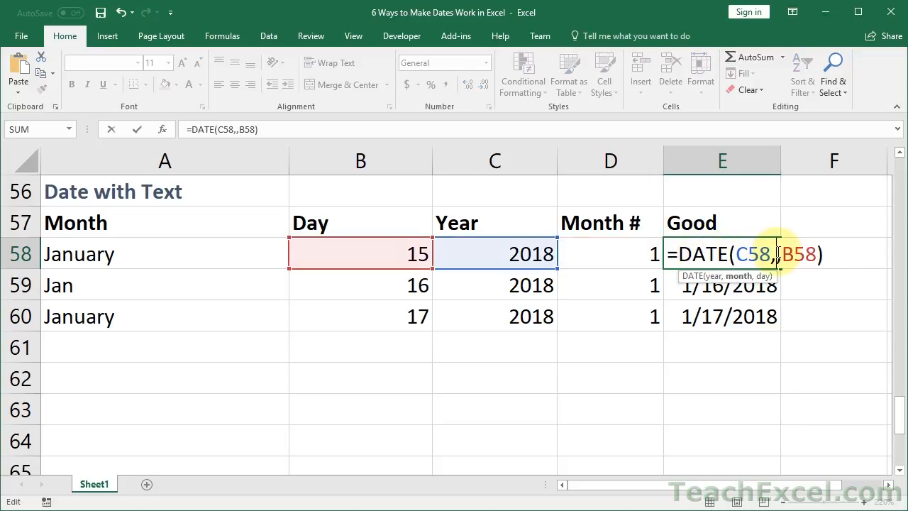
pyautogui.write('MONTH(DATEVALUE(A58&1))')
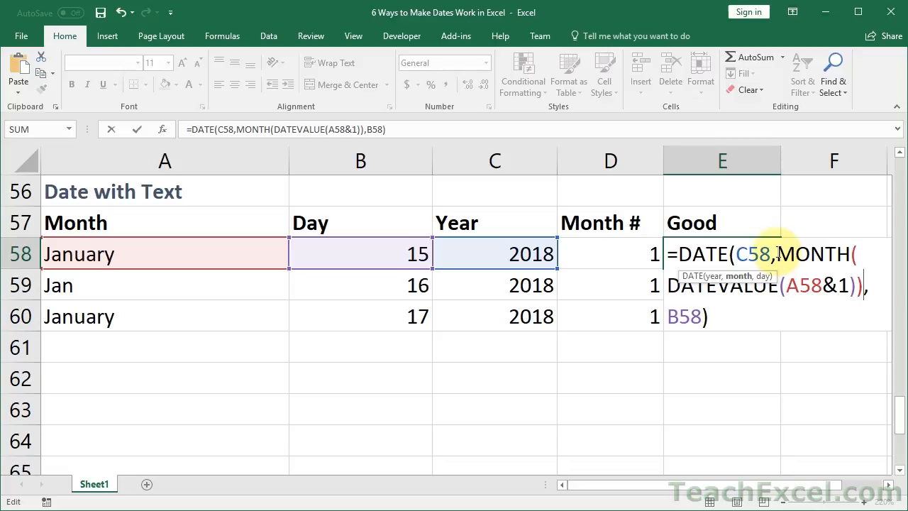
pyautogui.moveTo(669, 254)
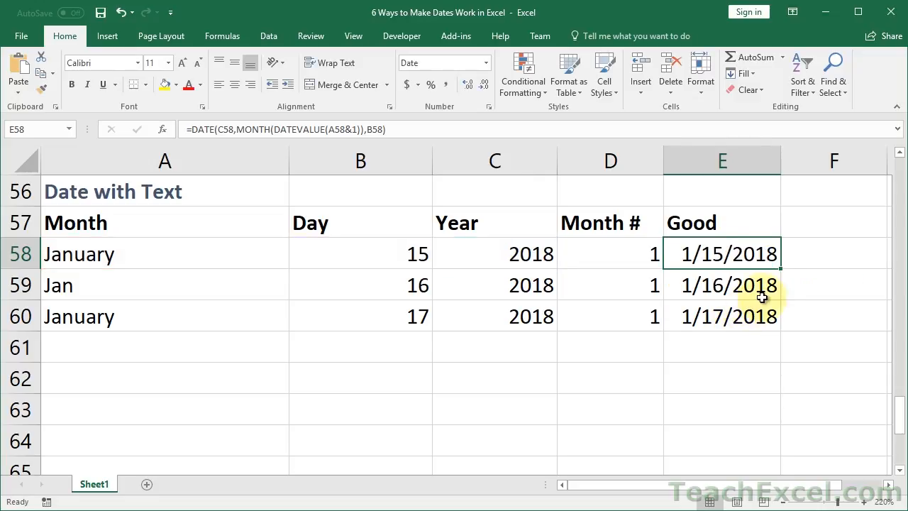
pyautogui.moveTo(722, 254); pyautogui.dragTo(723, 316)
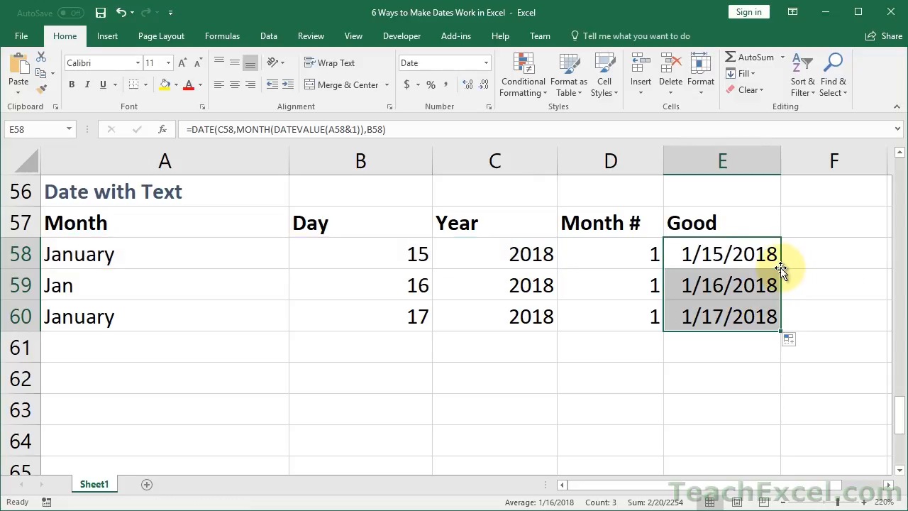
pyautogui.click(721, 284)
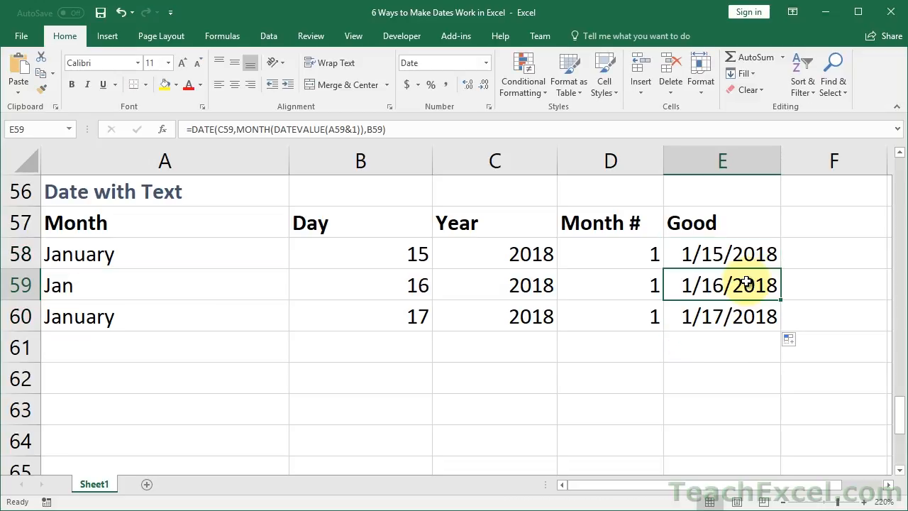
pyautogui.moveTo(198, 261)
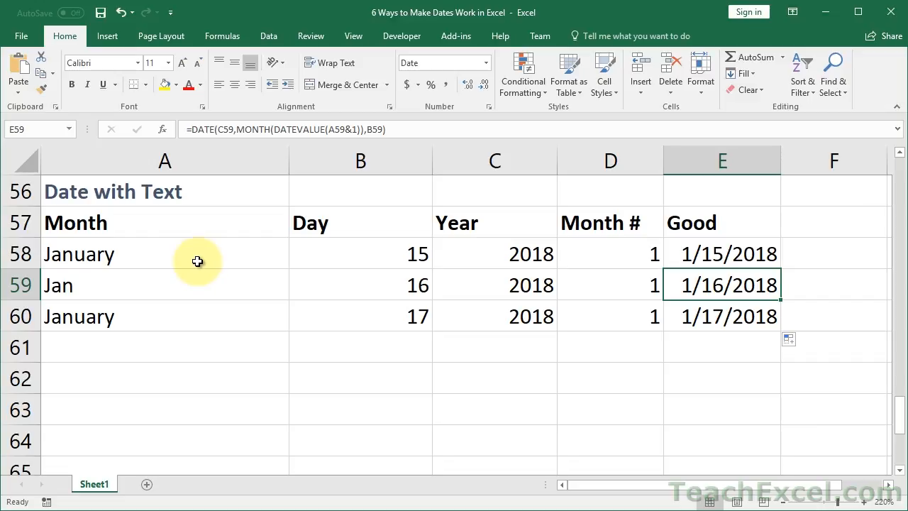
pyautogui.moveTo(360, 281)
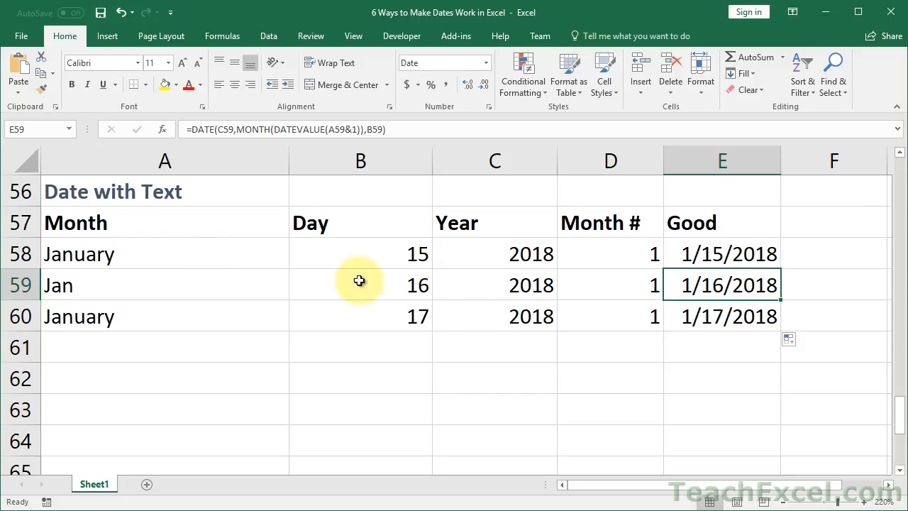
pyautogui.moveTo(275, 278)
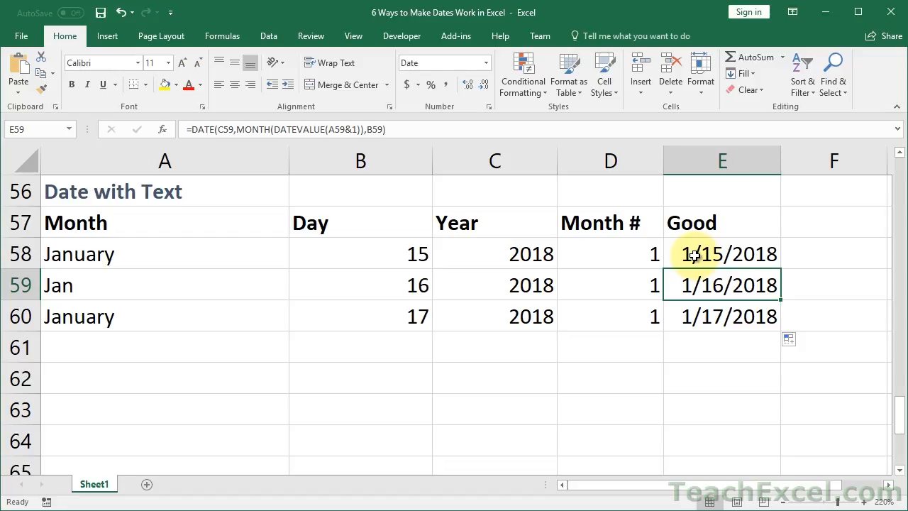
pyautogui.moveTo(187, 283)
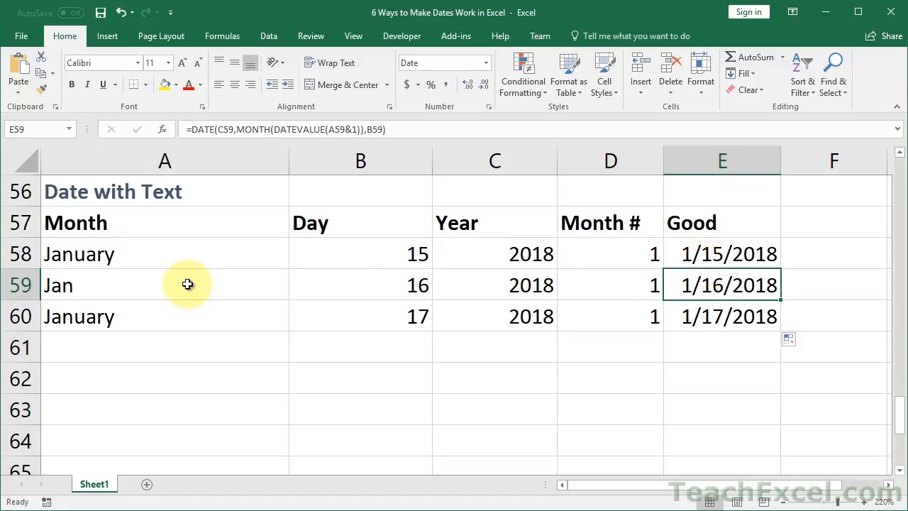
pyautogui.click(165, 252)
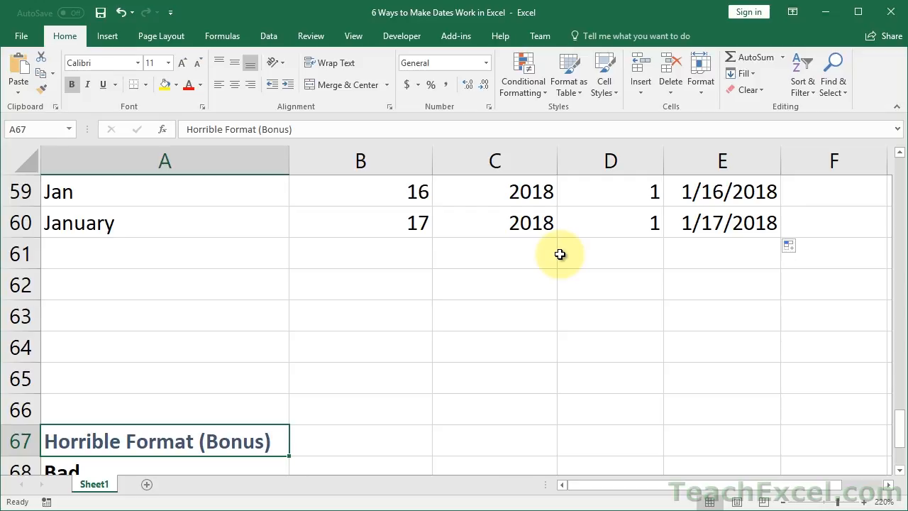
# Run Text to Columns on A69:A71 as Delimited with MDY dates into $B$69, giving 9-Jan-18 in B69:B71.
pyautogui.scroll(-3)
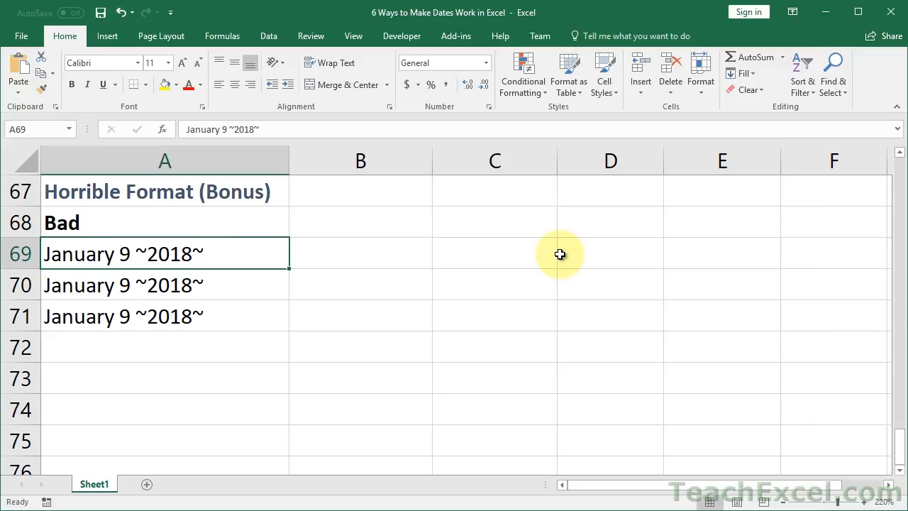
pyautogui.moveTo(165, 253); pyautogui.dragTo(165, 315)
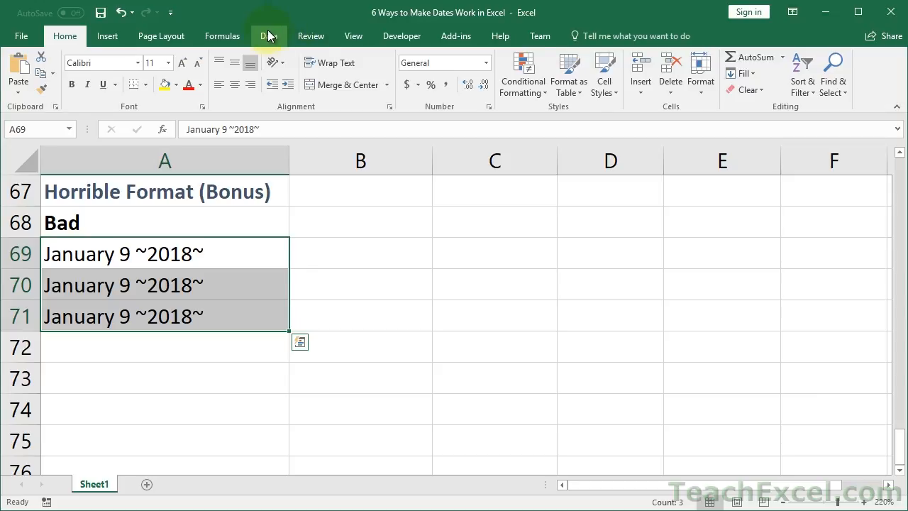
pyautogui.click(268, 35)
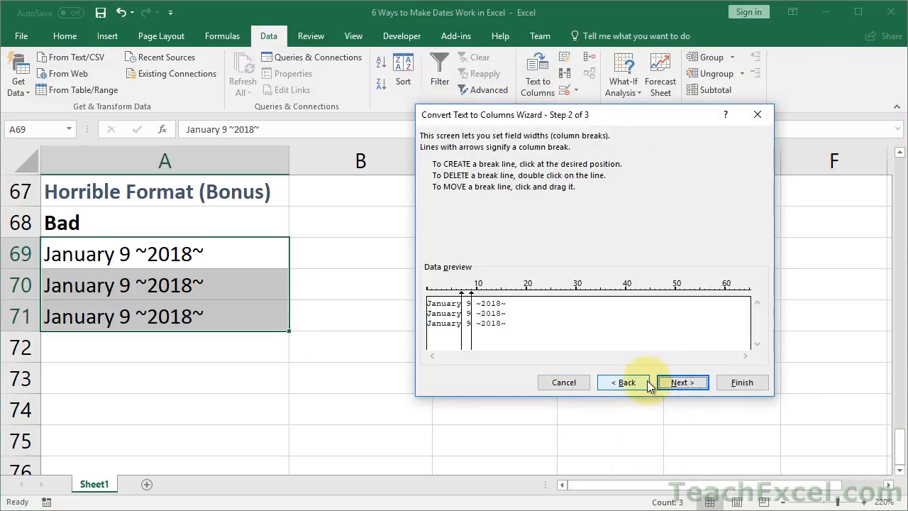
pyautogui.click(622, 382)
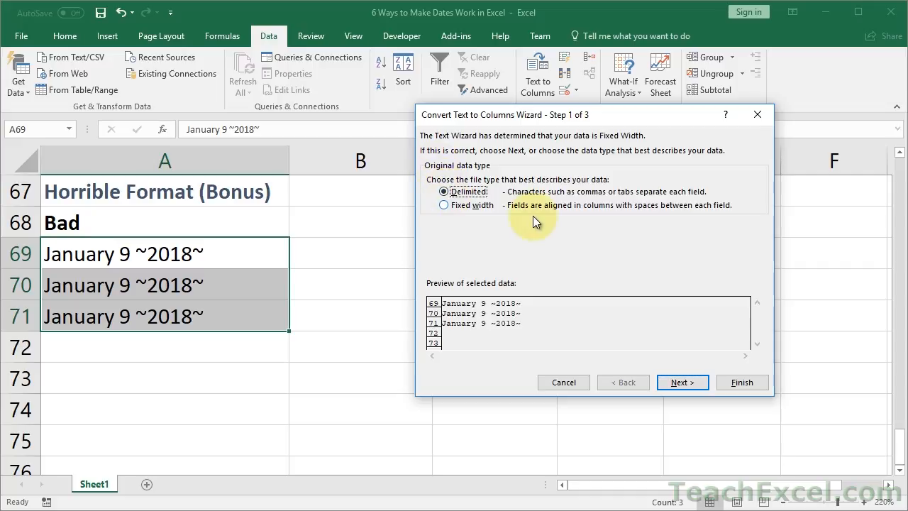
pyautogui.click(681, 382)
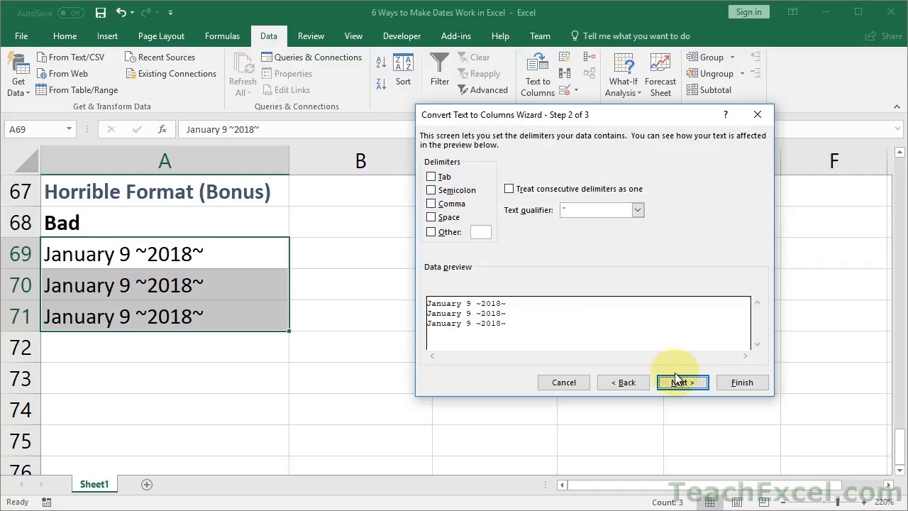
pyautogui.click(681, 381)
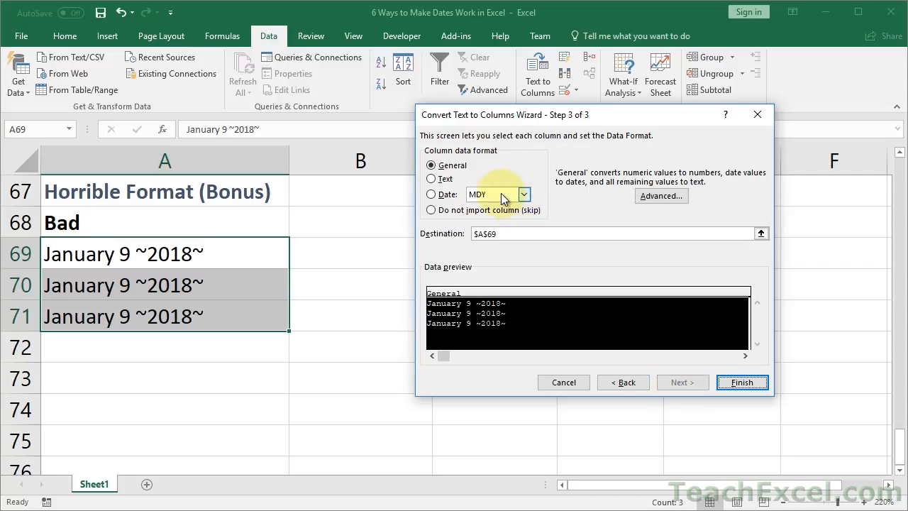
pyautogui.click(432, 193)
pyautogui.write('b')
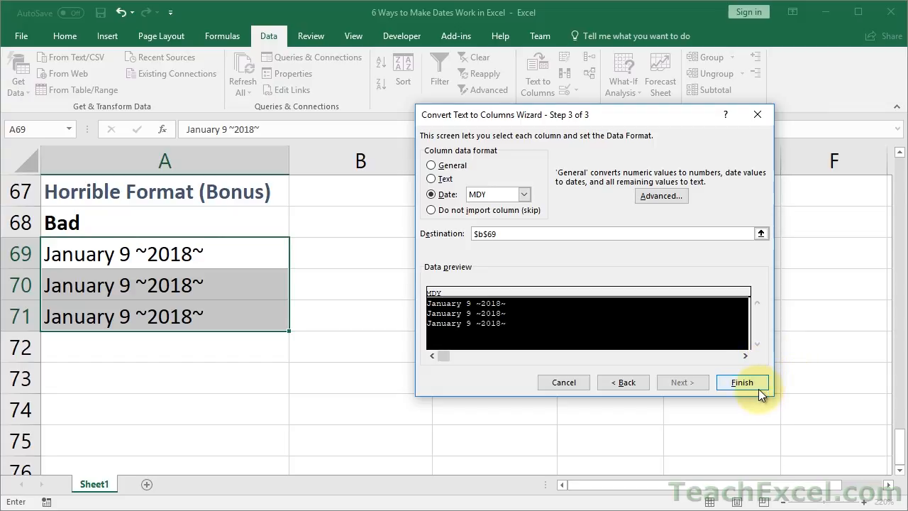
pyautogui.click(742, 383)
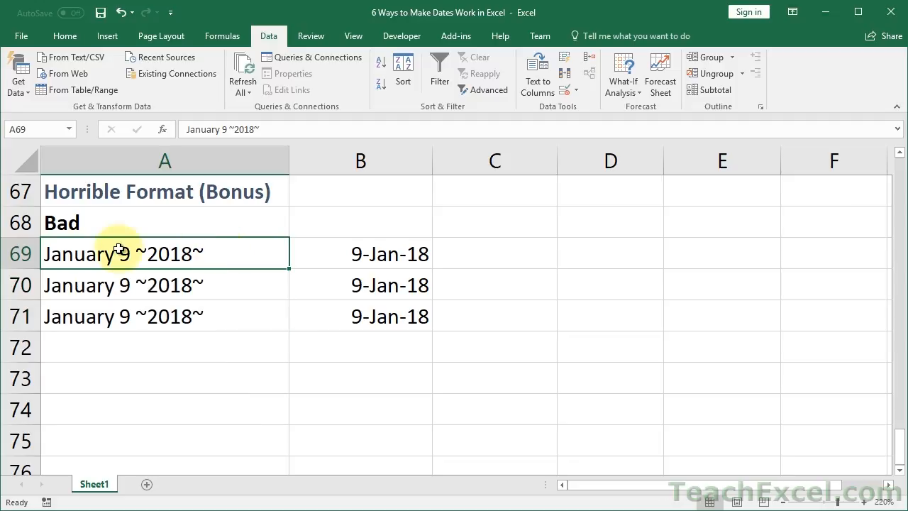
# Set B69 to General format and undo the conversion so column B is empty beside the entries.
pyautogui.click(361, 254)
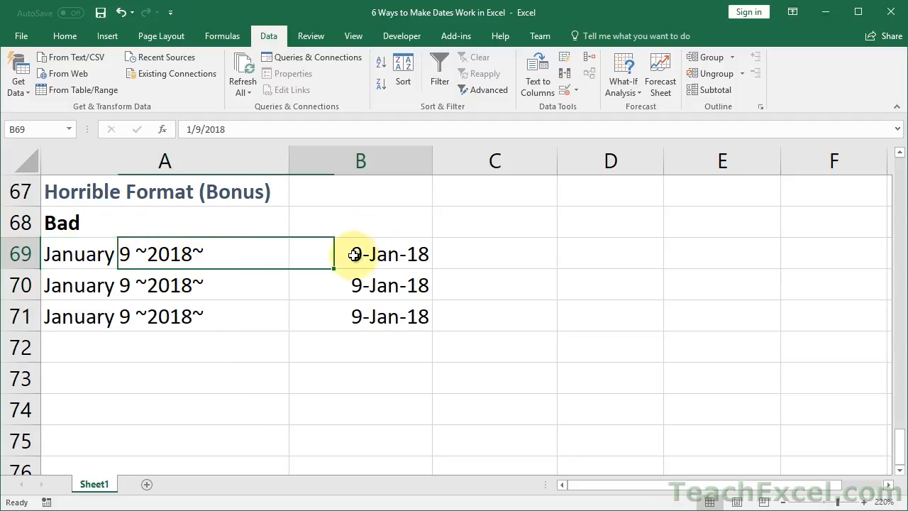
pyautogui.click(65, 36)
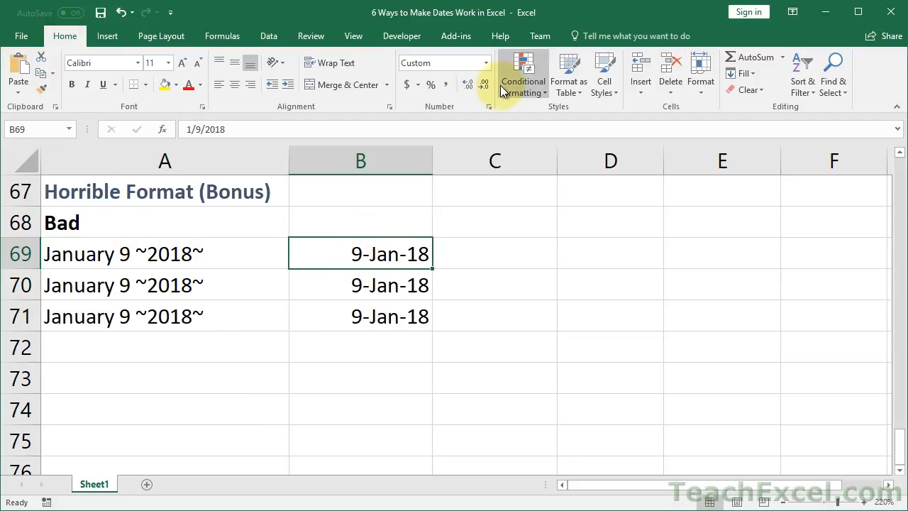
pyautogui.moveTo(485, 68)
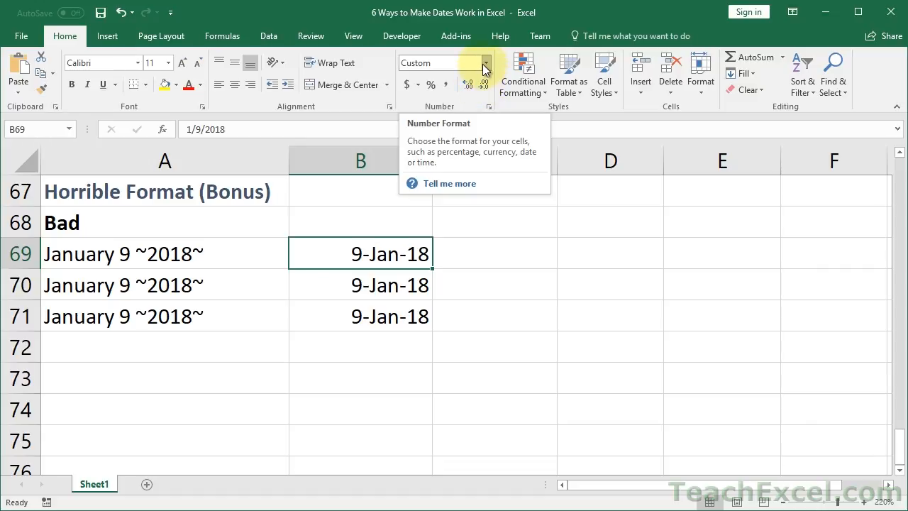
pyautogui.click(485, 62)
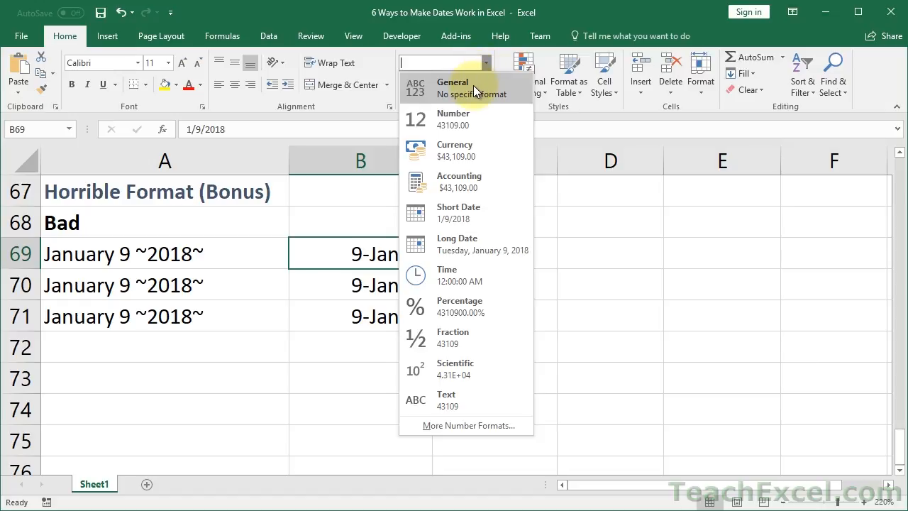
pyautogui.click(453, 83)
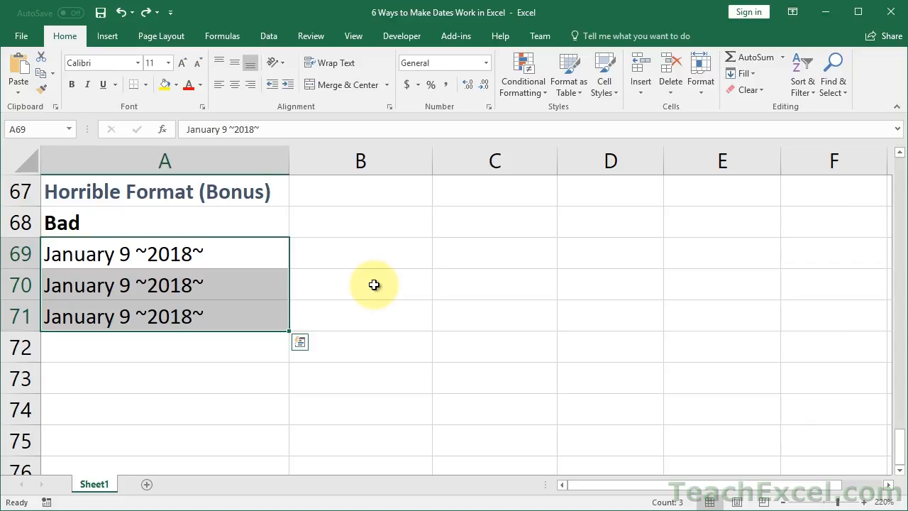
pyautogui.click(361, 252)
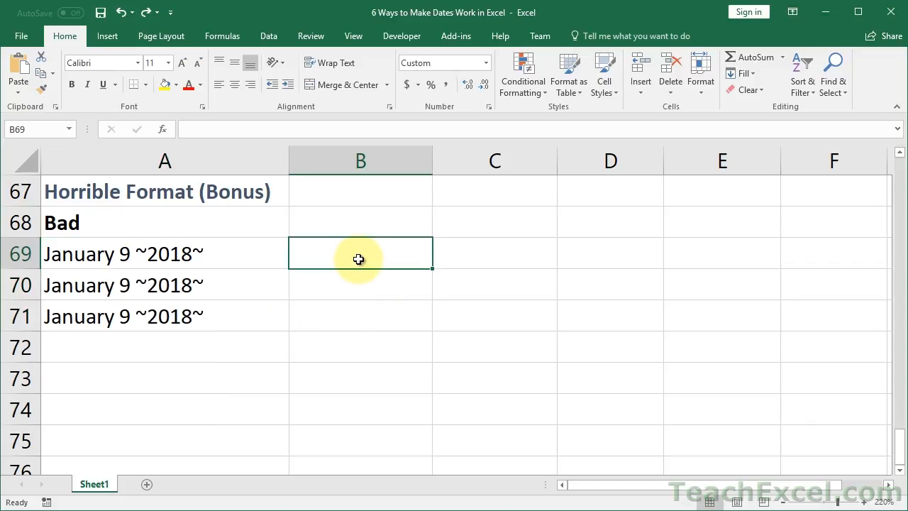
pyautogui.click(164, 252)
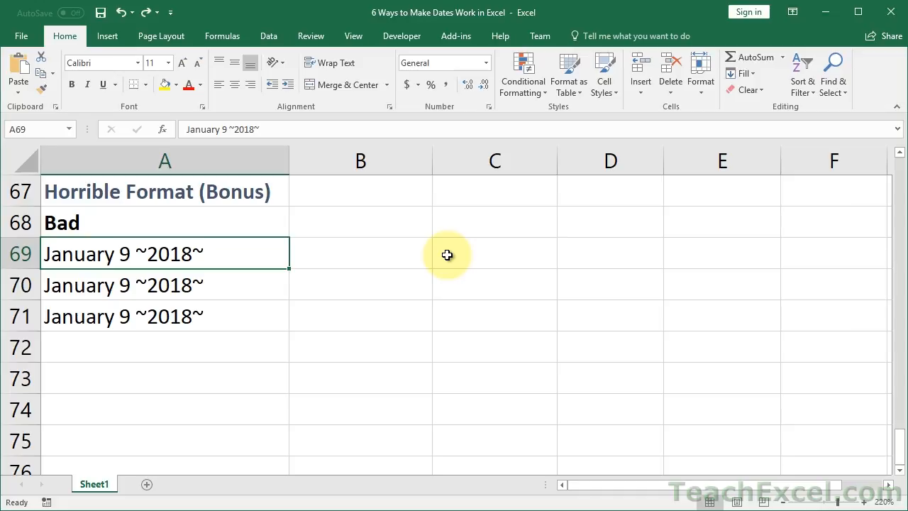
# Split A69:A71 by the Space delimiter into $B$69, giving January, 9 and ~2018~ across columns B to D.
pyautogui.moveTo(163, 252); pyautogui.dragTo(163, 315)
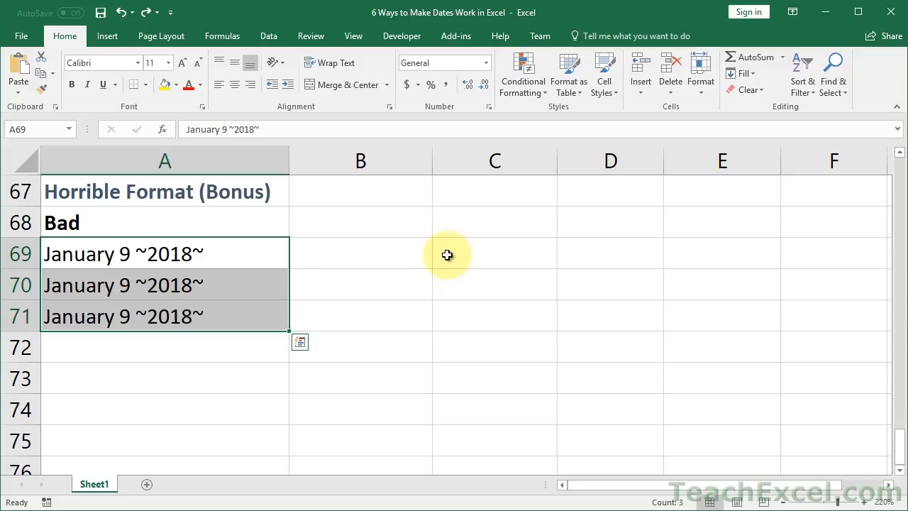
pyautogui.moveTo(270, 31)
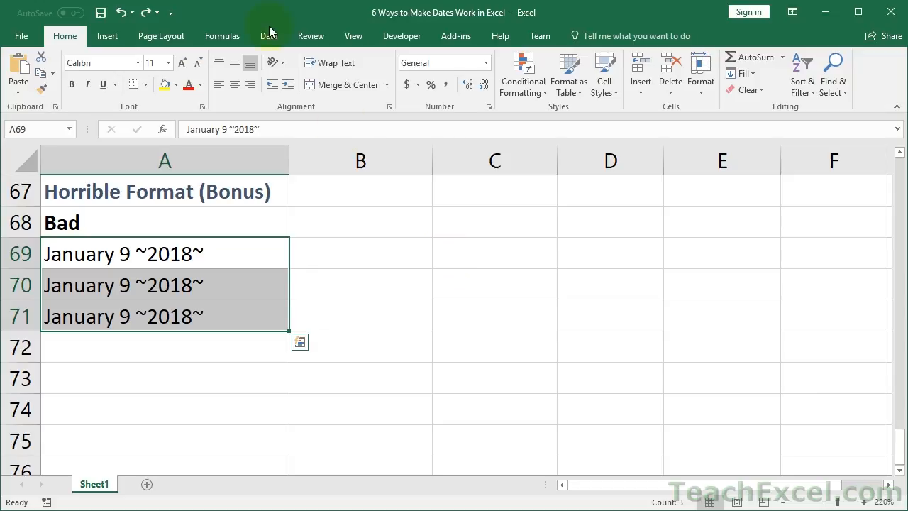
pyautogui.click(269, 35)
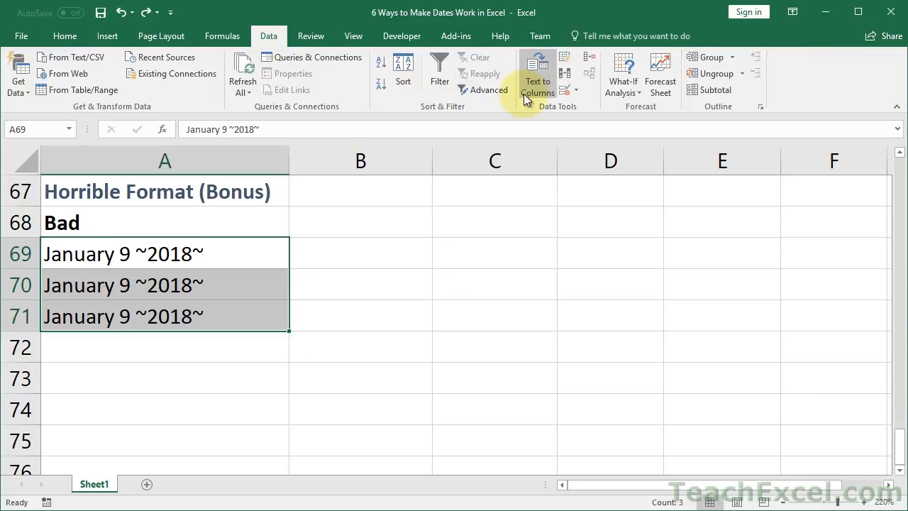
pyautogui.click(537, 73)
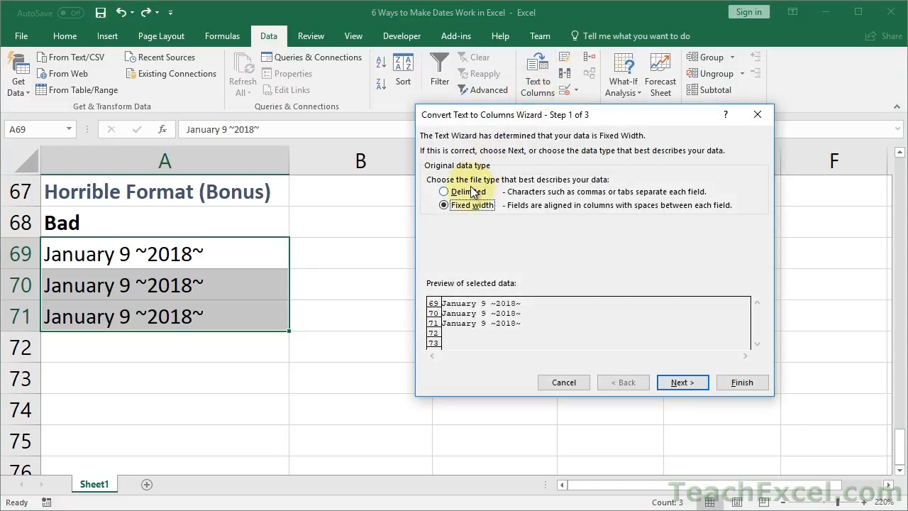
pyautogui.click(681, 382)
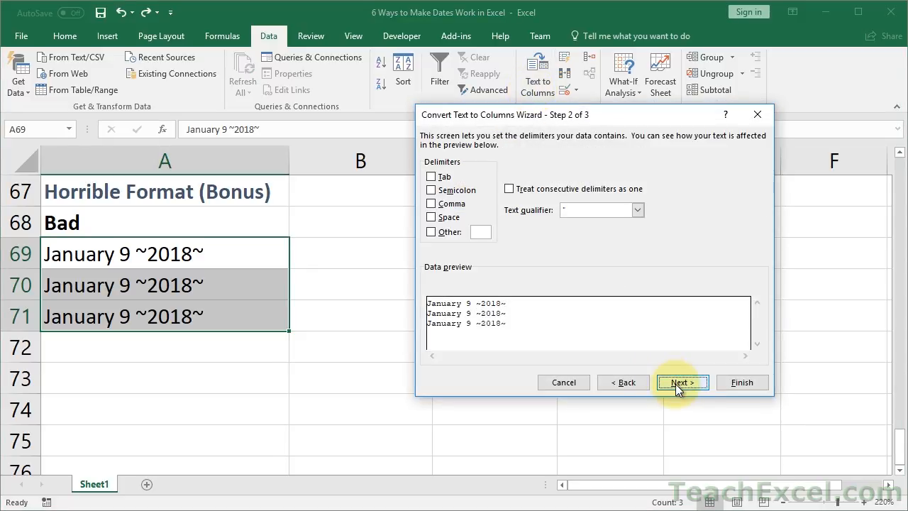
pyautogui.moveTo(525, 248)
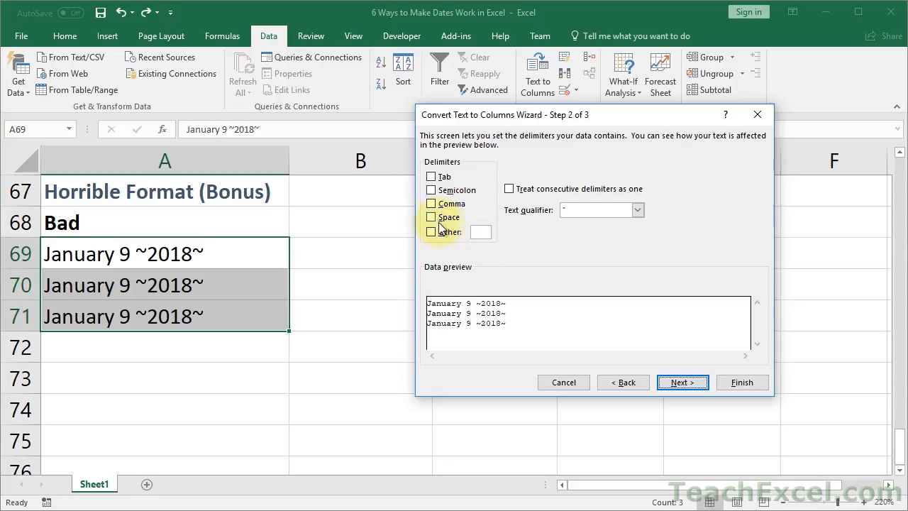
pyautogui.click(431, 217)
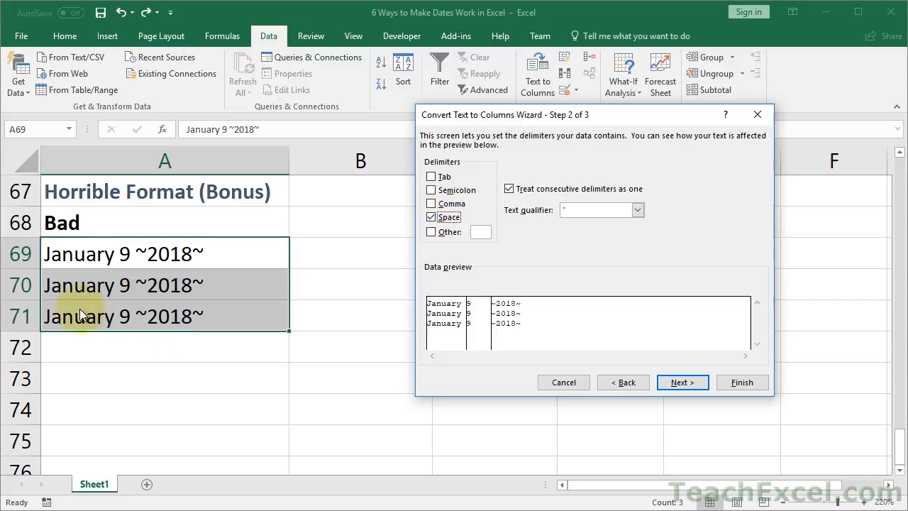
pyautogui.moveTo(221, 263)
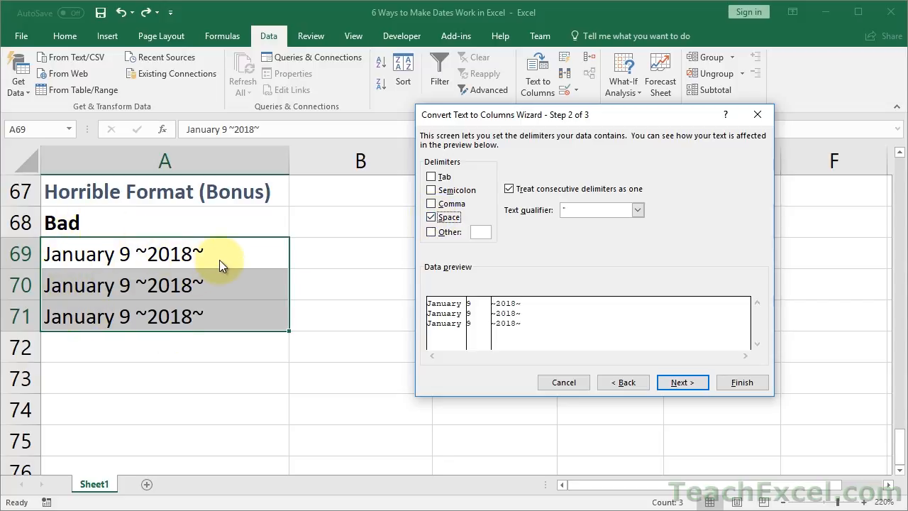
pyautogui.moveTo(477, 311)
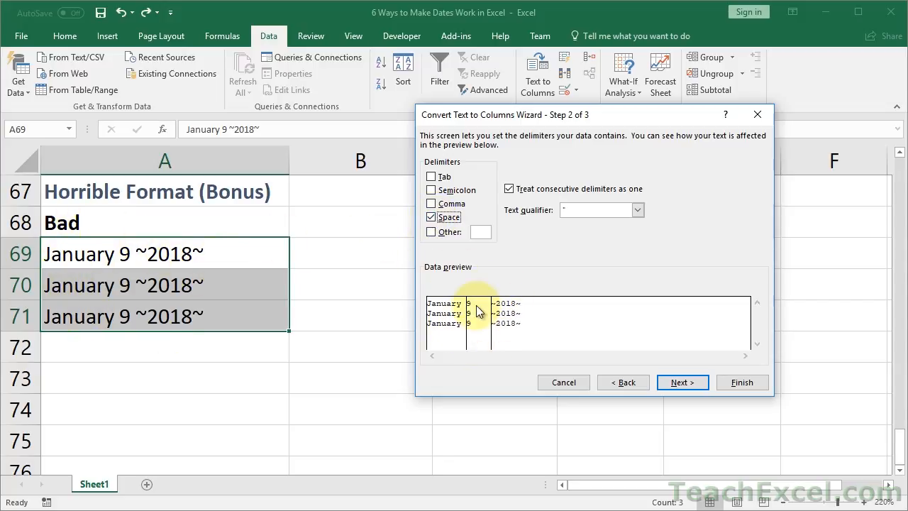
pyautogui.moveTo(683, 383)
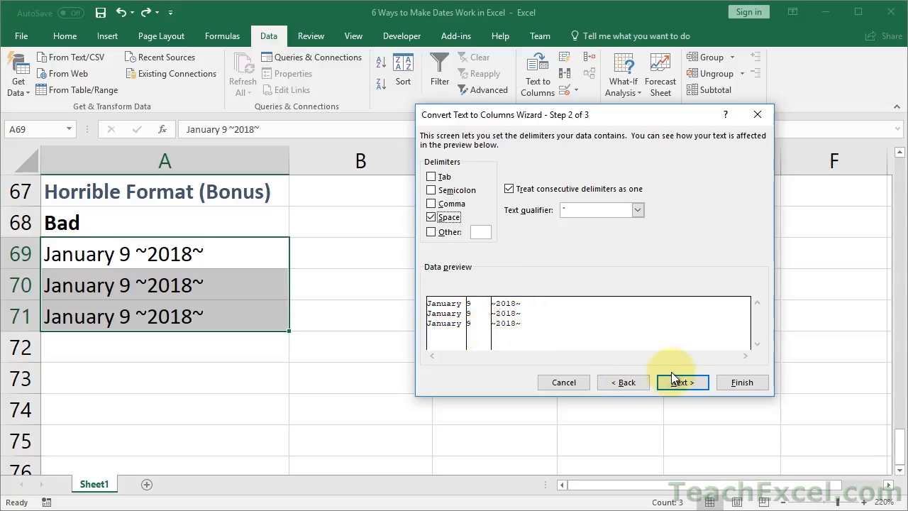
pyautogui.click(681, 382)
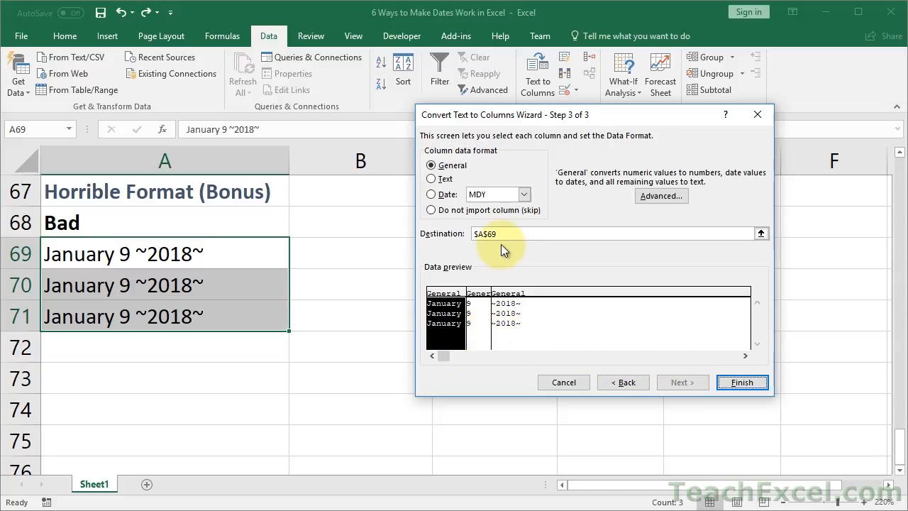
pyautogui.click(486, 232)
pyautogui.write('B')
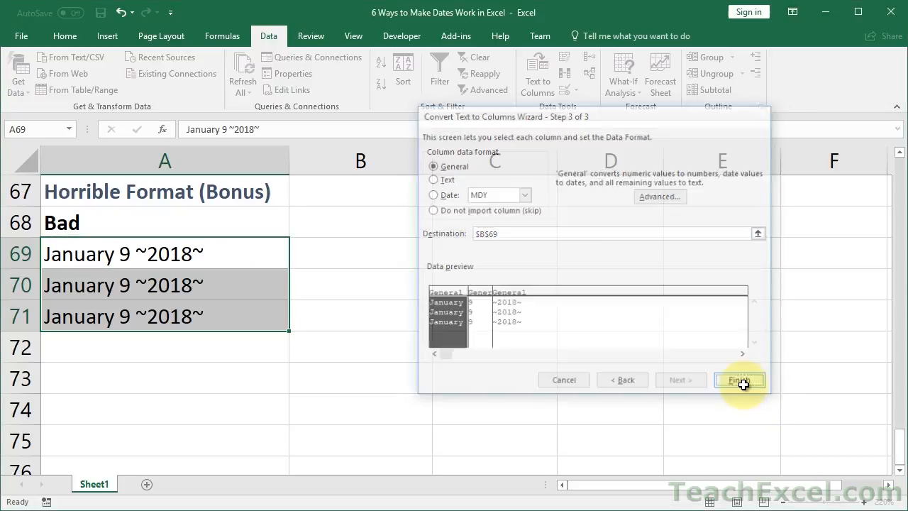
pyautogui.click(741, 380)
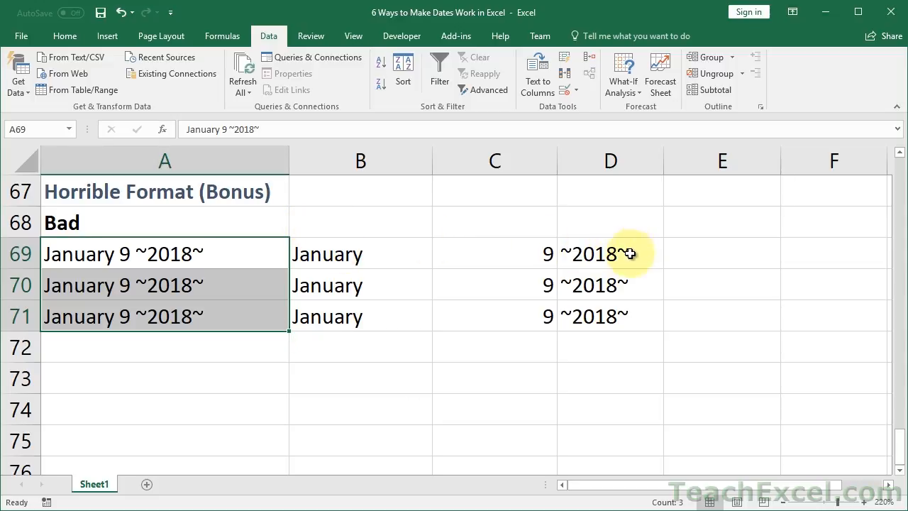
pyautogui.scroll(3)
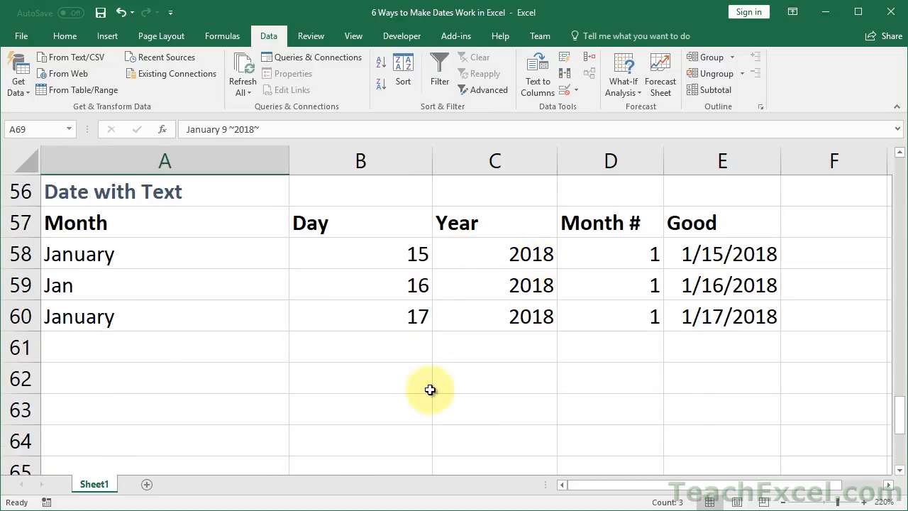
pyautogui.scroll(-3)
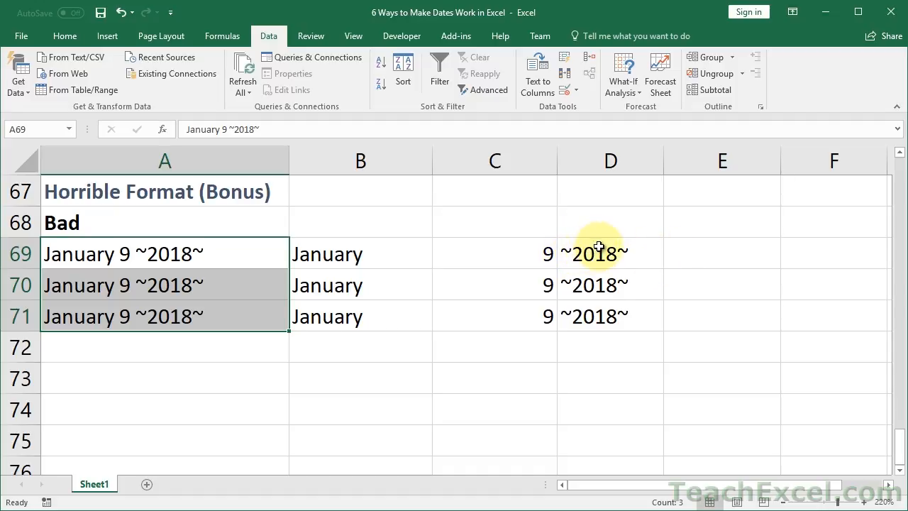
pyautogui.moveTo(679, 252)
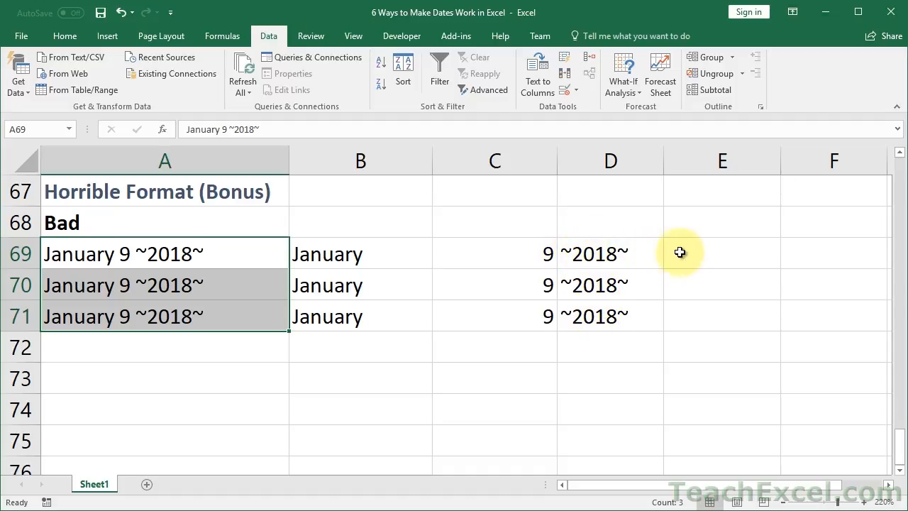
# Enter =MID(D69,2,4) in E69 to pull the year 2018 out of ~2018~.
pyautogui.click(721, 253)
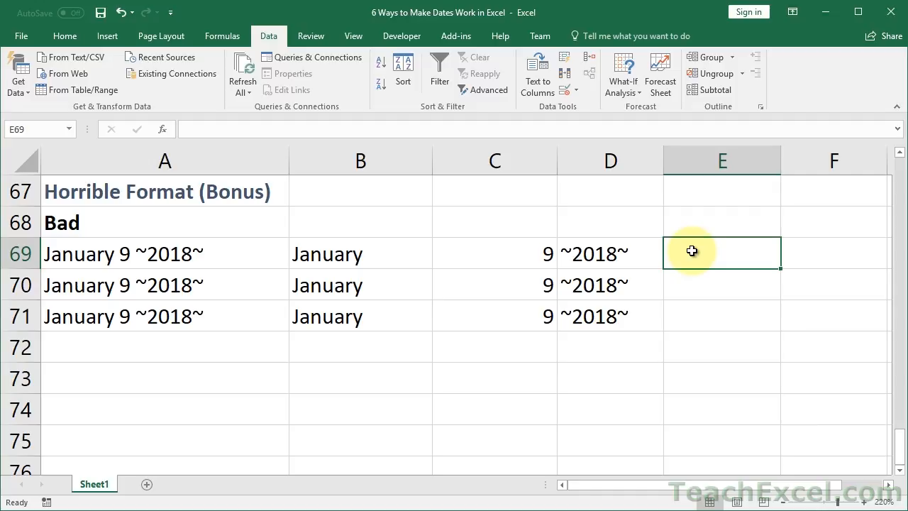
pyautogui.write('=')
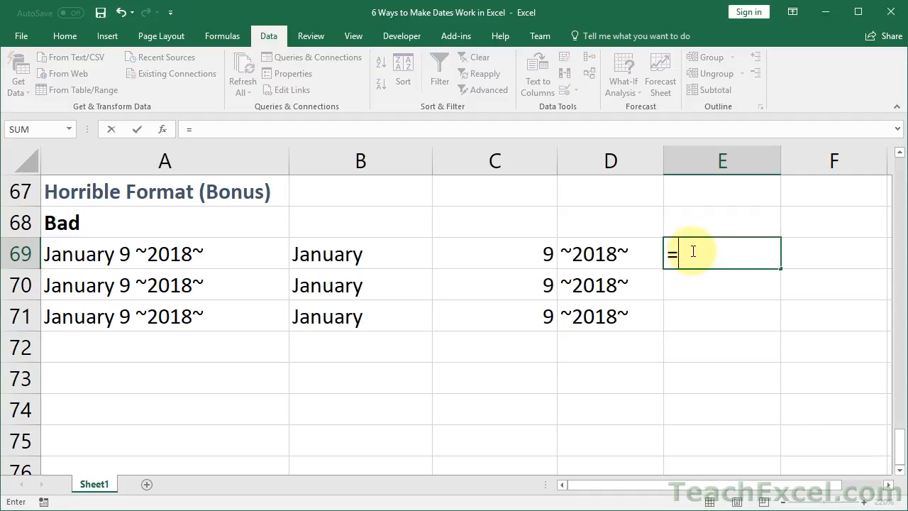
pyautogui.write('MID(')
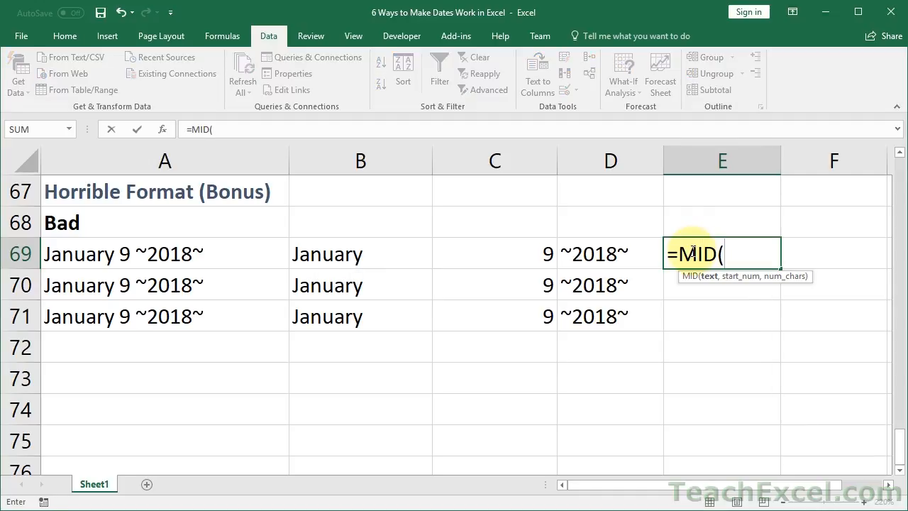
pyautogui.moveTo(692, 303)
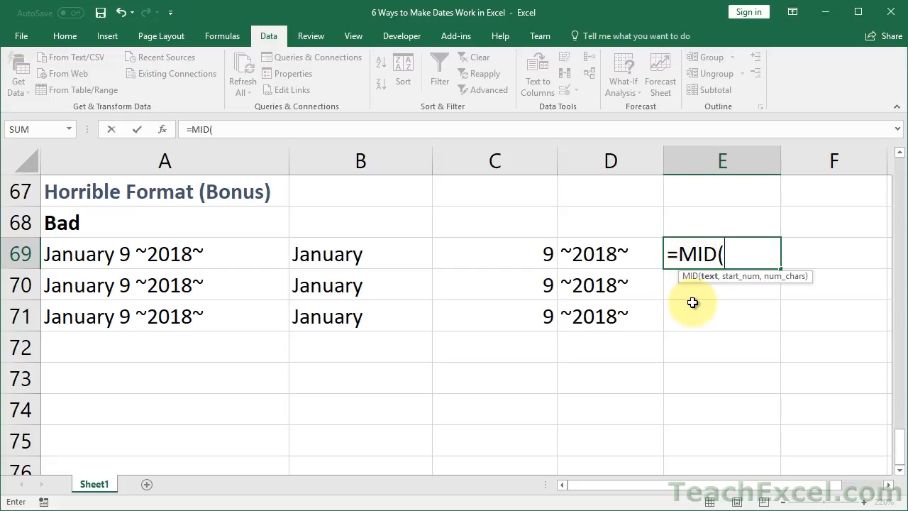
pyautogui.click(610, 252)
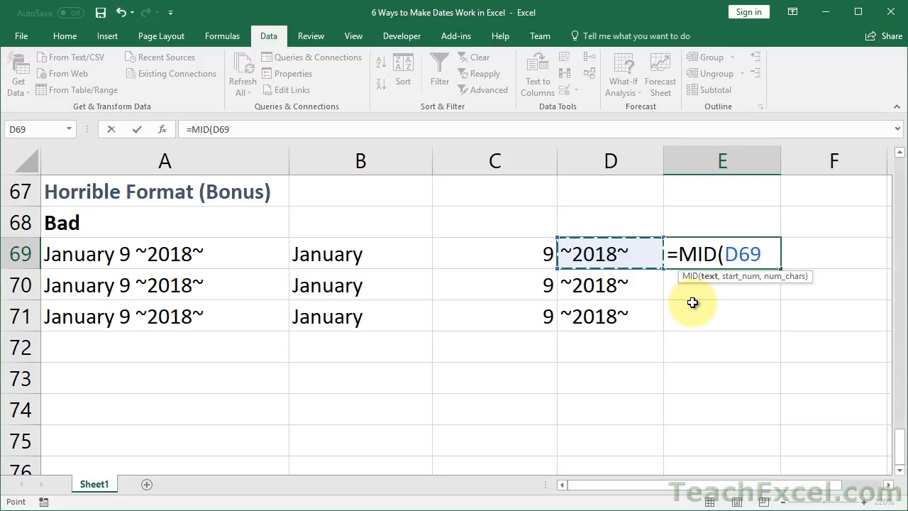
pyautogui.write(',')
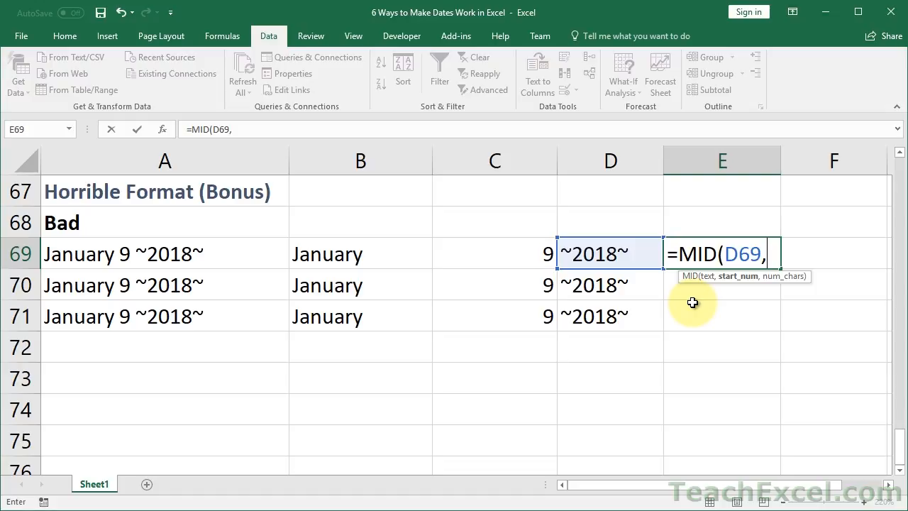
pyautogui.moveTo(570, 238)
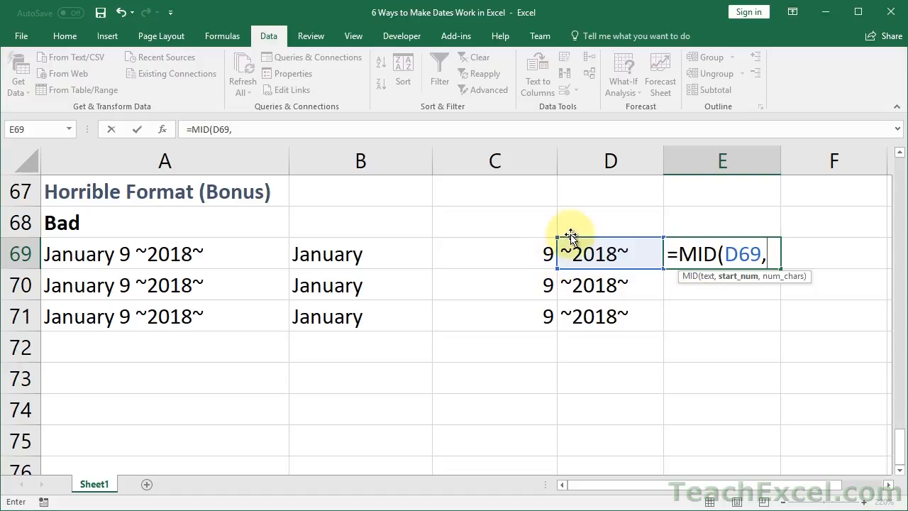
pyautogui.moveTo(584, 236)
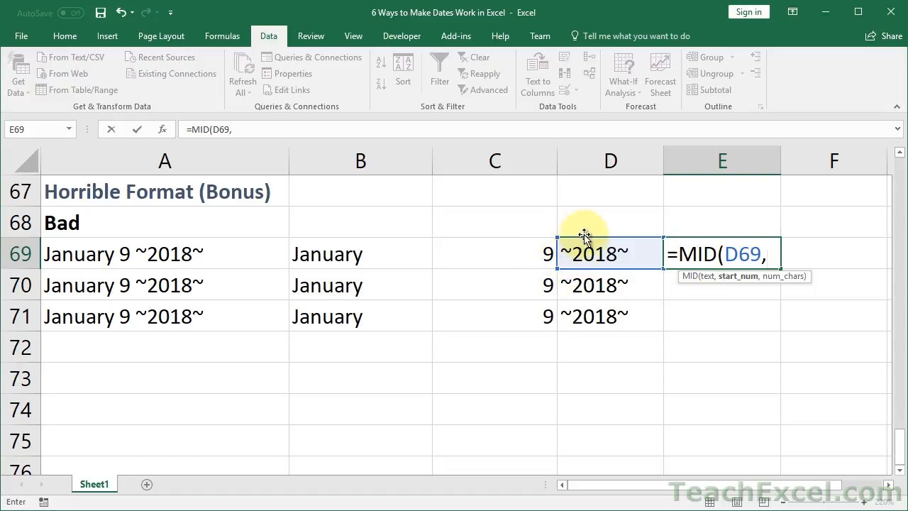
pyautogui.write('2')
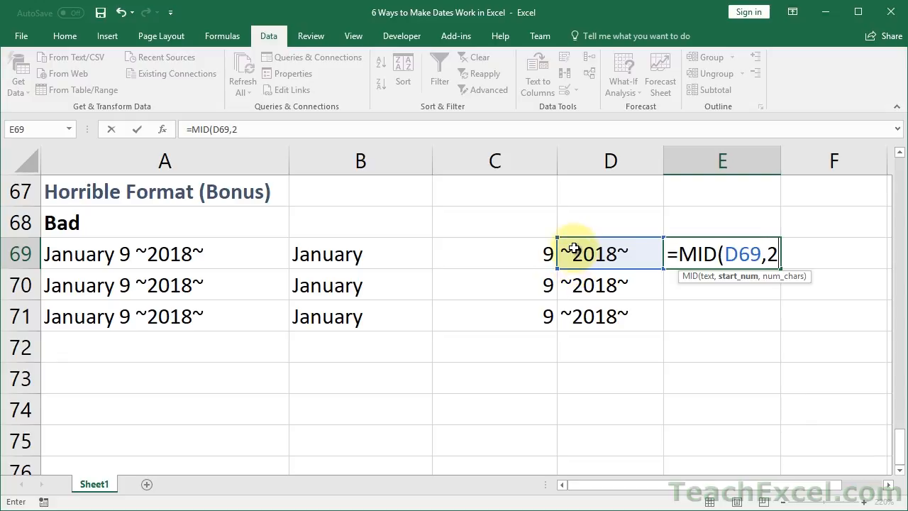
pyautogui.write(',')
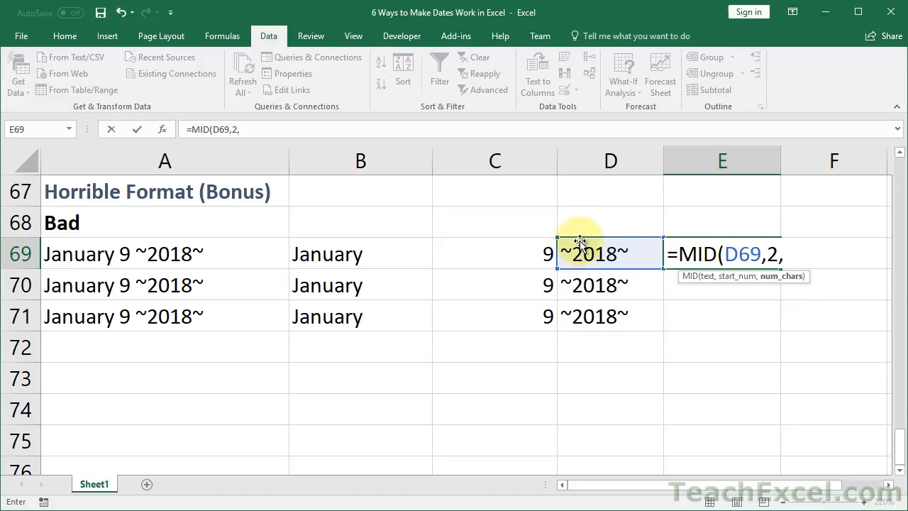
pyautogui.moveTo(596, 290)
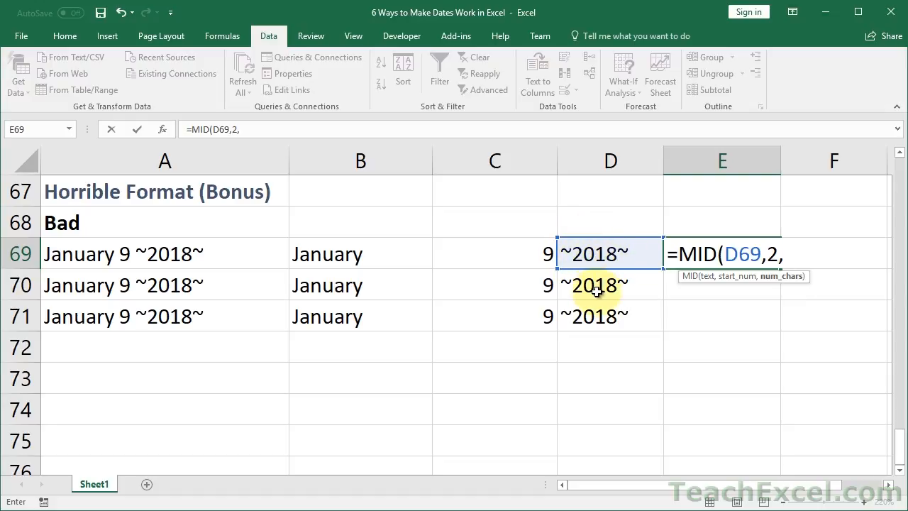
pyautogui.write('4)')
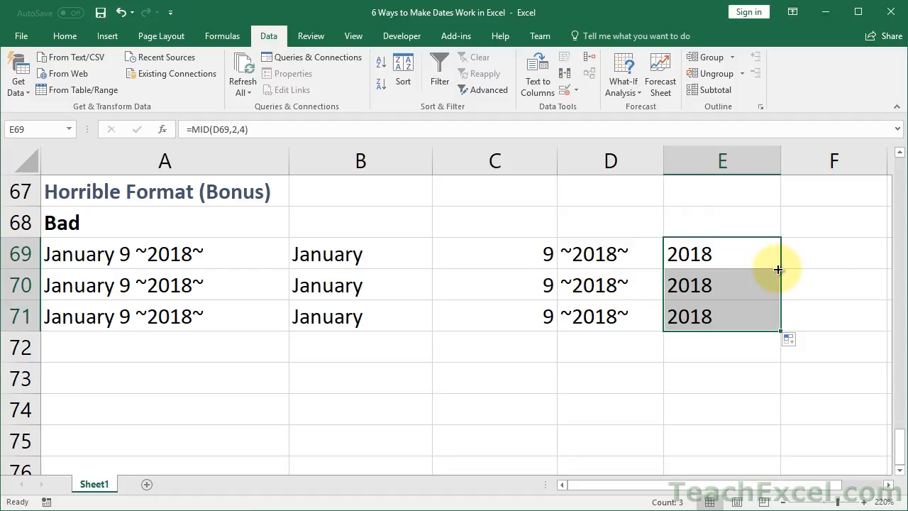
pyautogui.moveTo(352, 298)
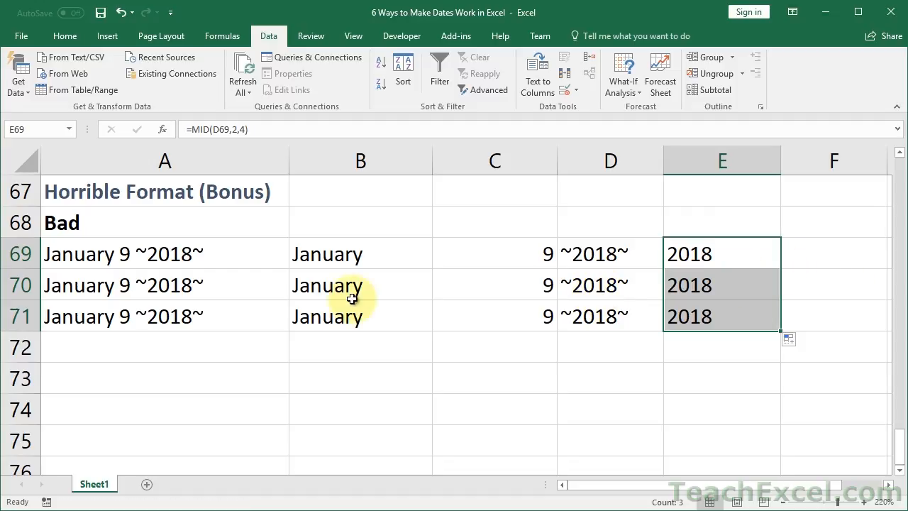
pyautogui.moveTo(258, 252)
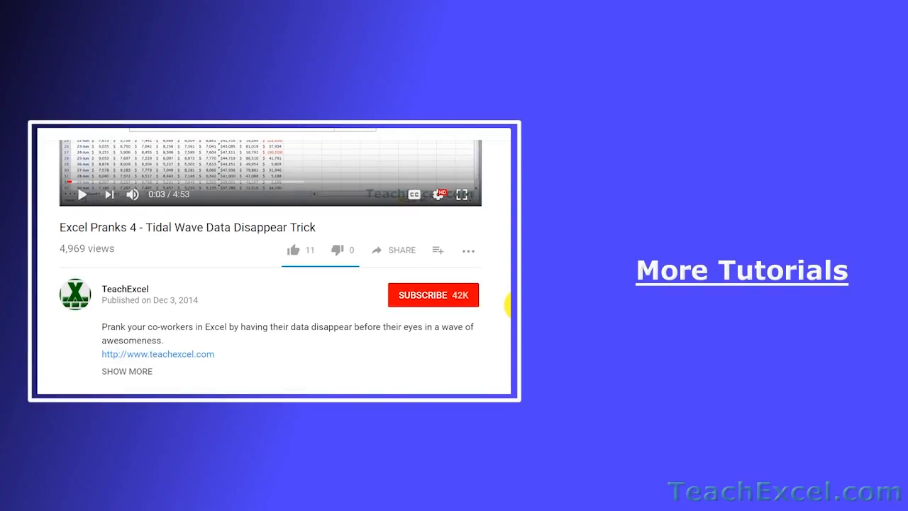
# Like the Excel Pranks 4 video and subscribe to the TeachExcel channel.
pyautogui.click(292, 249)
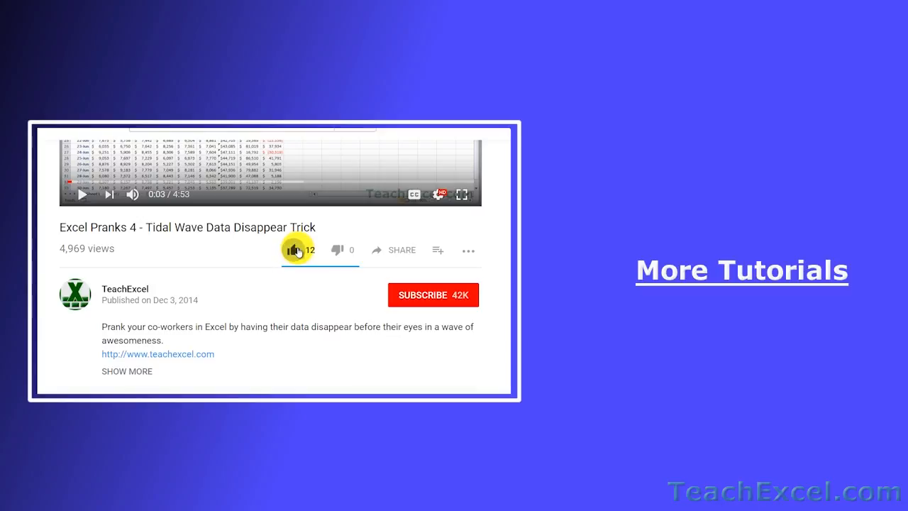
pyautogui.click(432, 294)
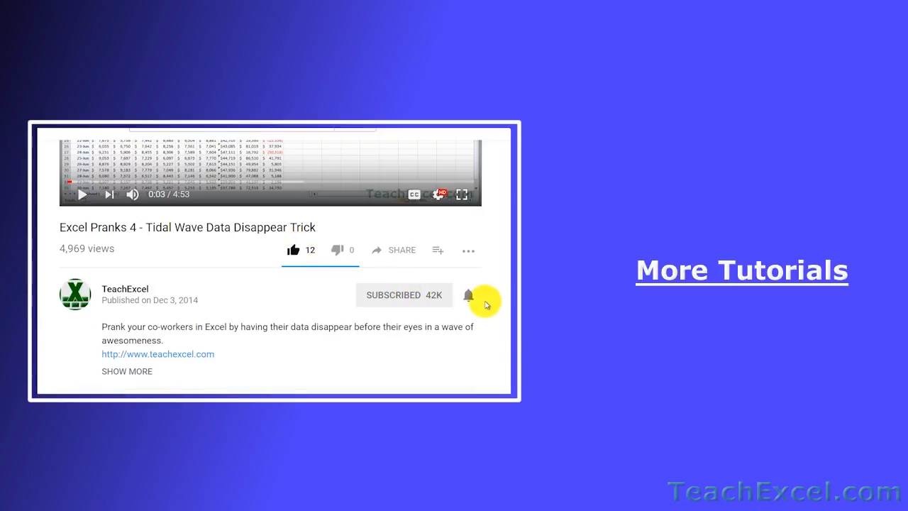